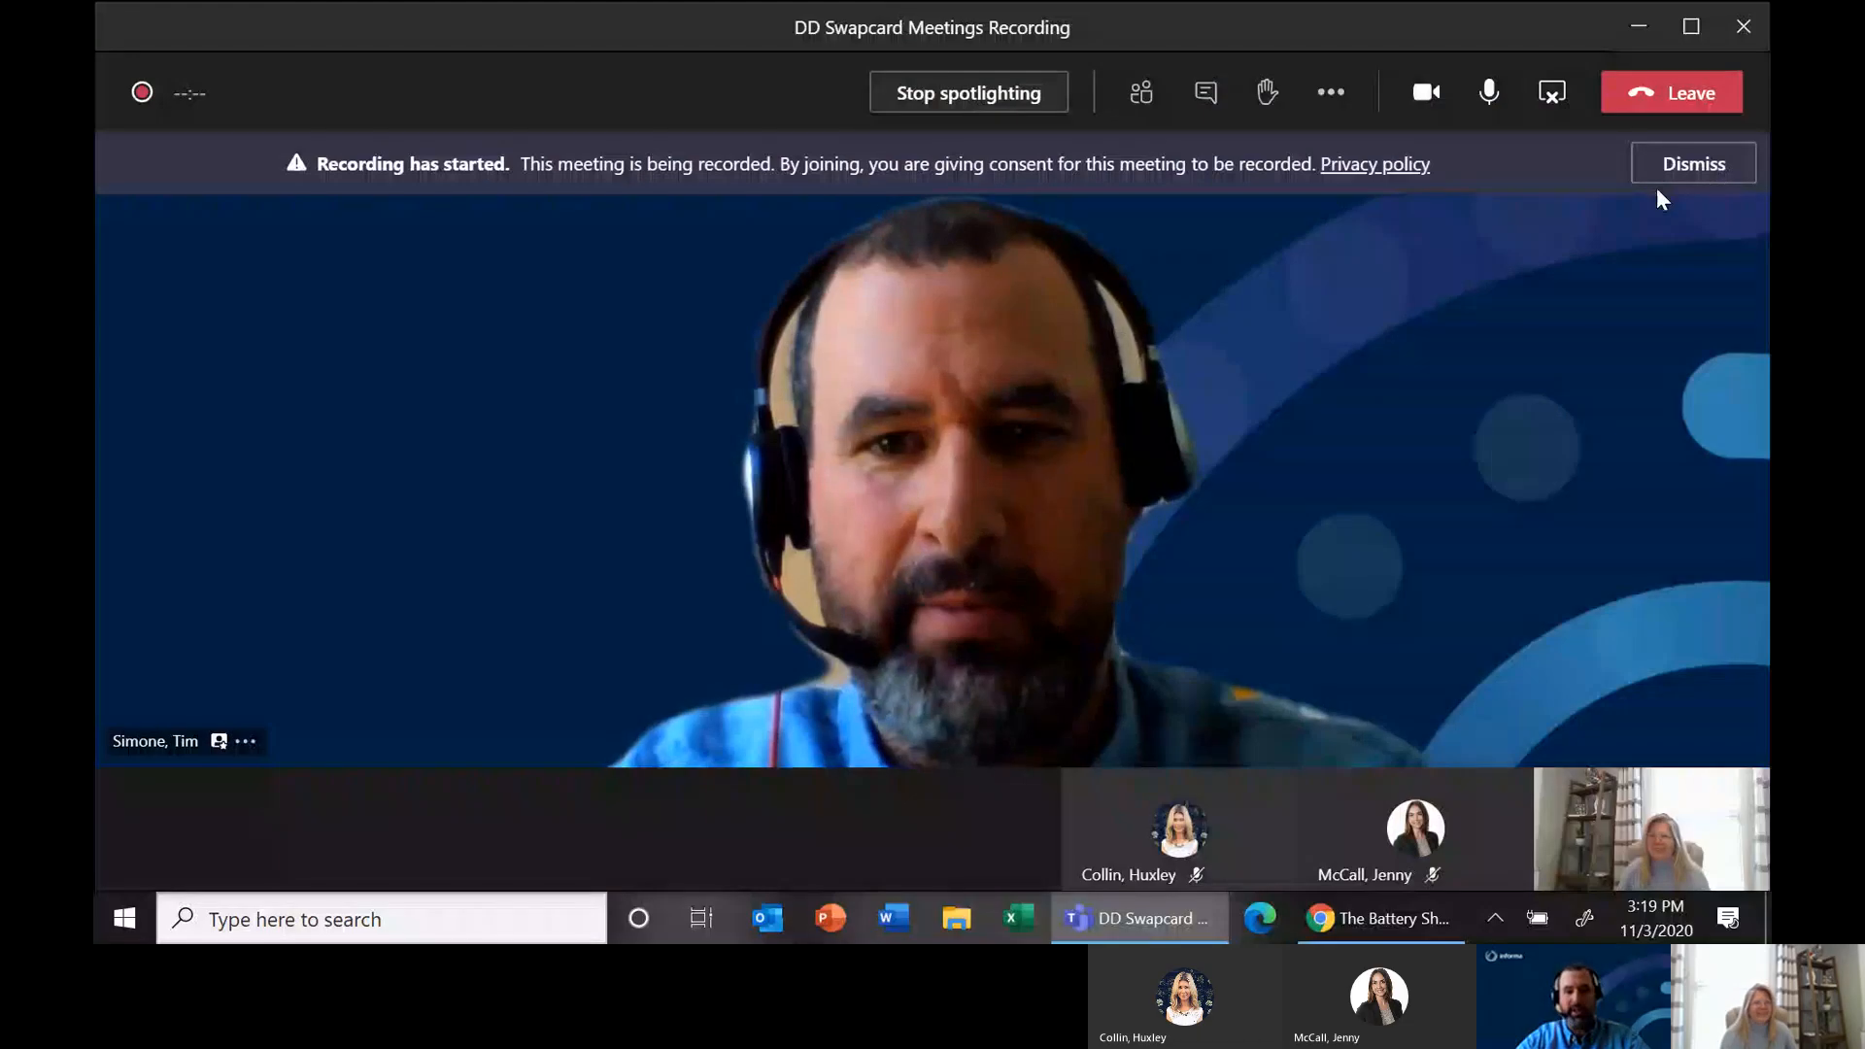
- Dismiss the Teams 'Recording has started' banner and bring up the Battery Show Digital Days page
click(1691, 163)
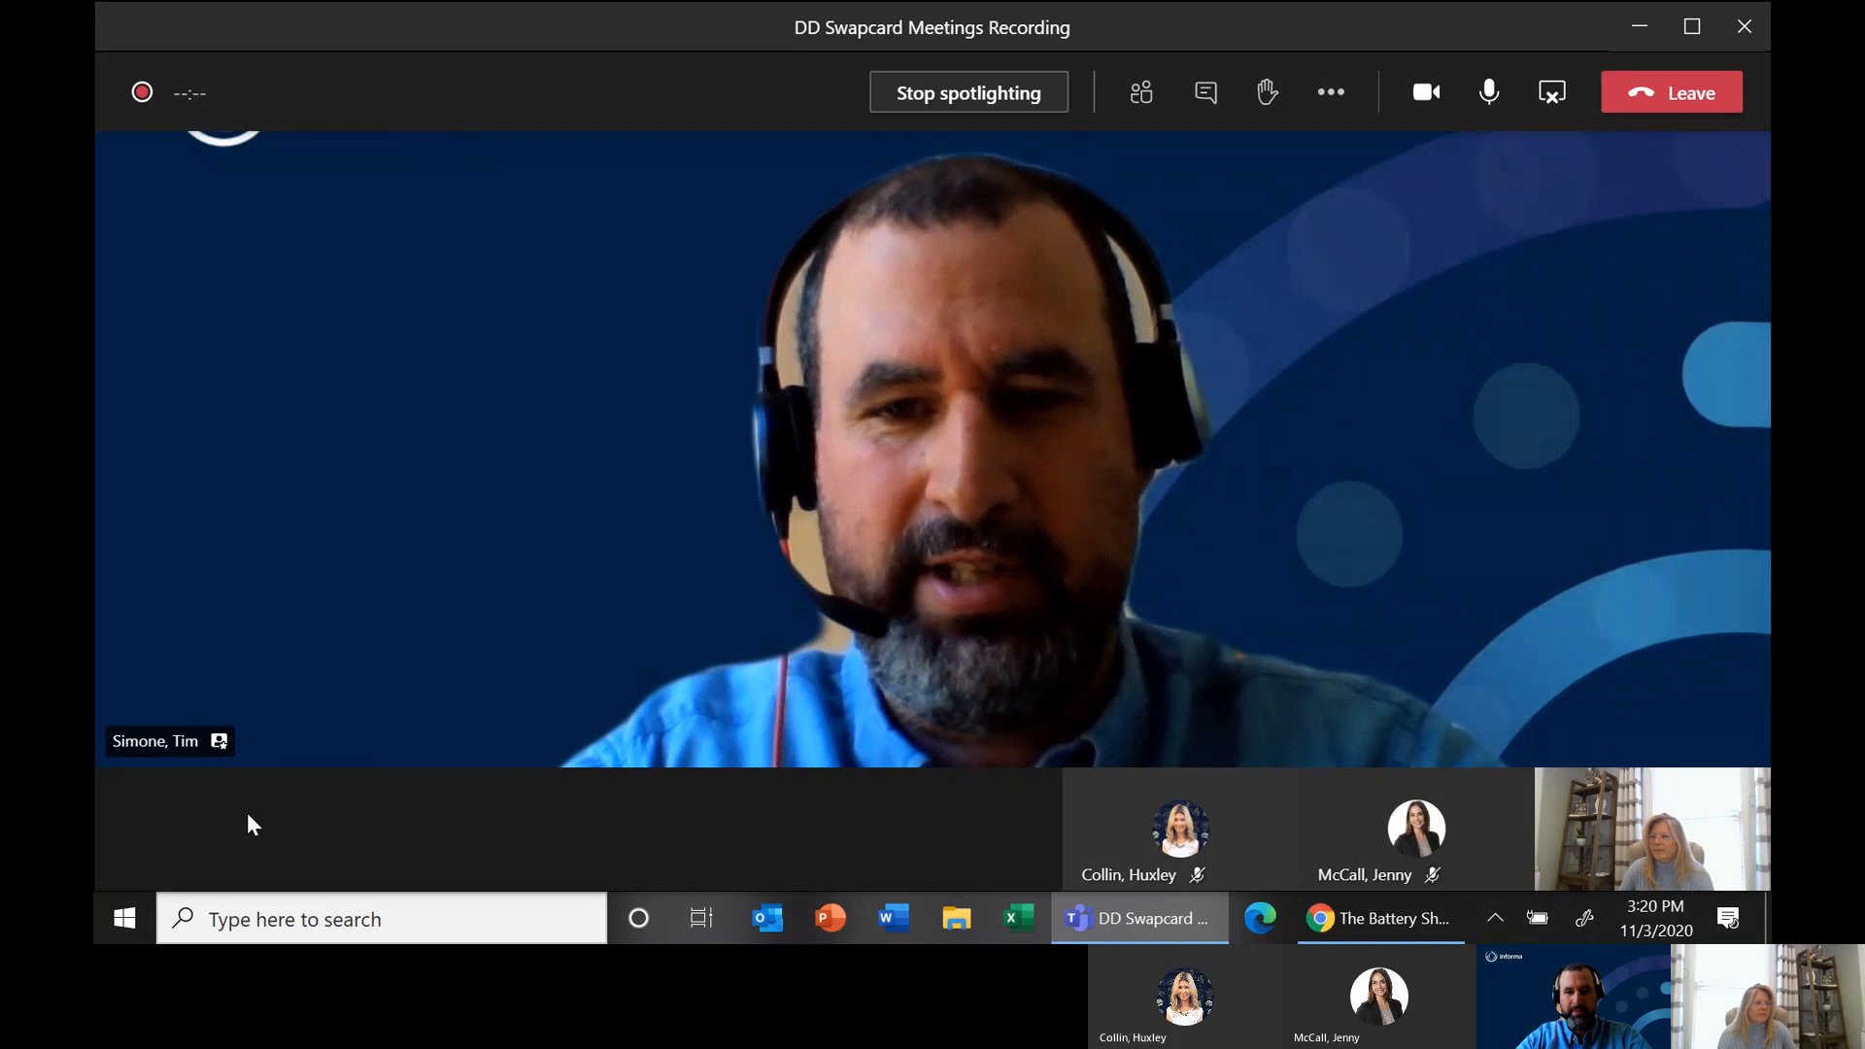
right_click(154, 740)
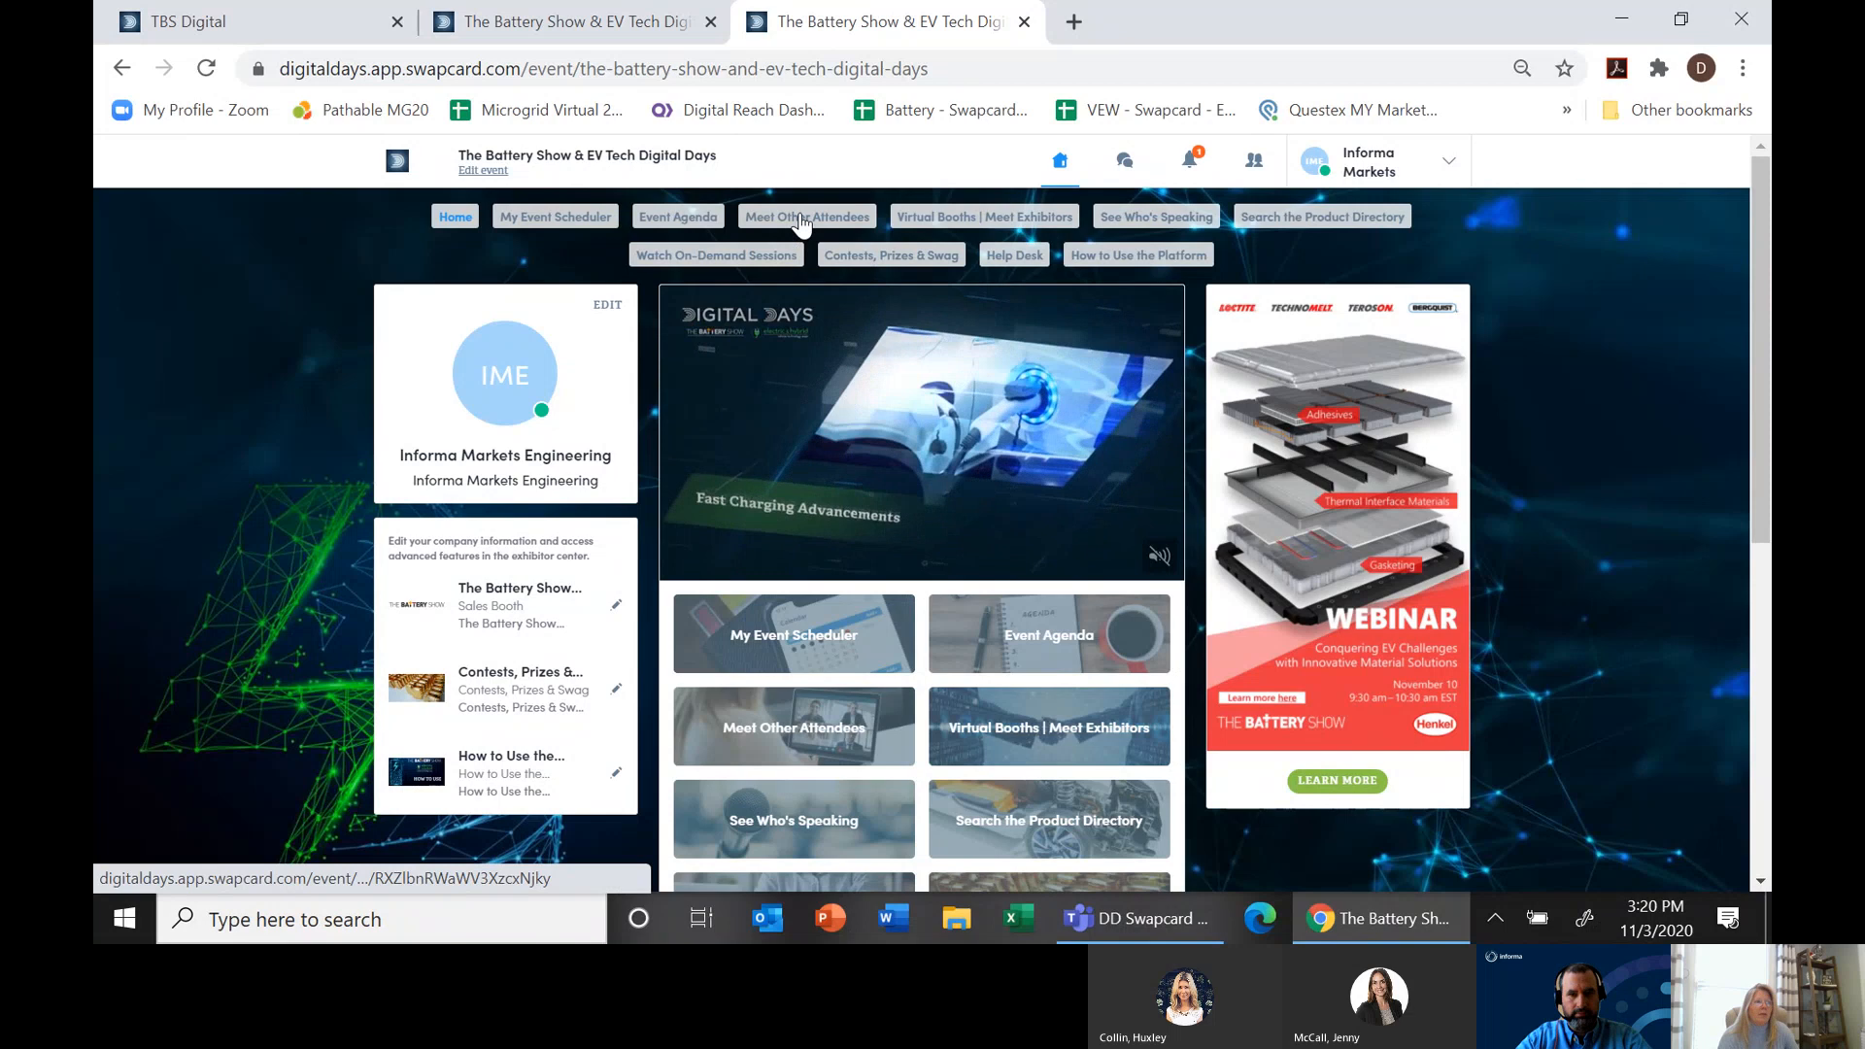
- Go to 'Meet Other Attendees' from the event's top navigation
click(806, 216)
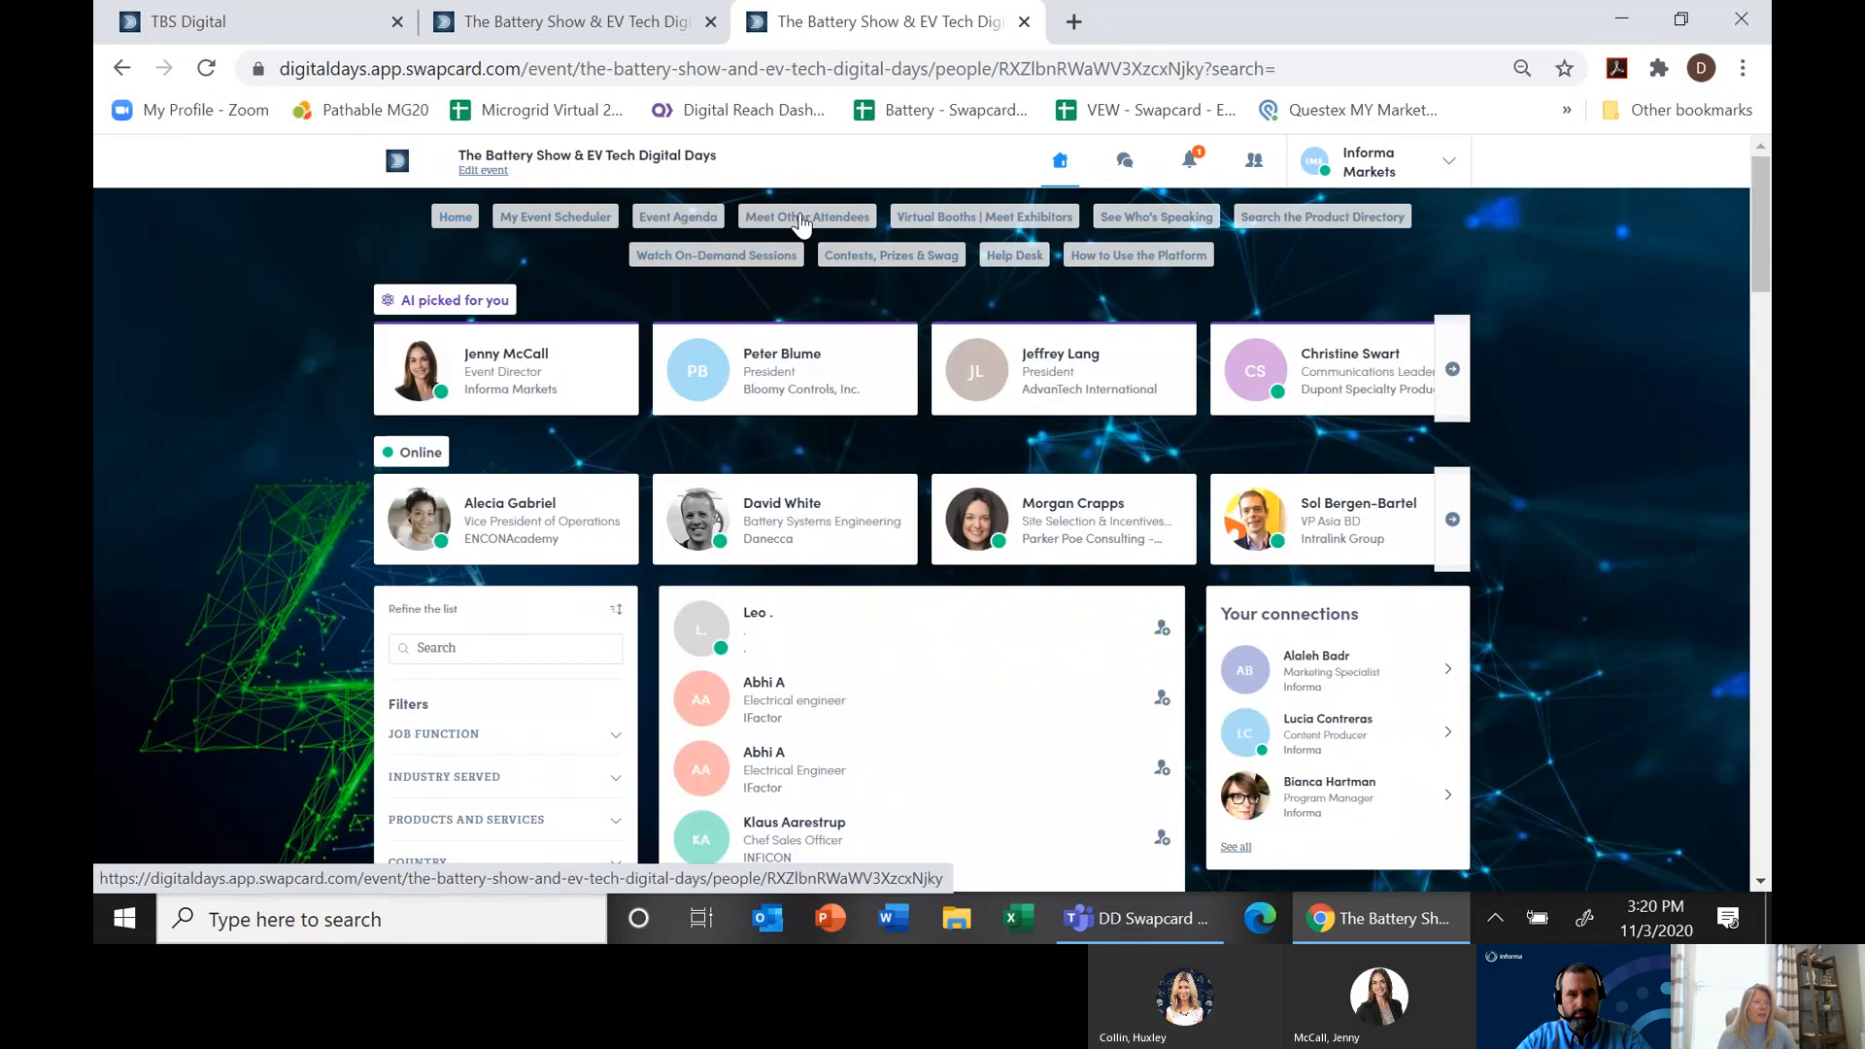
mouse_move(375, 499)
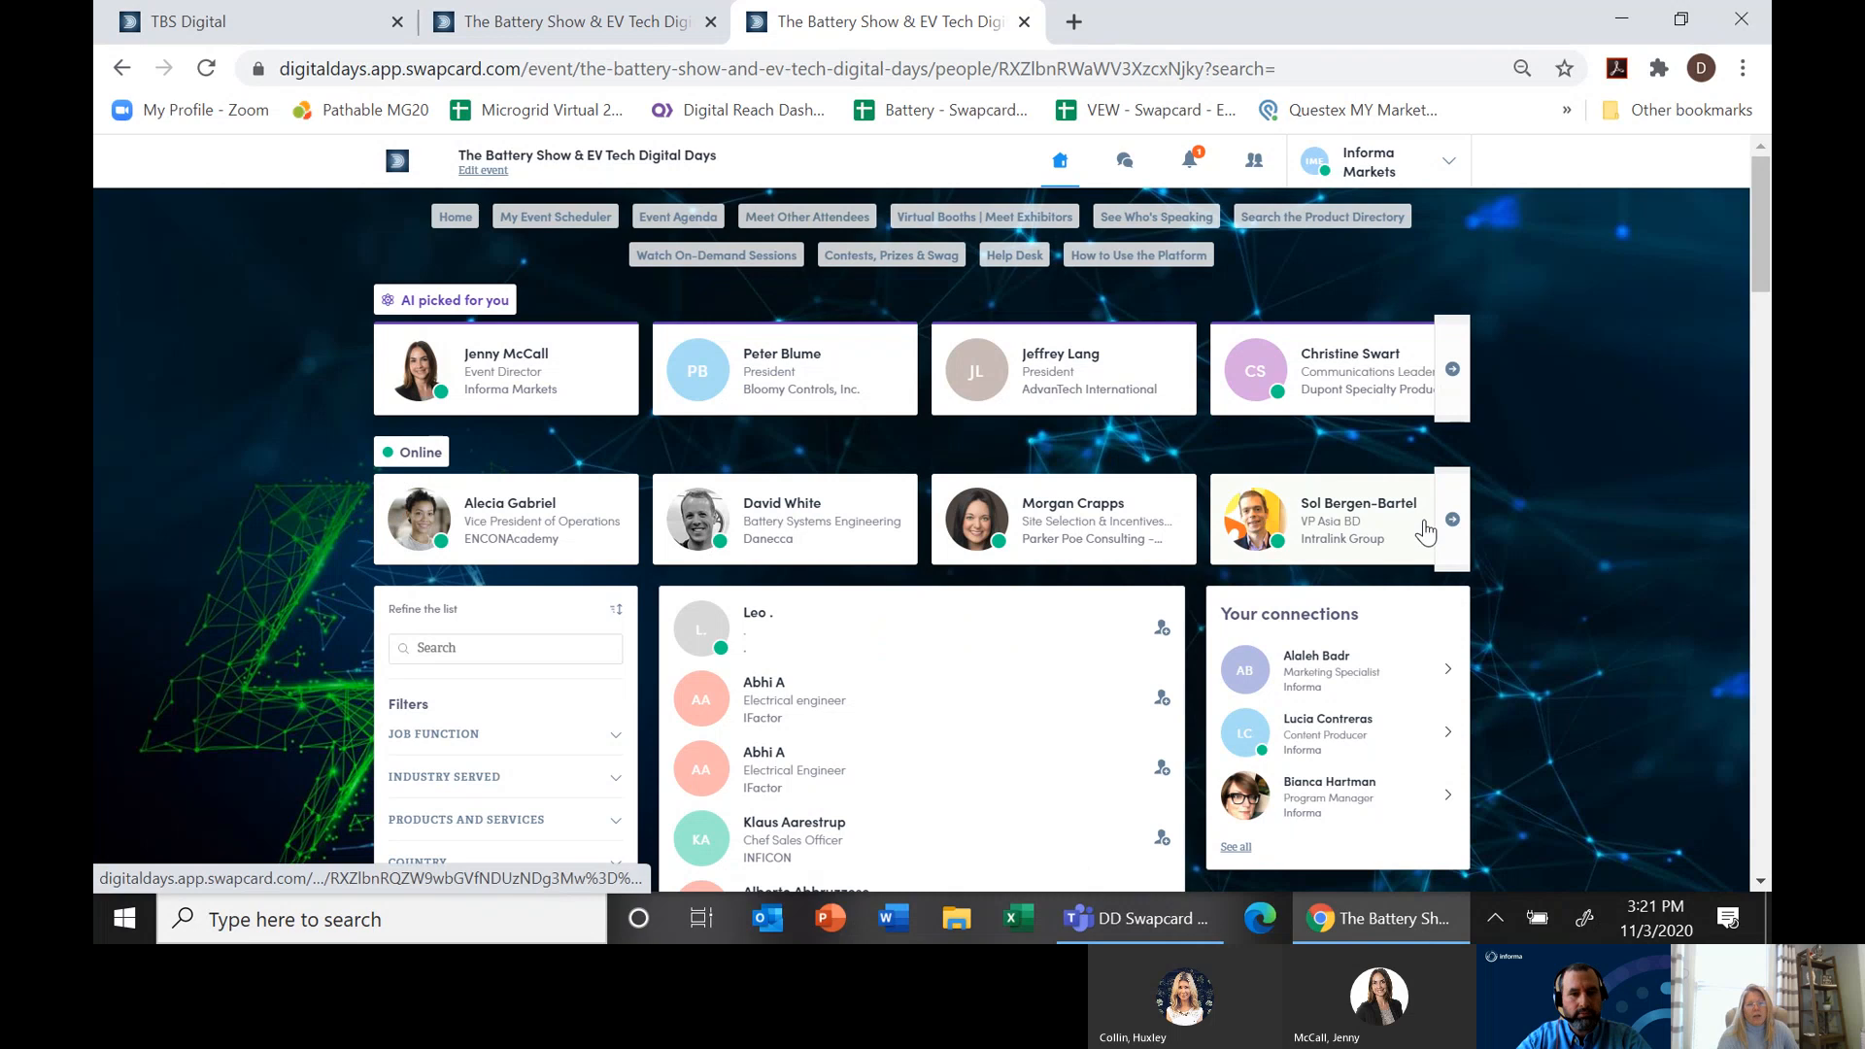
mouse_move(1543, 532)
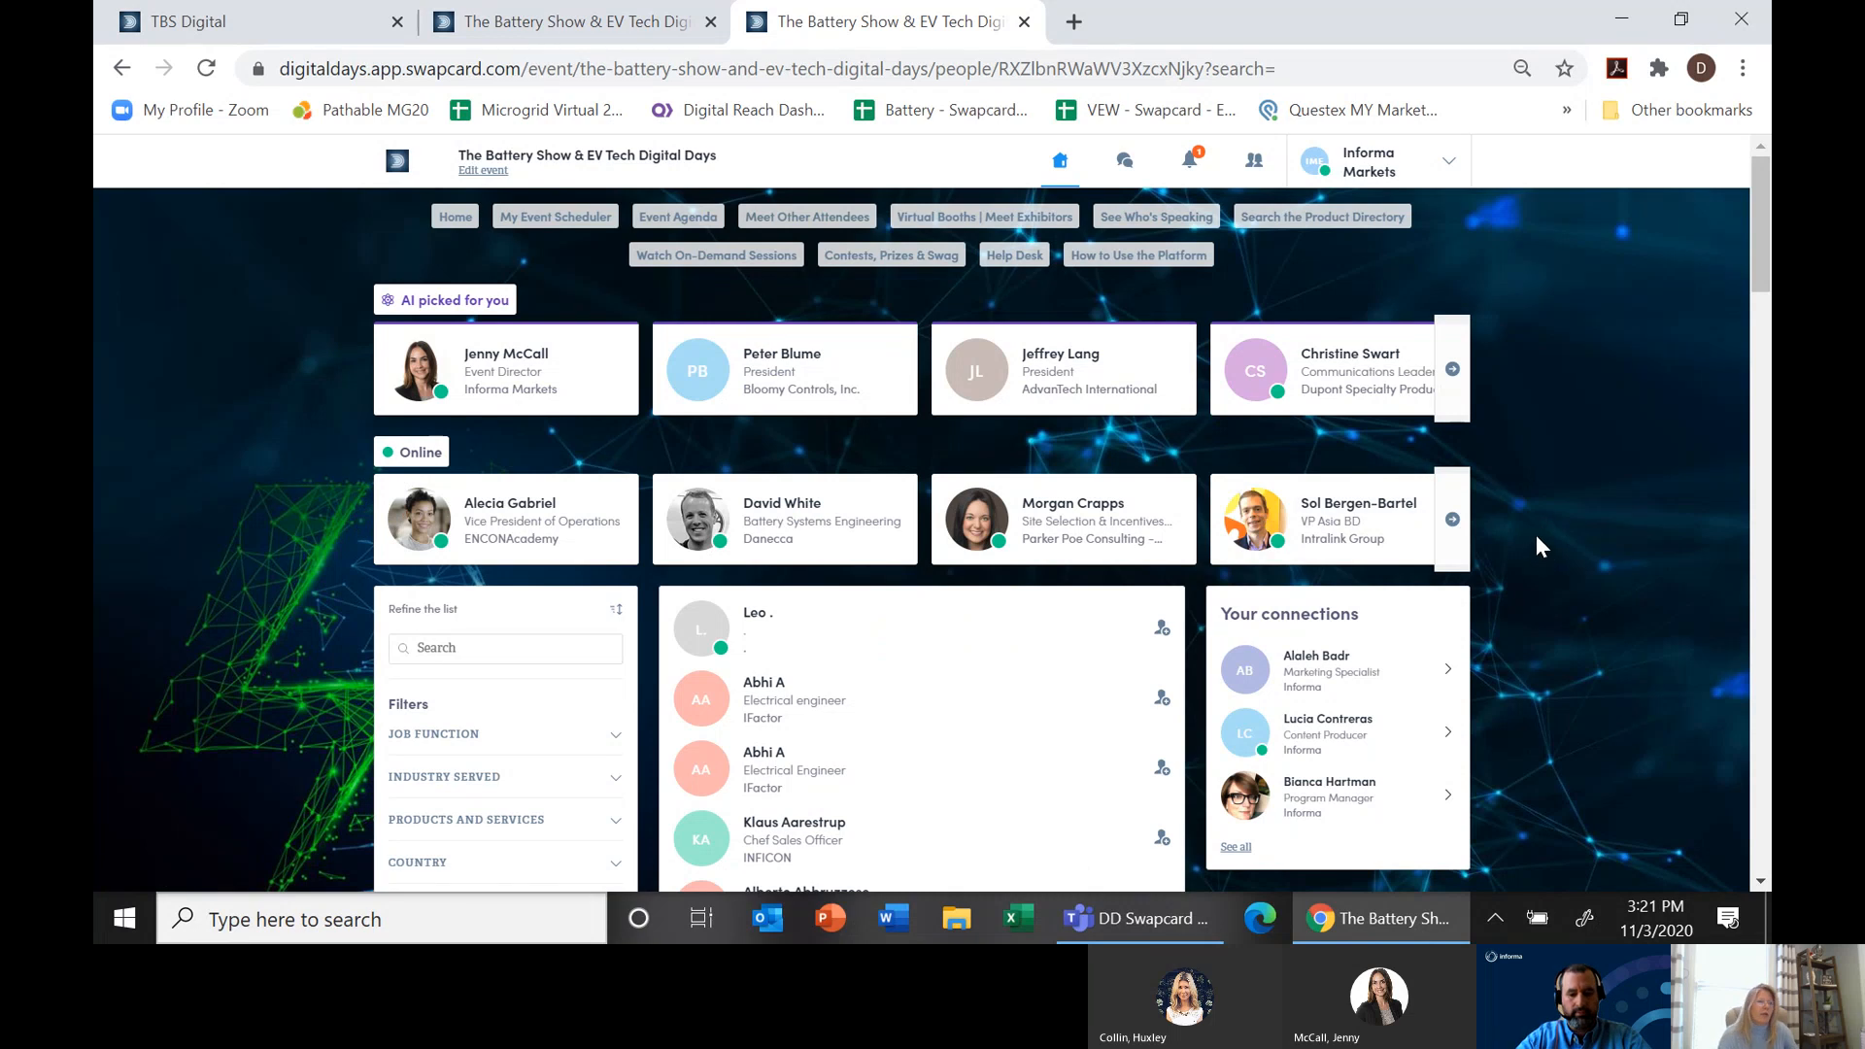
mouse_move(1549, 560)
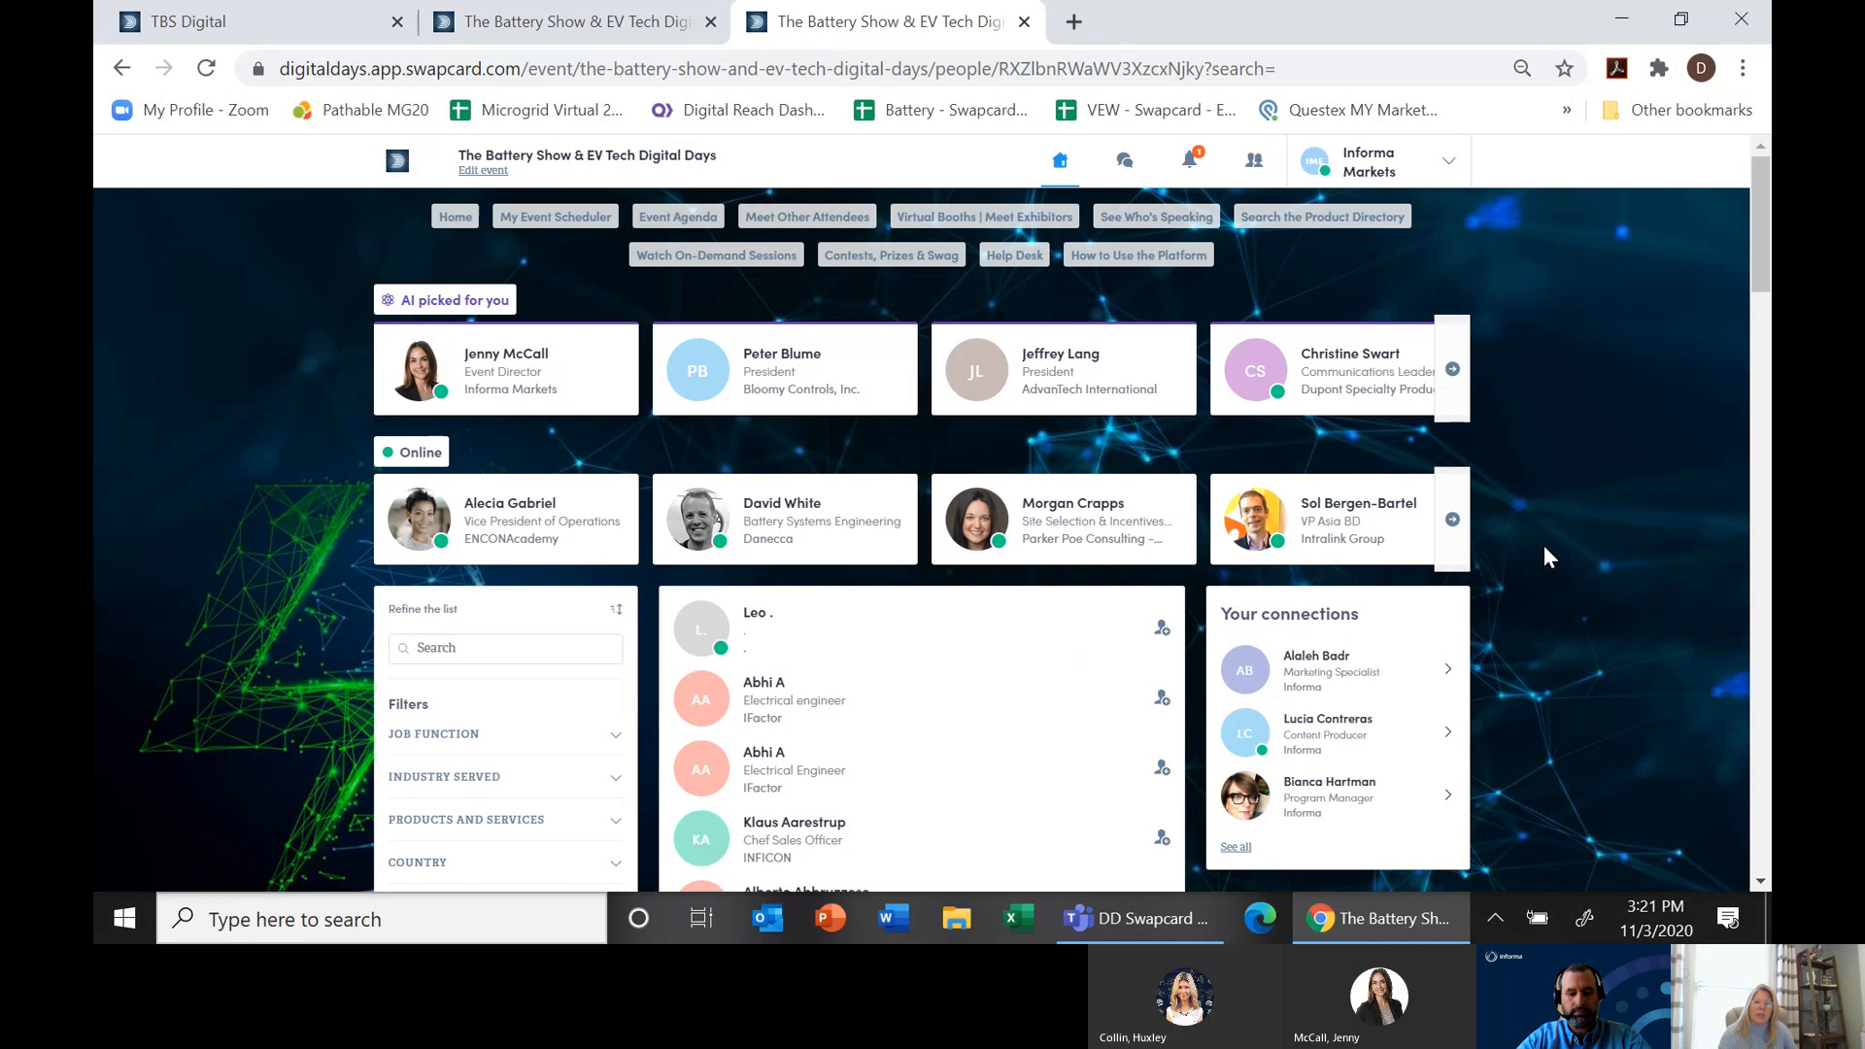
mouse_move(488, 434)
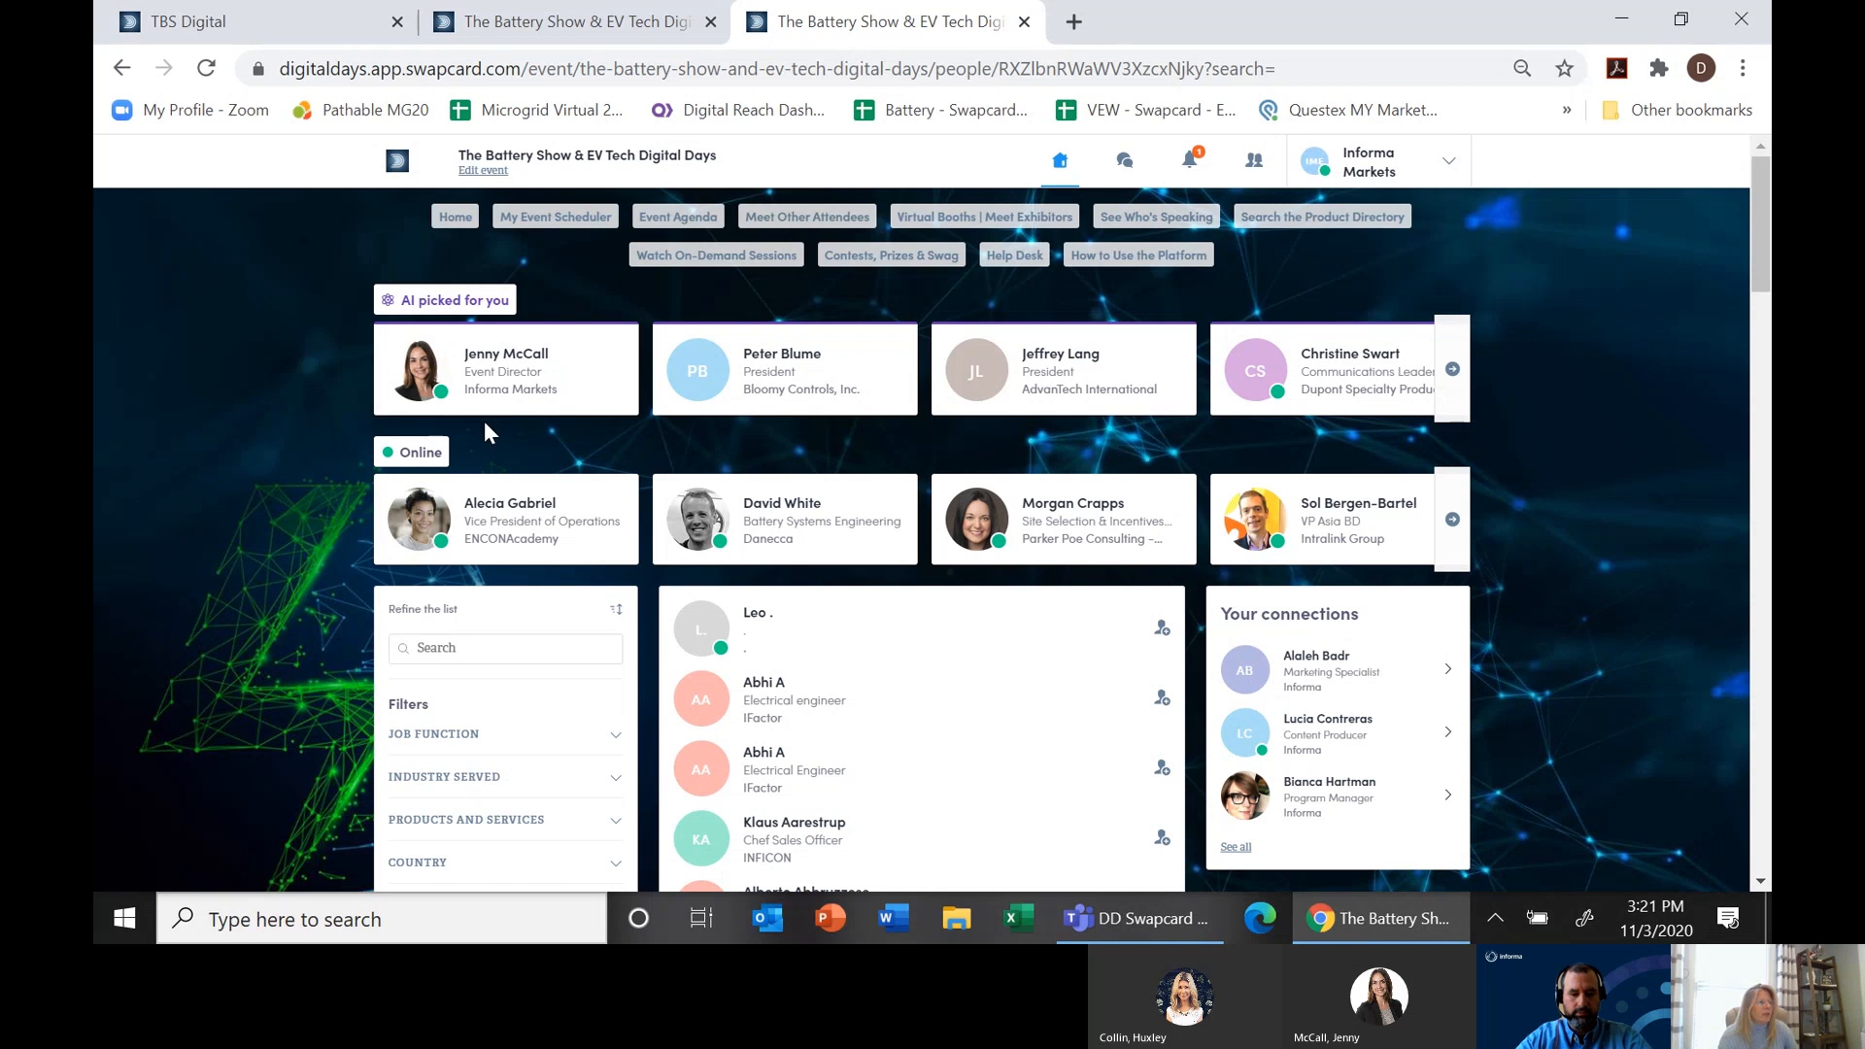
click(505, 369)
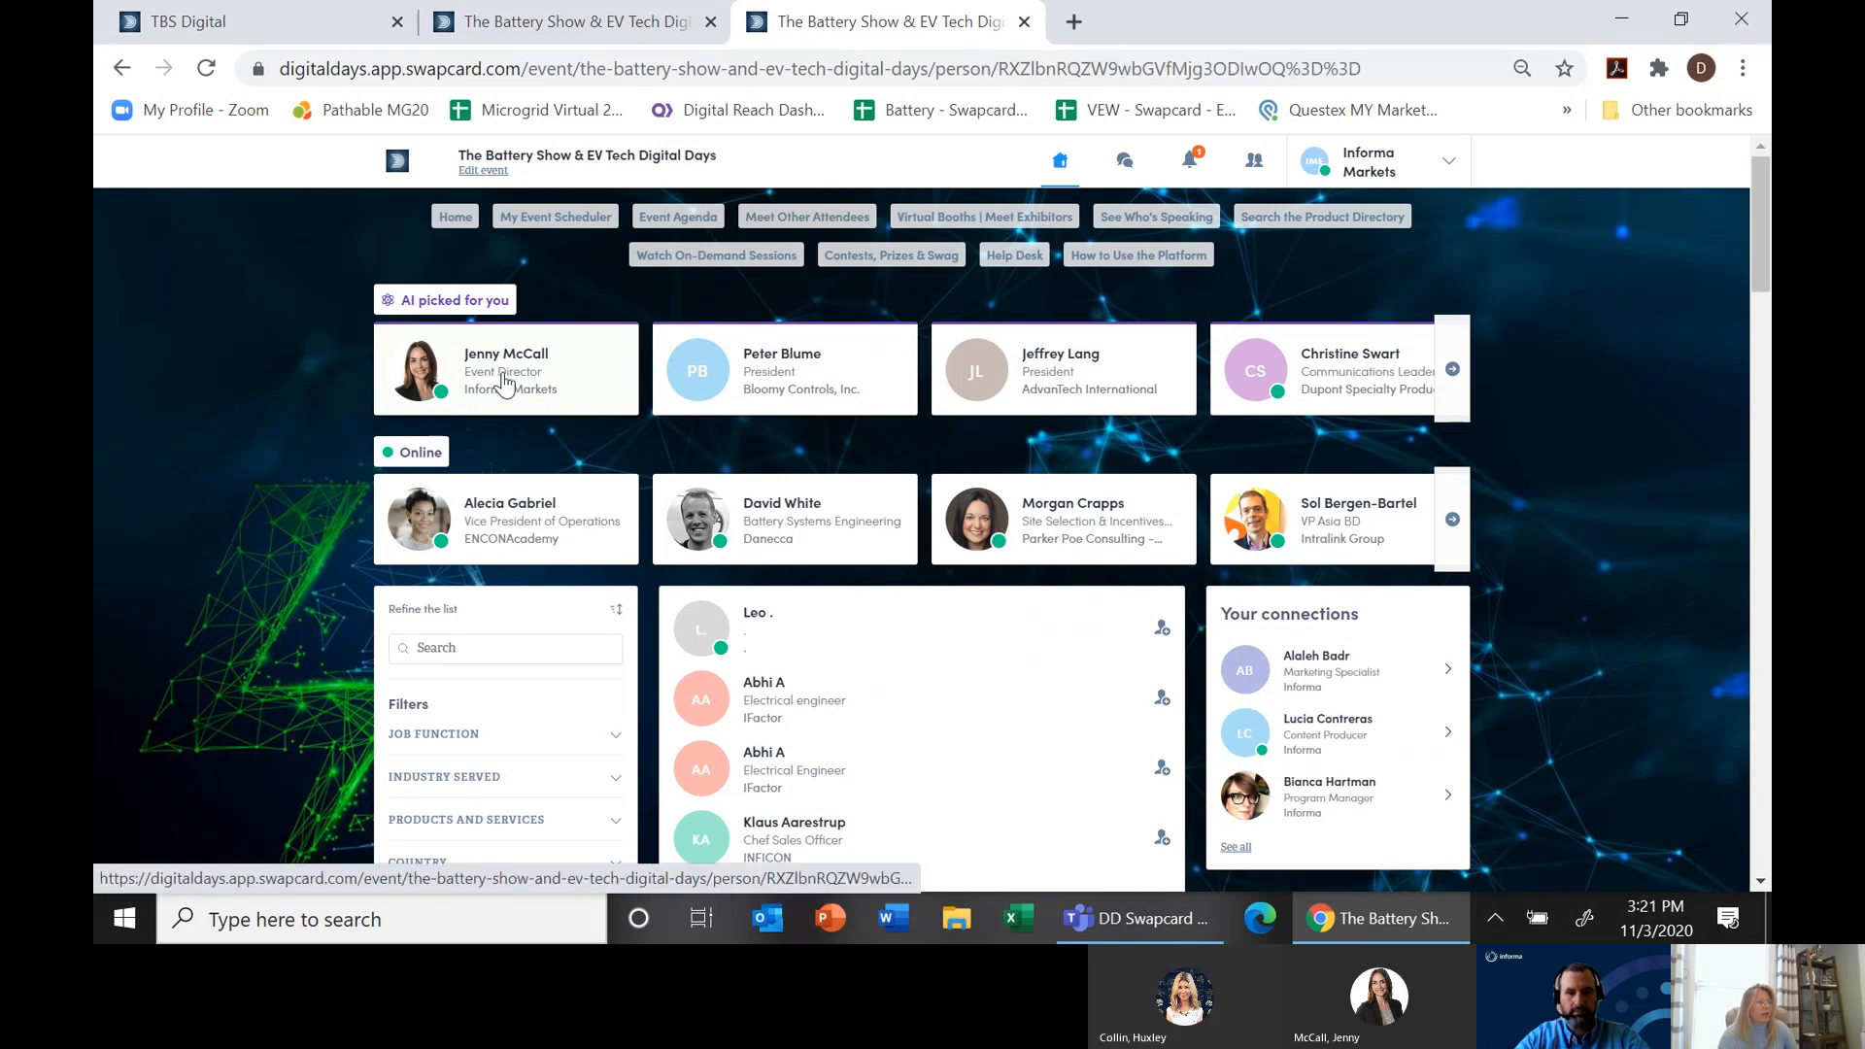
click(504, 369)
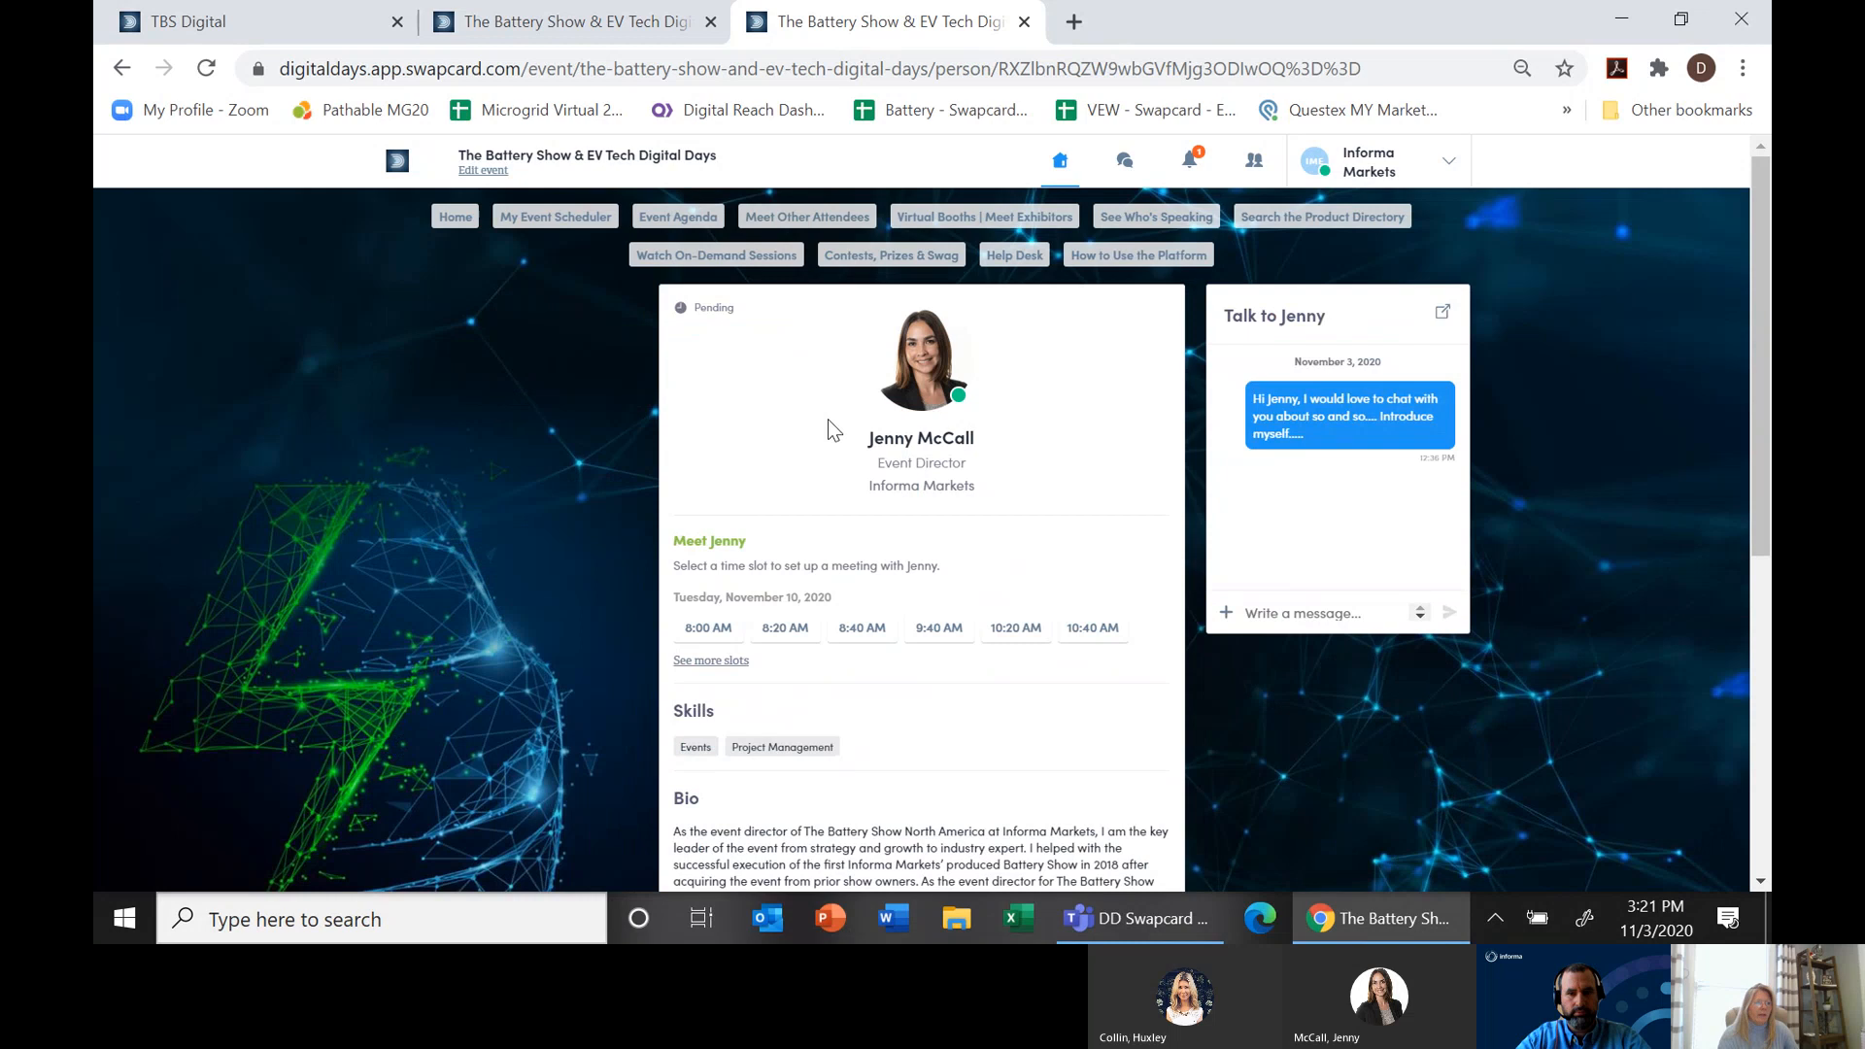
mouse_move(690, 677)
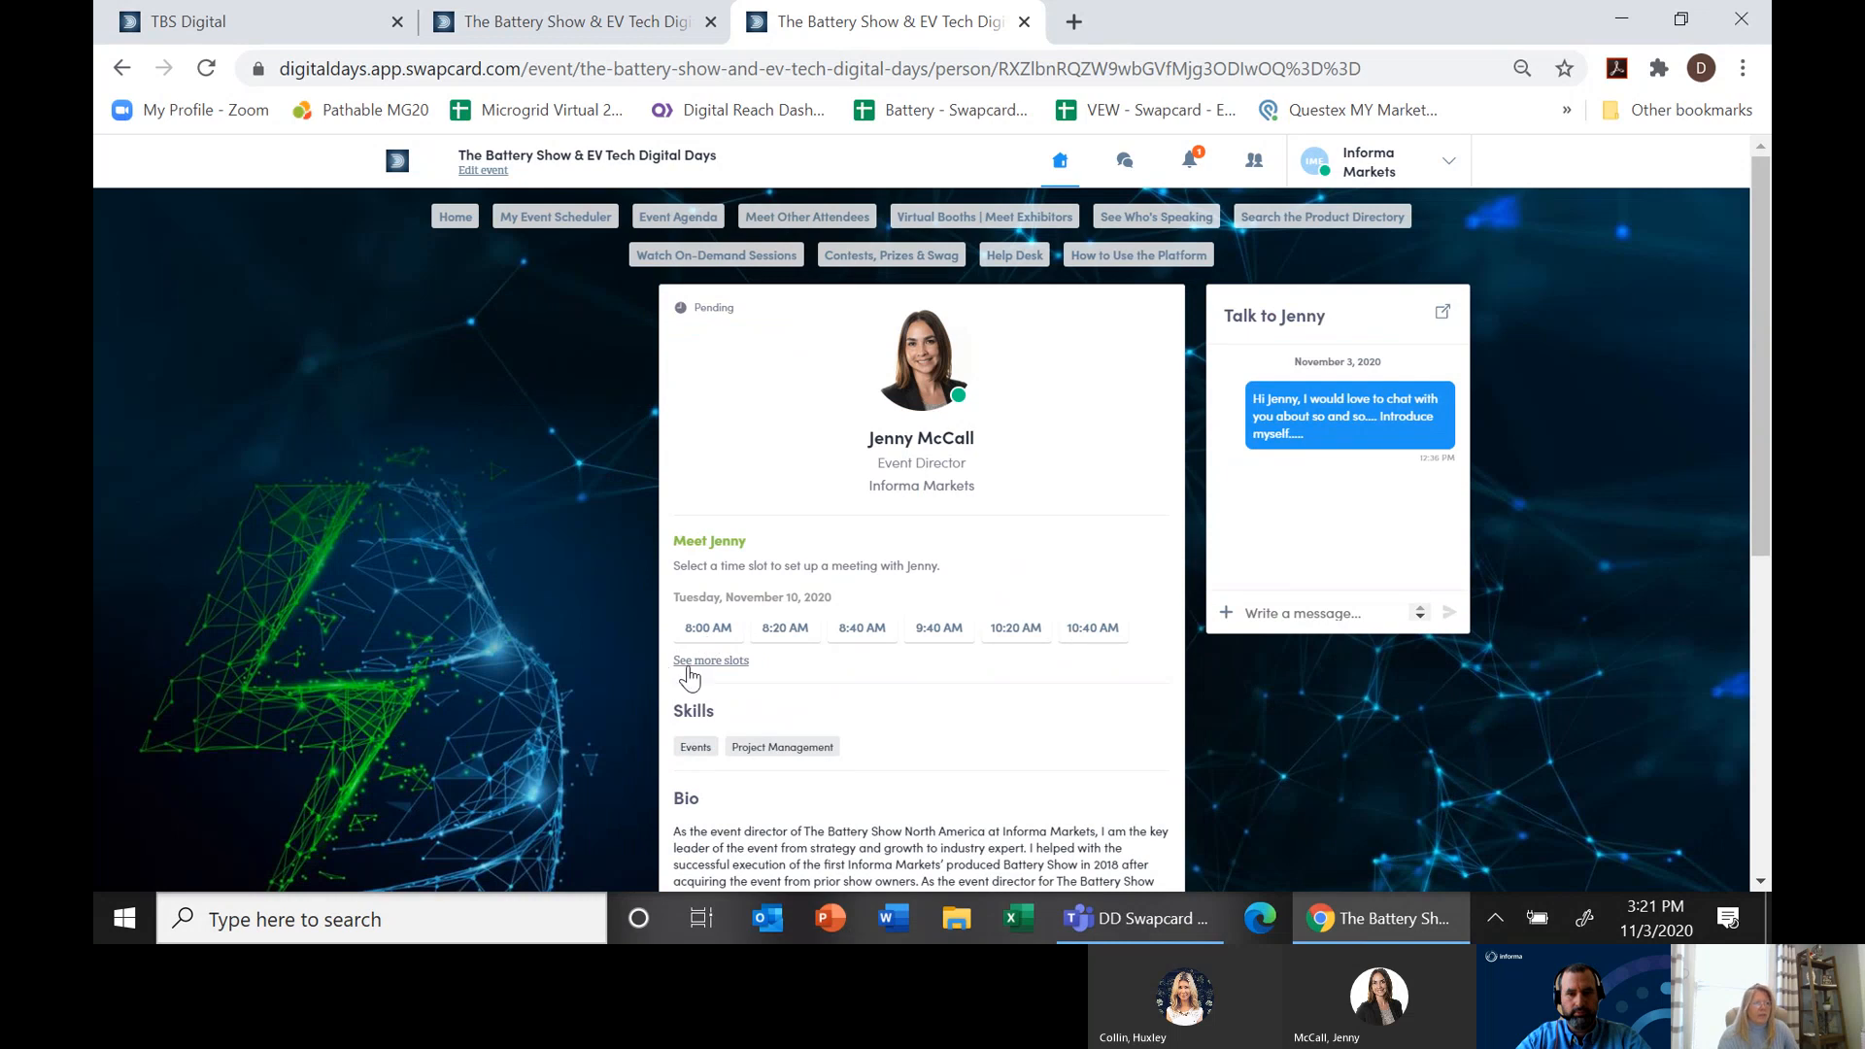
click(710, 661)
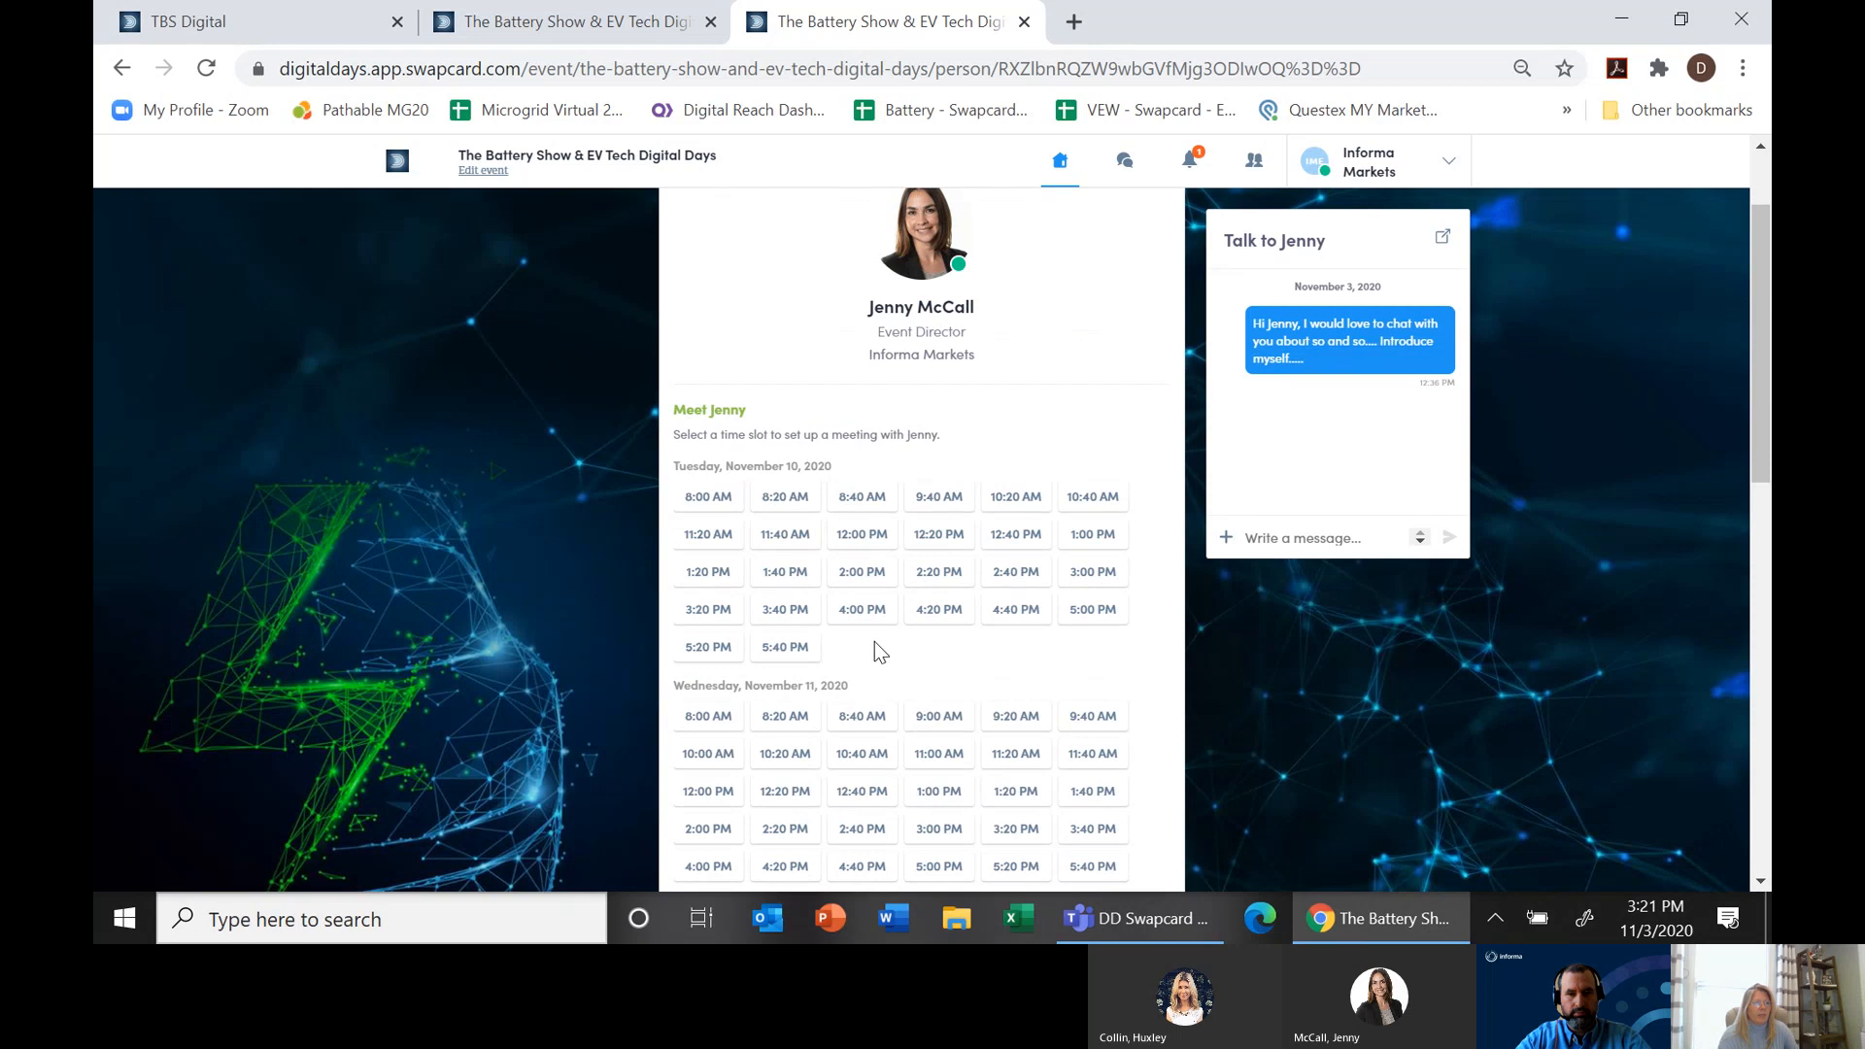
click(938, 535)
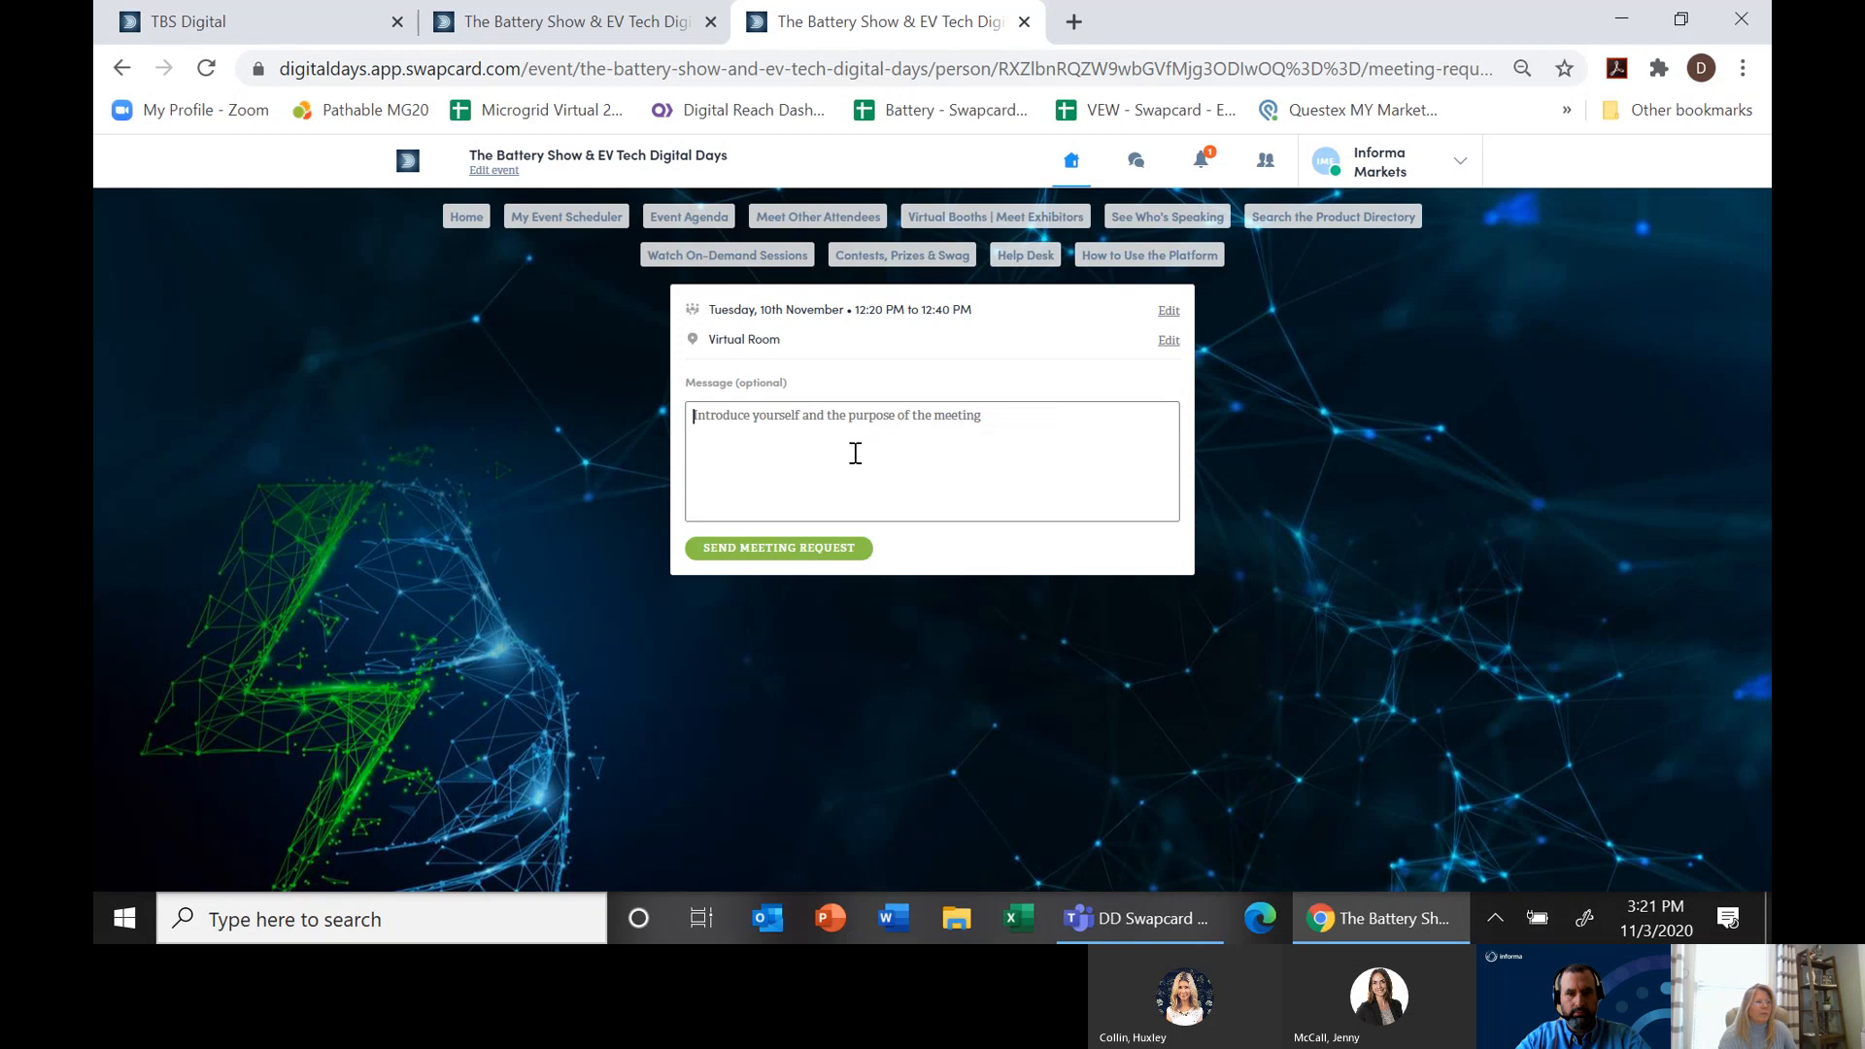
text(hi Jenny would love to m)
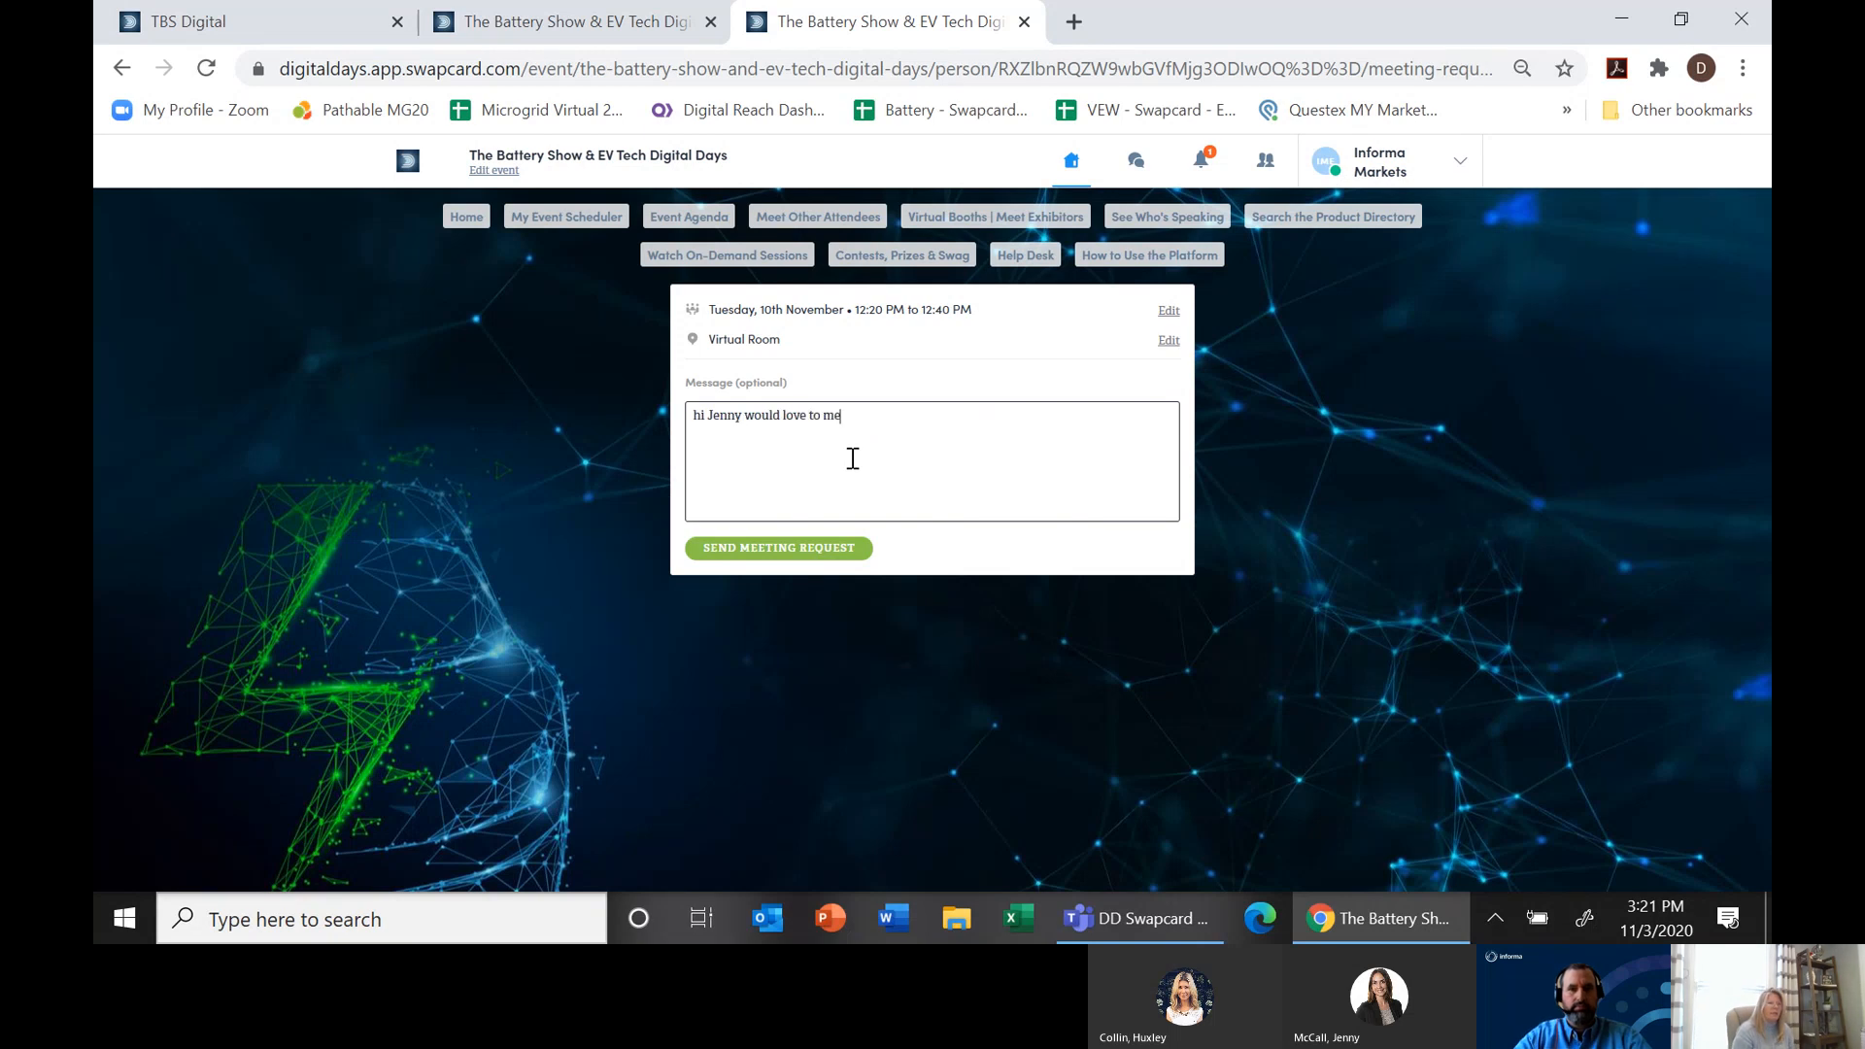
text(et)
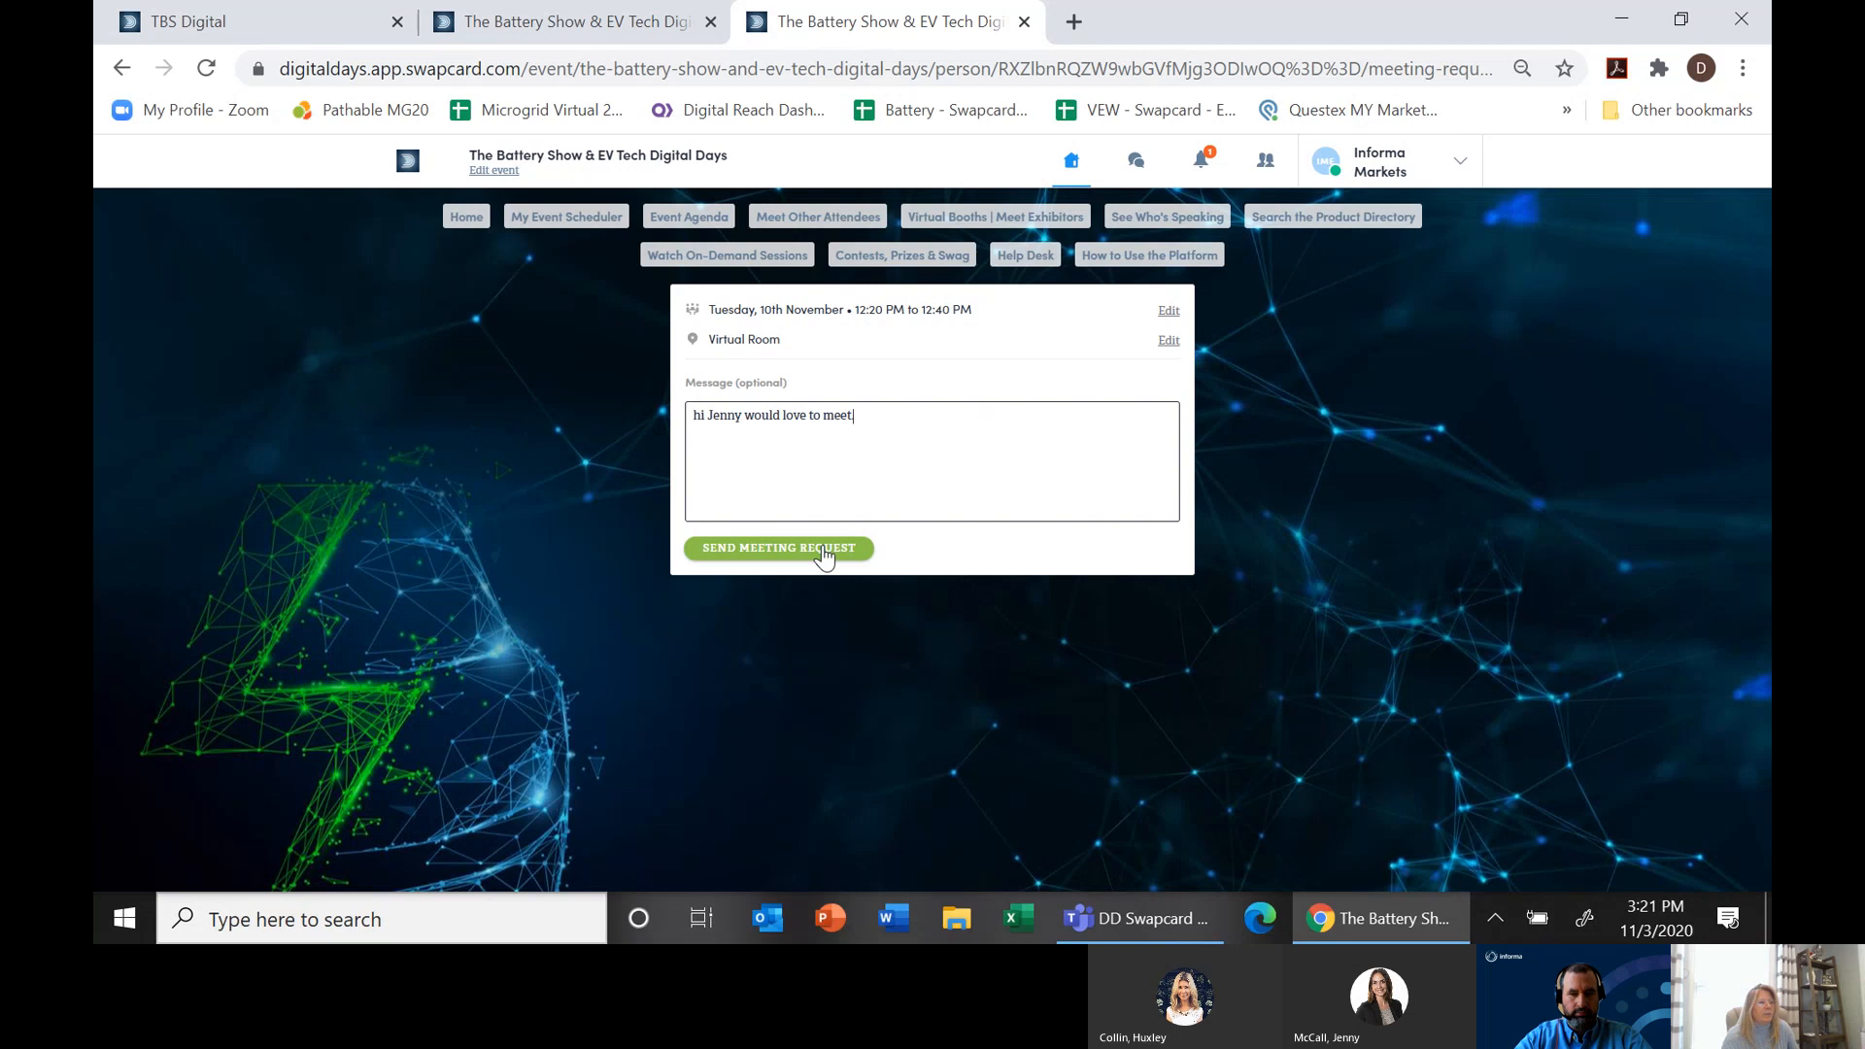
click(778, 548)
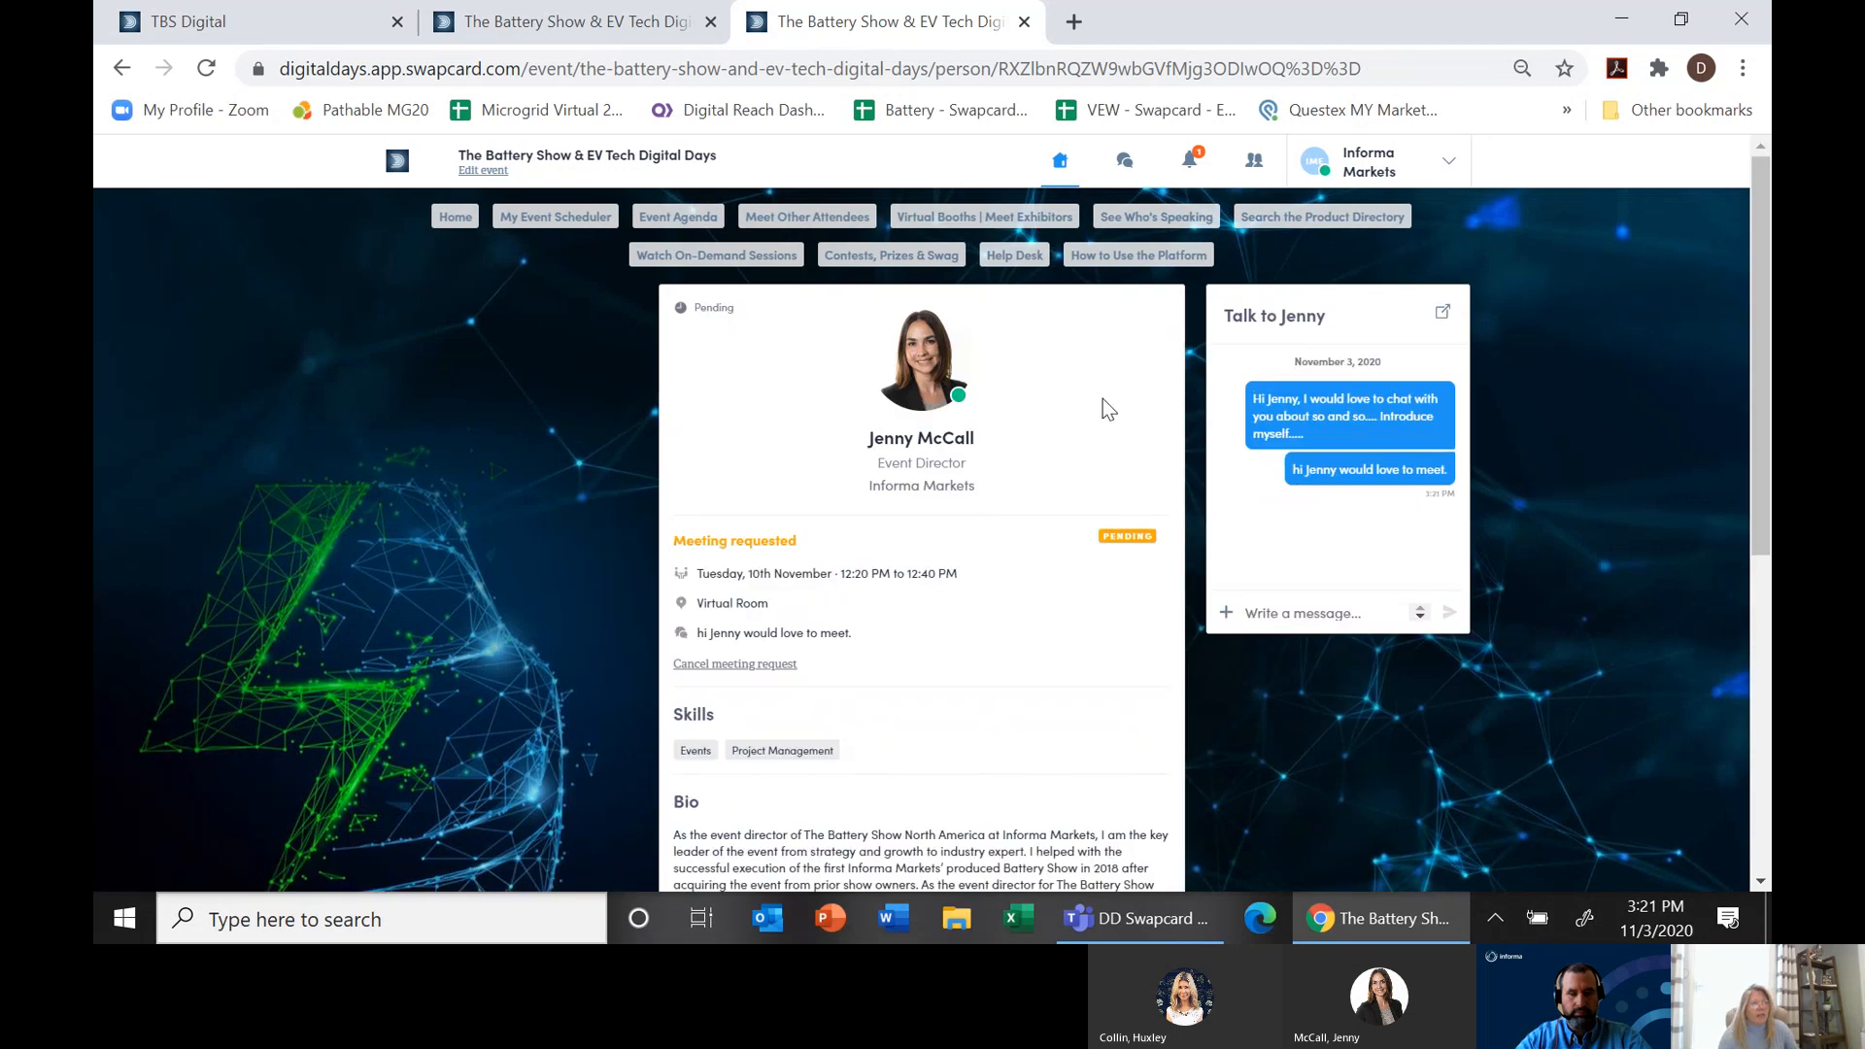
mouse_move(1064, 610)
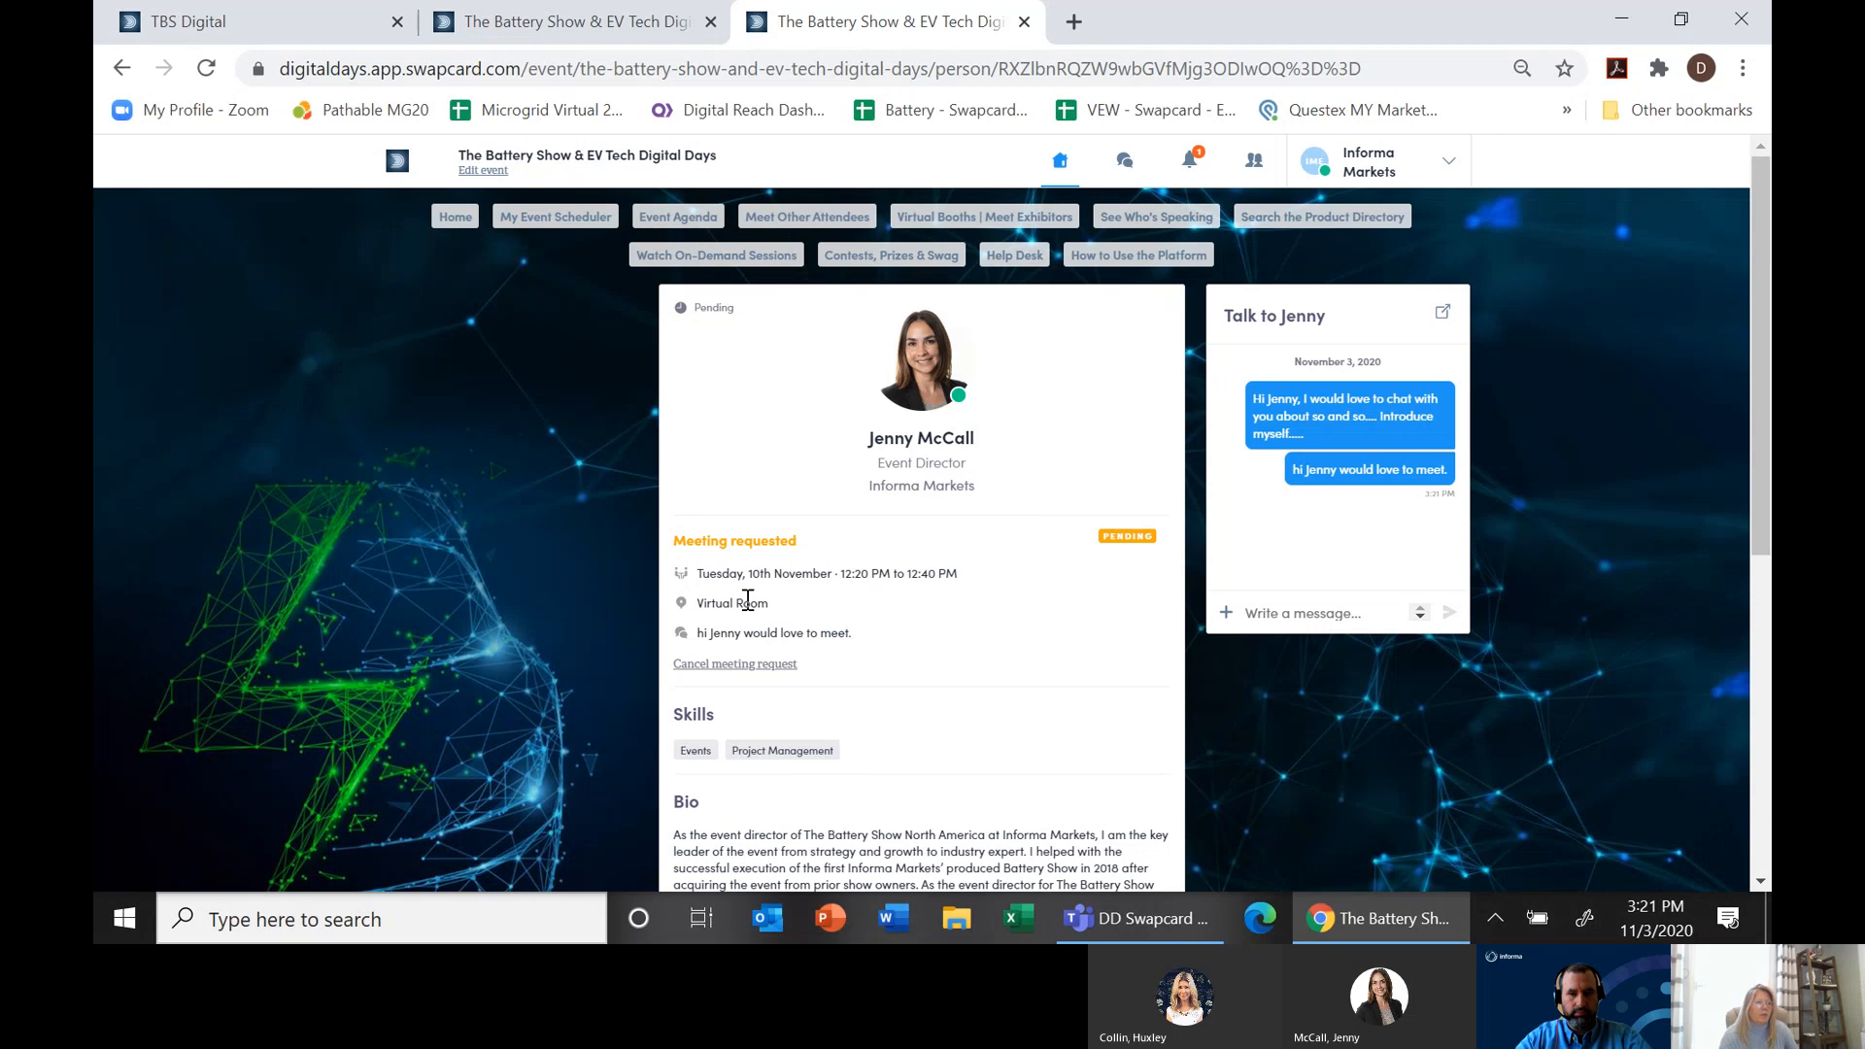
mouse_move(821, 663)
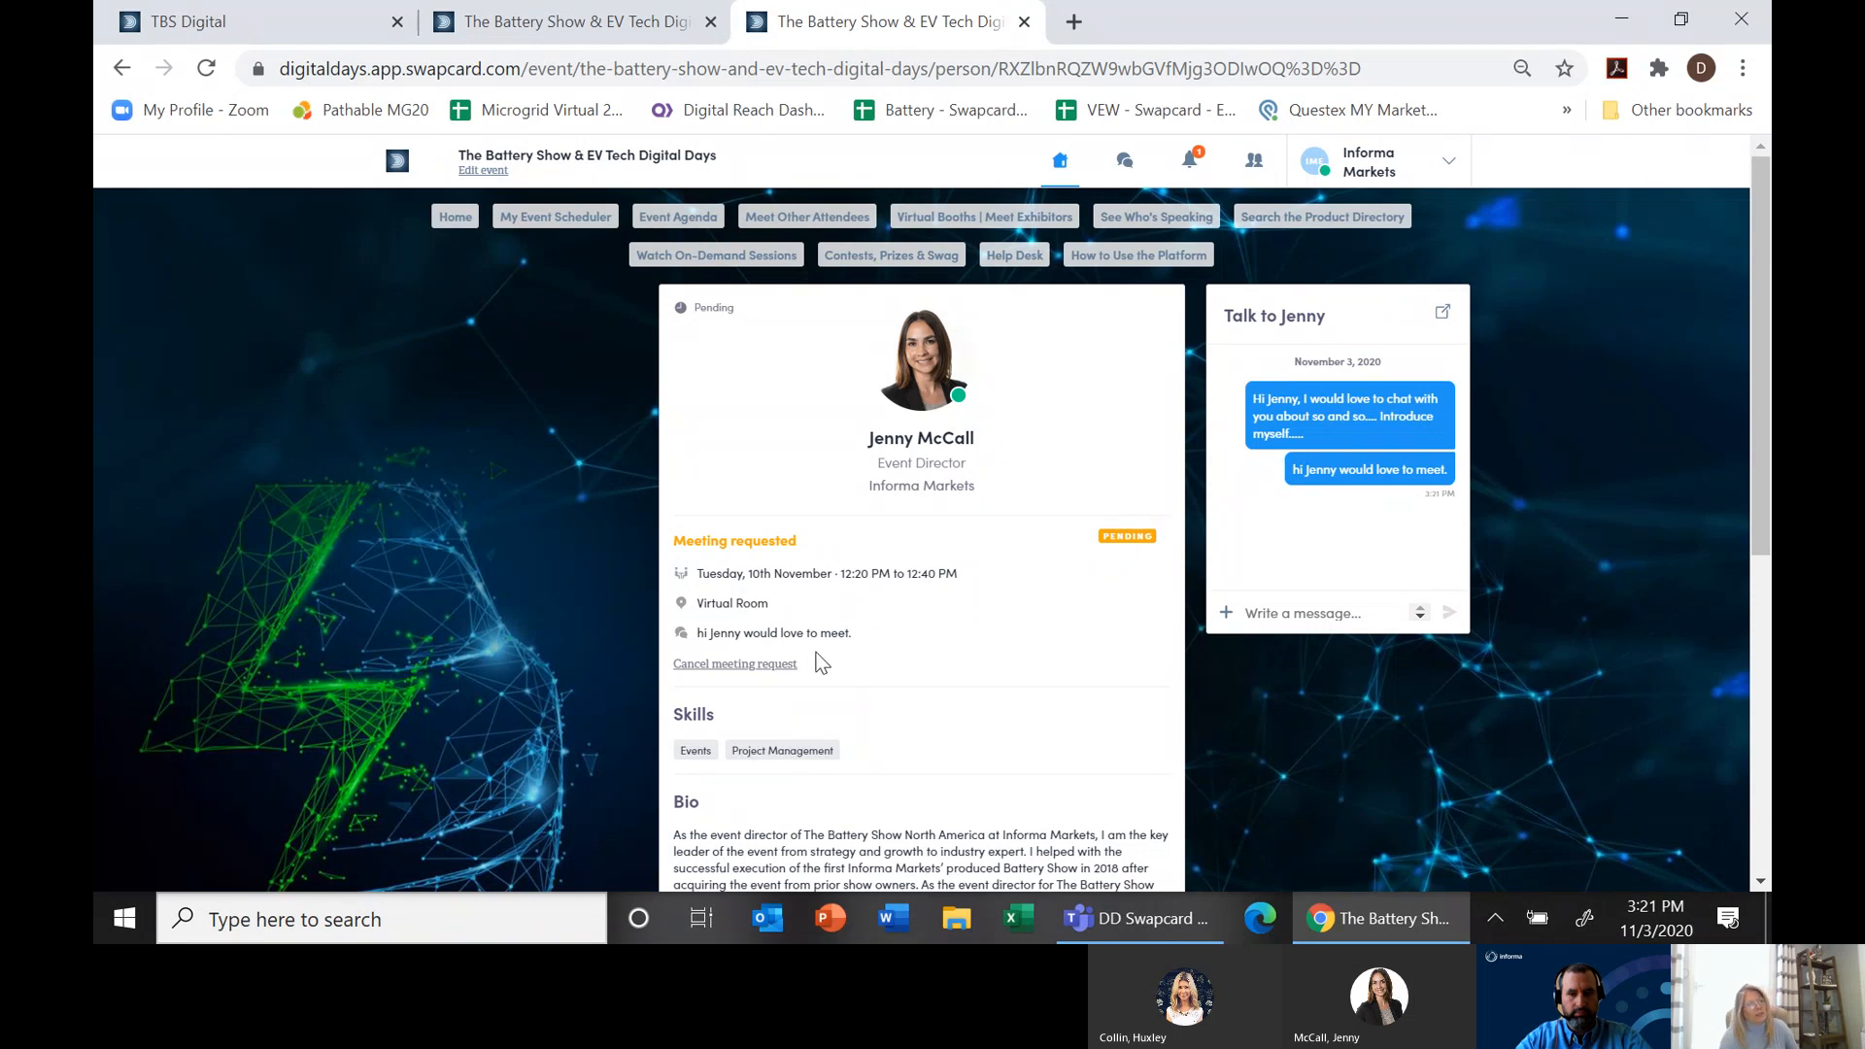
mouse_move(1103, 561)
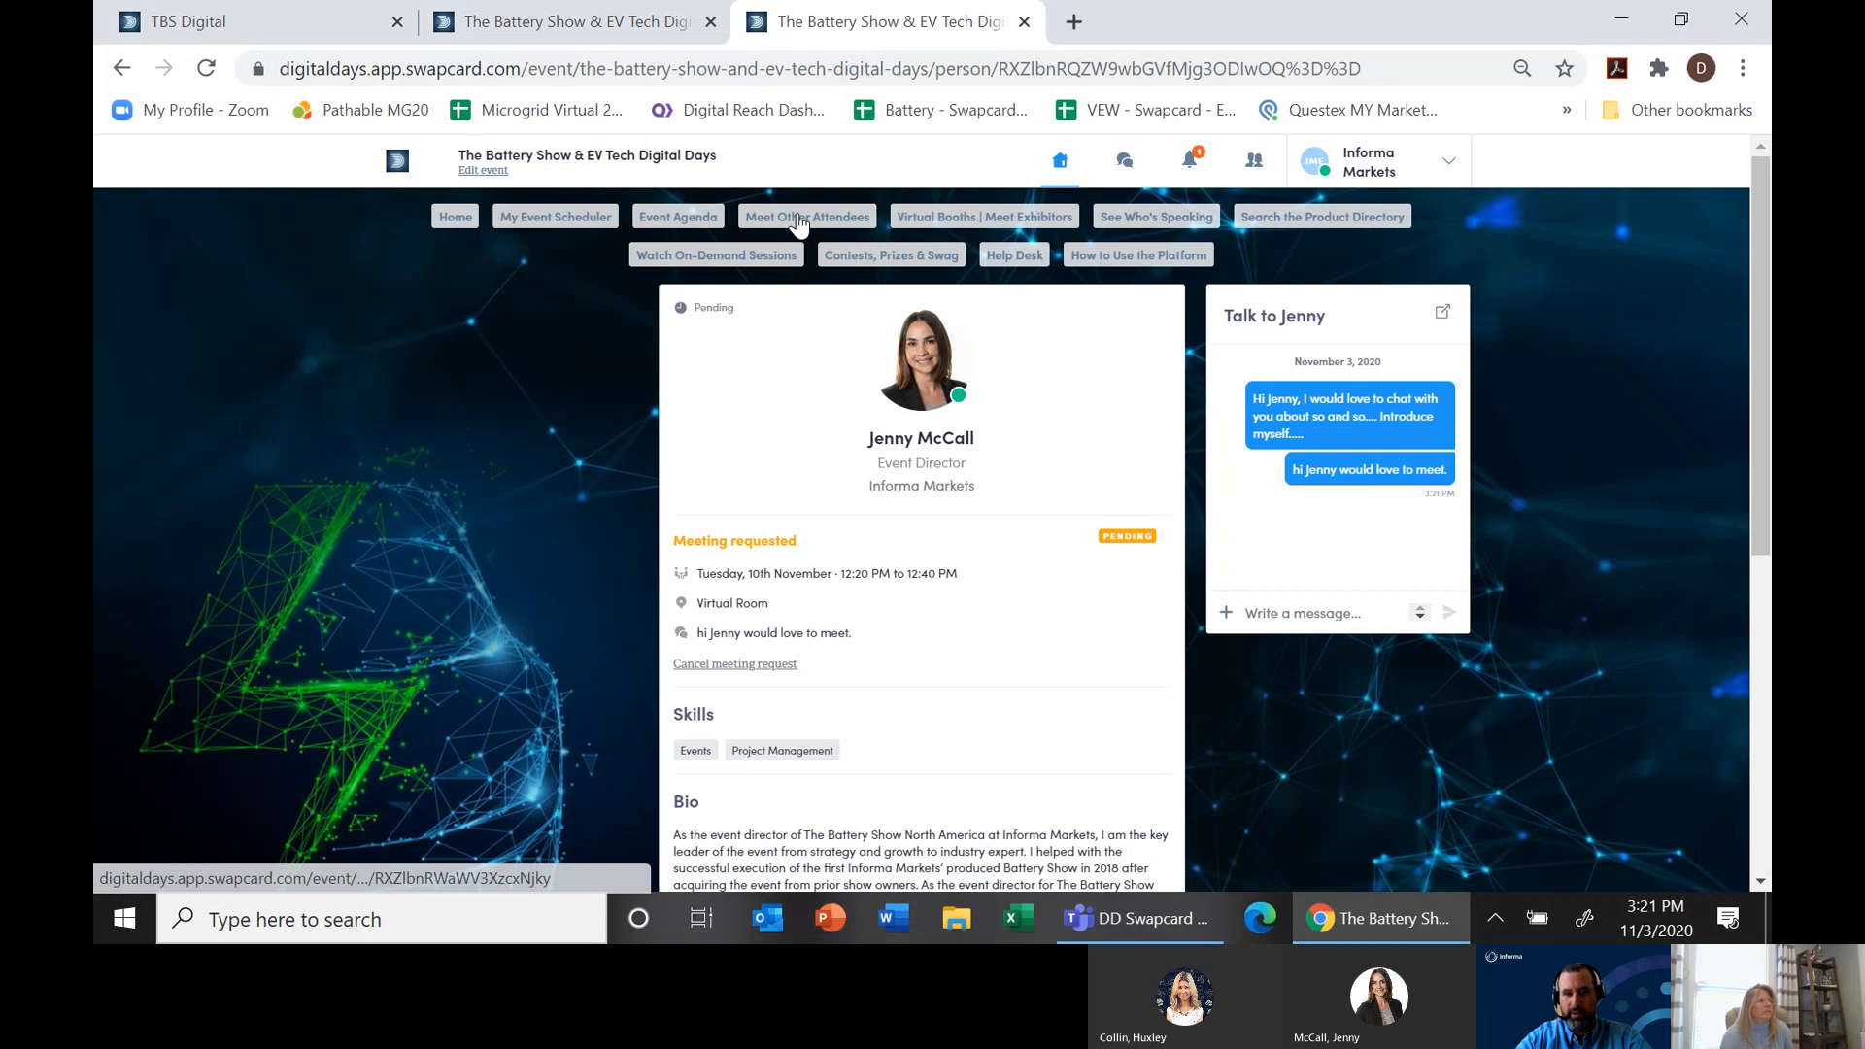
- Search the attendee directory for 'david', expand then collapse Job Function, and return to Teams
click(806, 216)
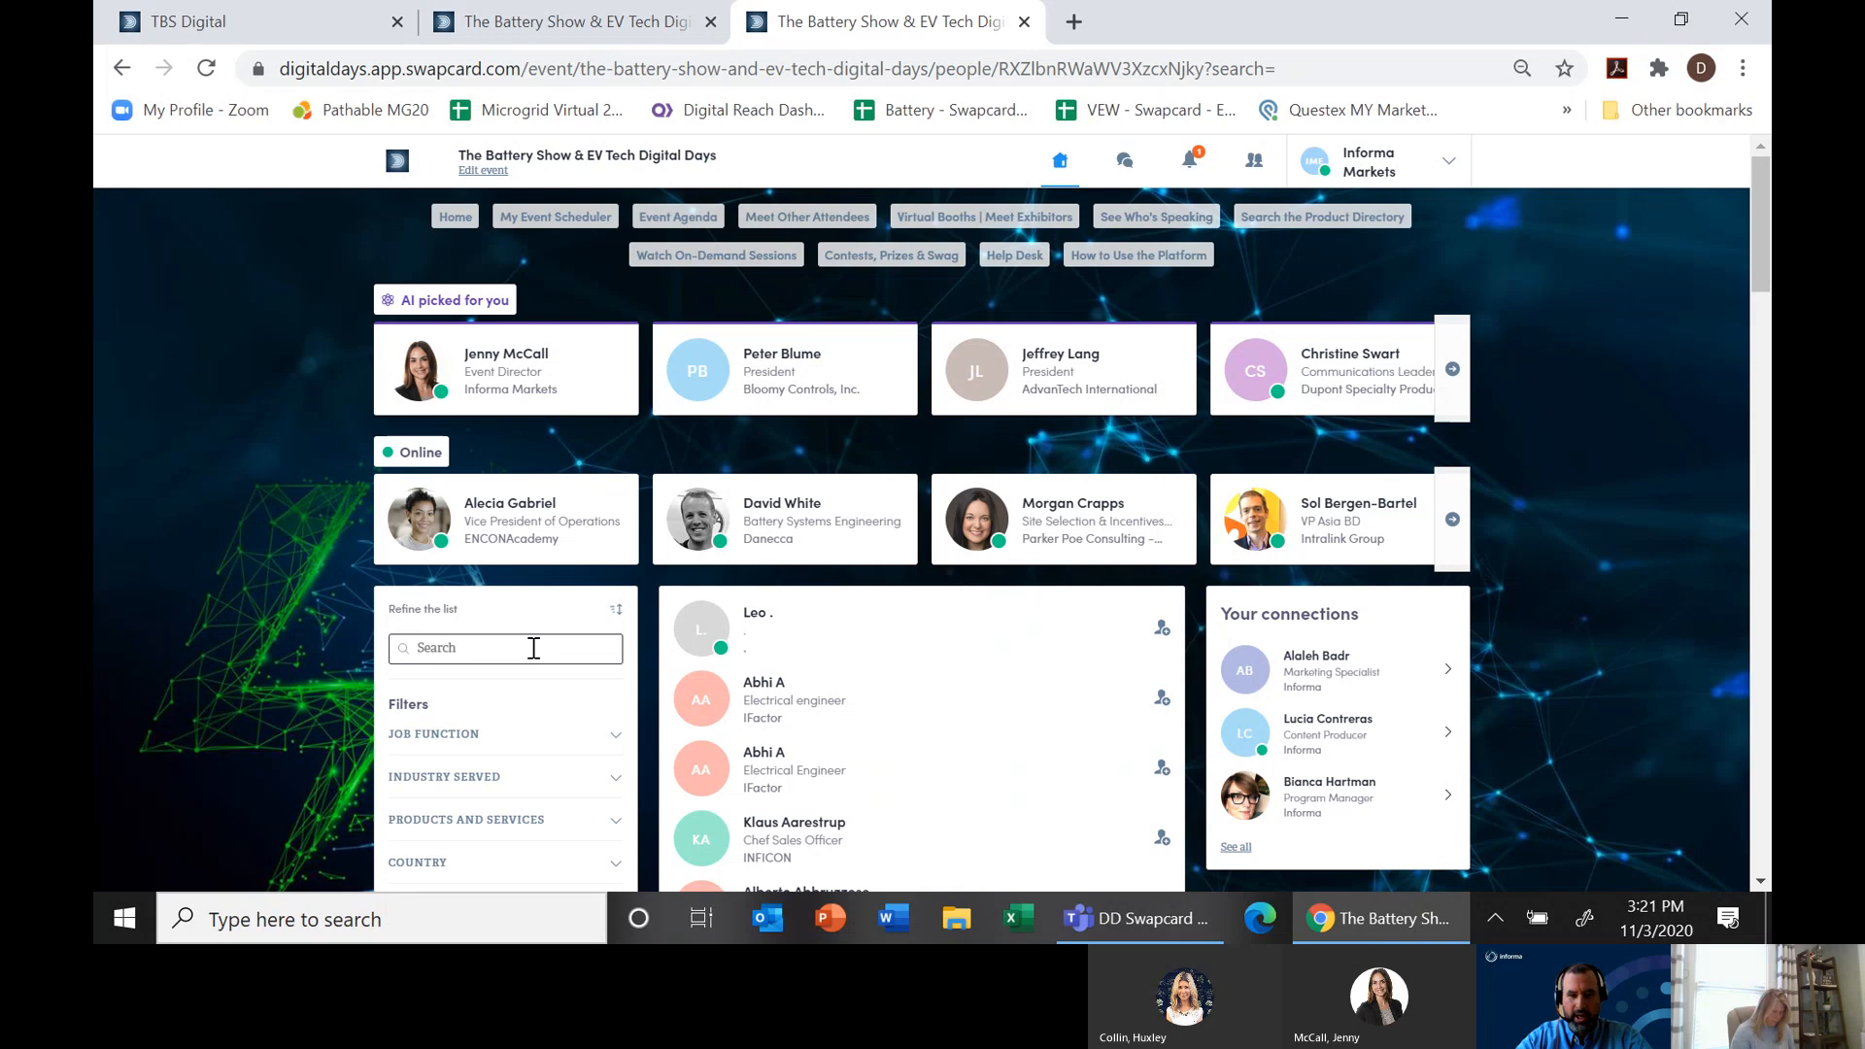
text(david)
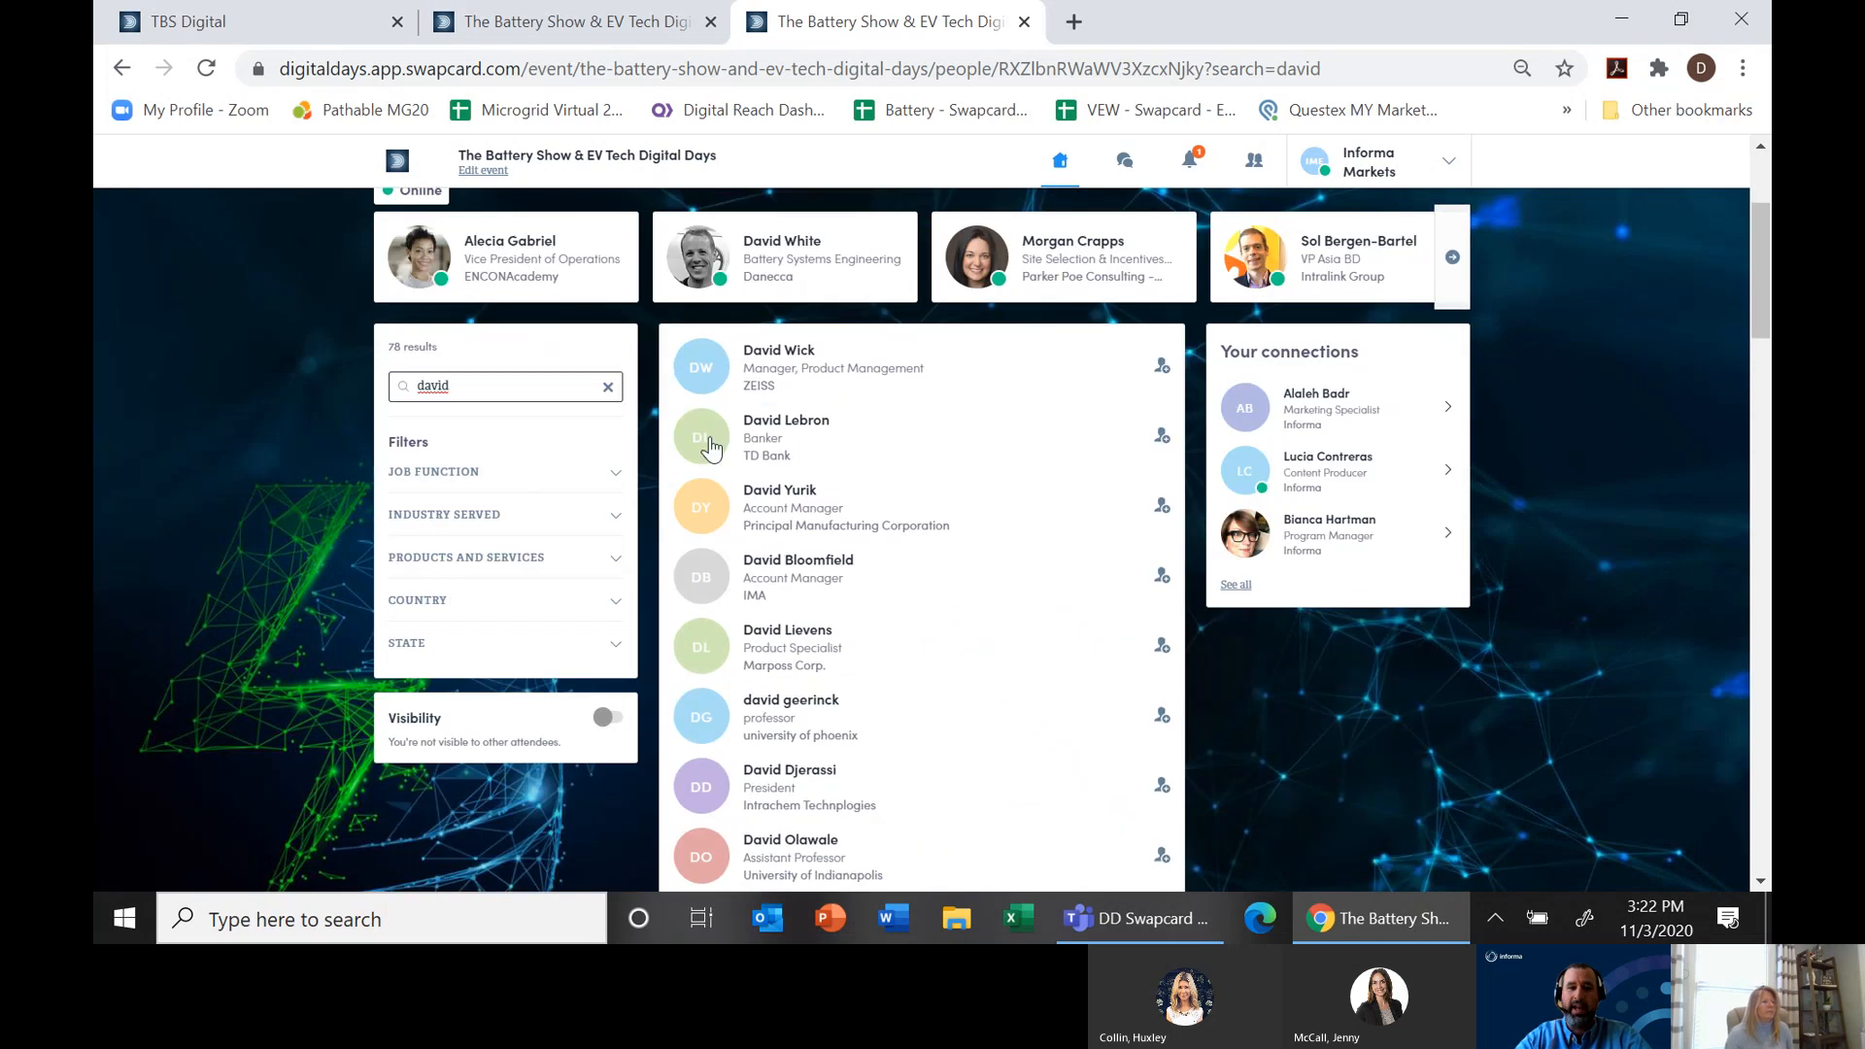
click(499, 471)
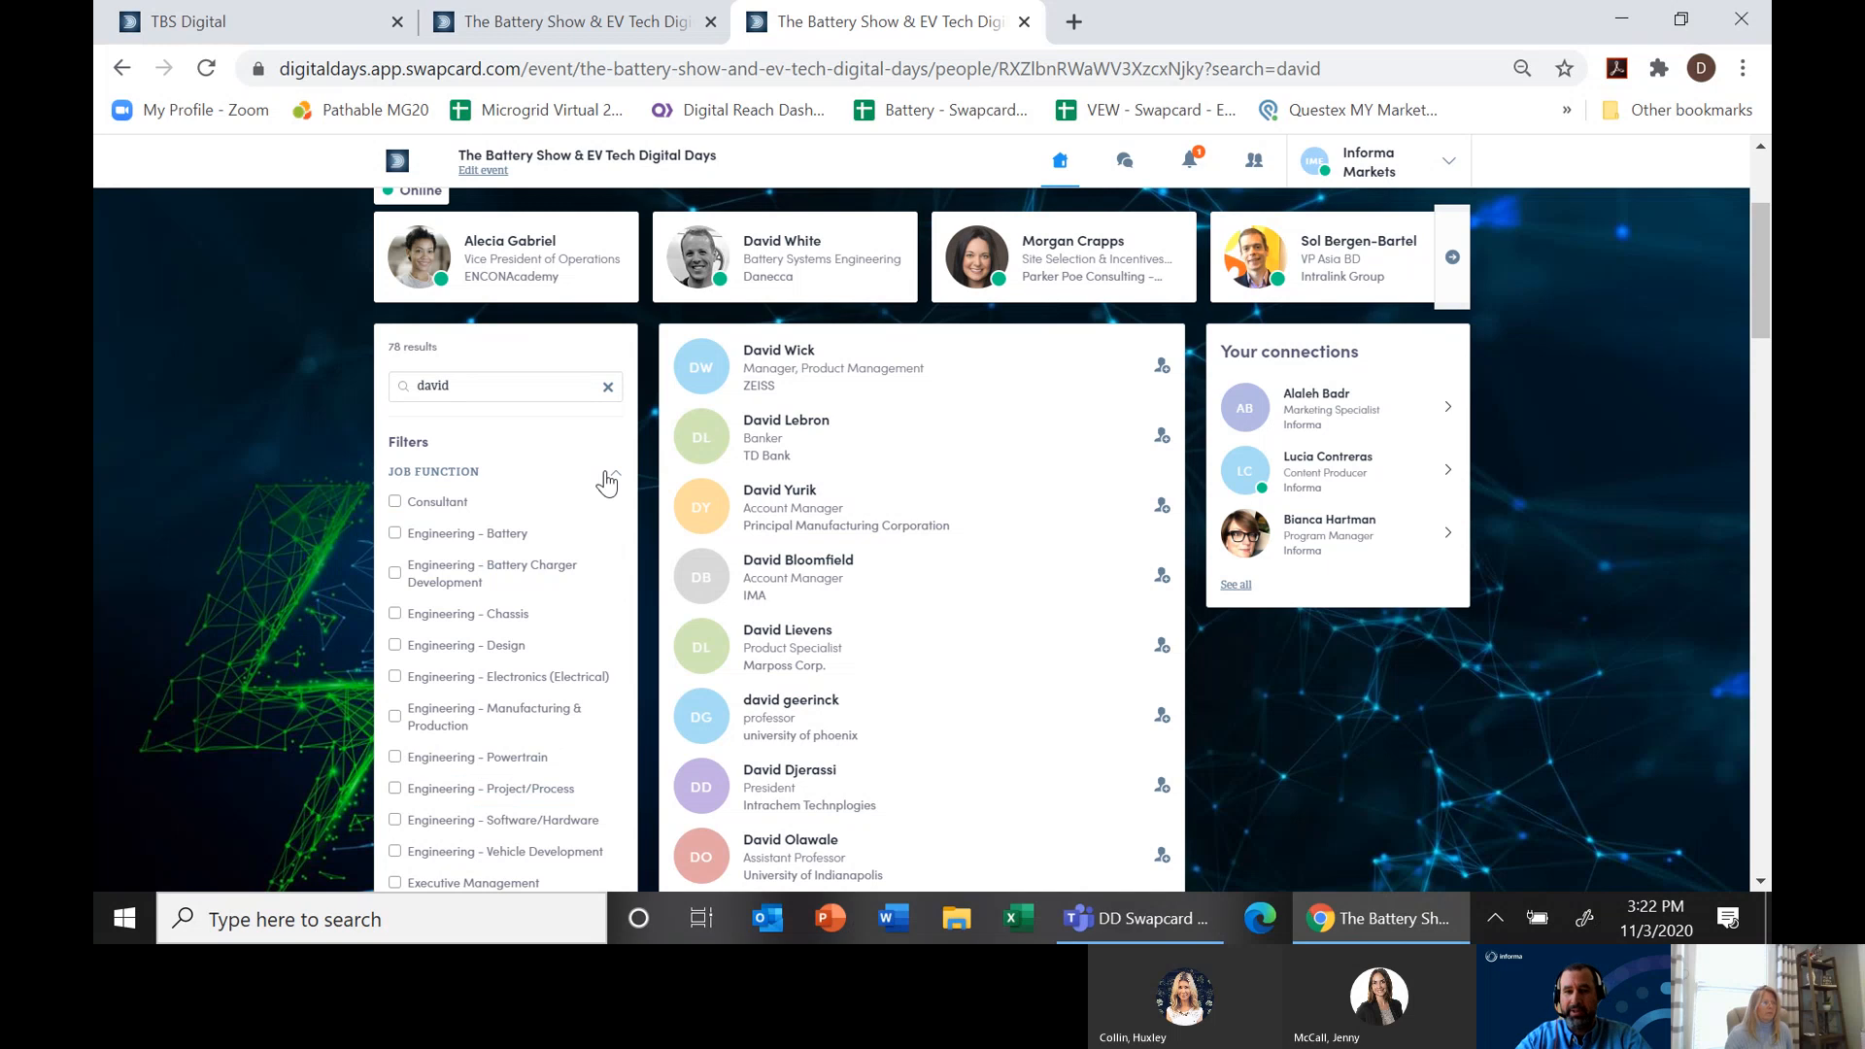
click(608, 386)
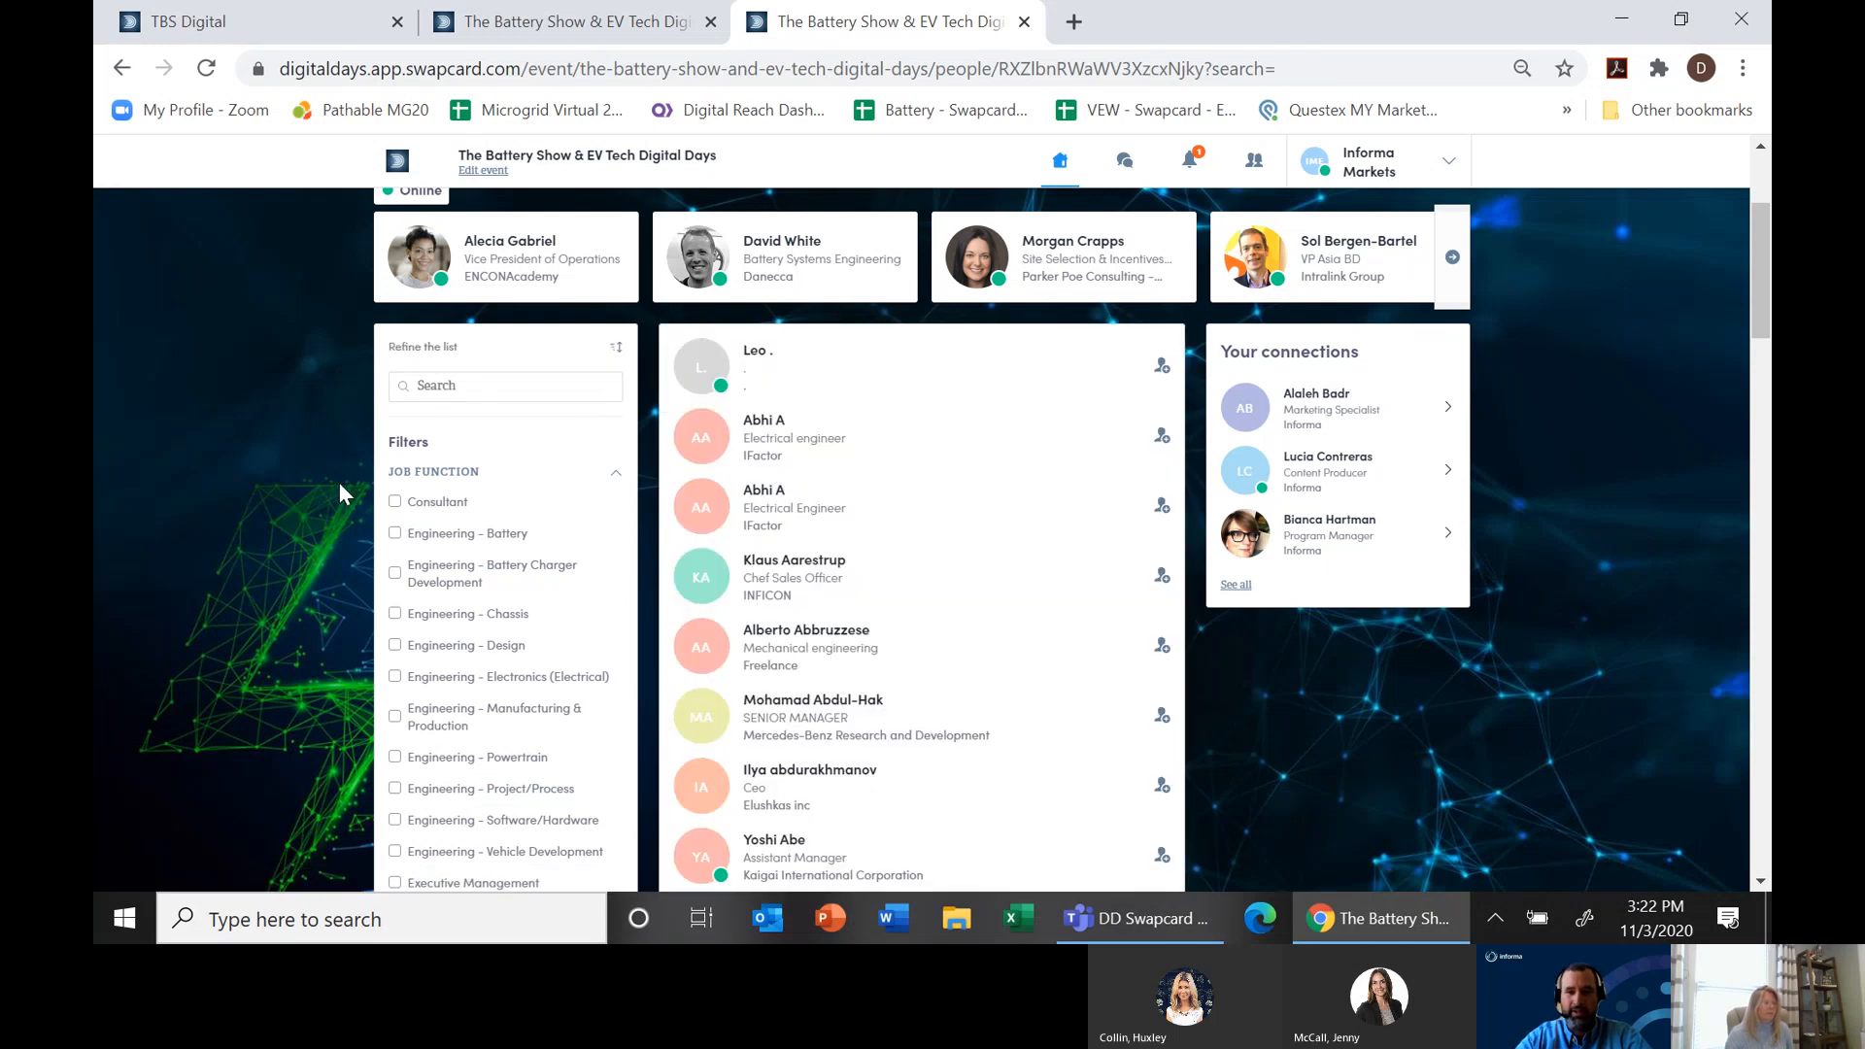
click(614, 471)
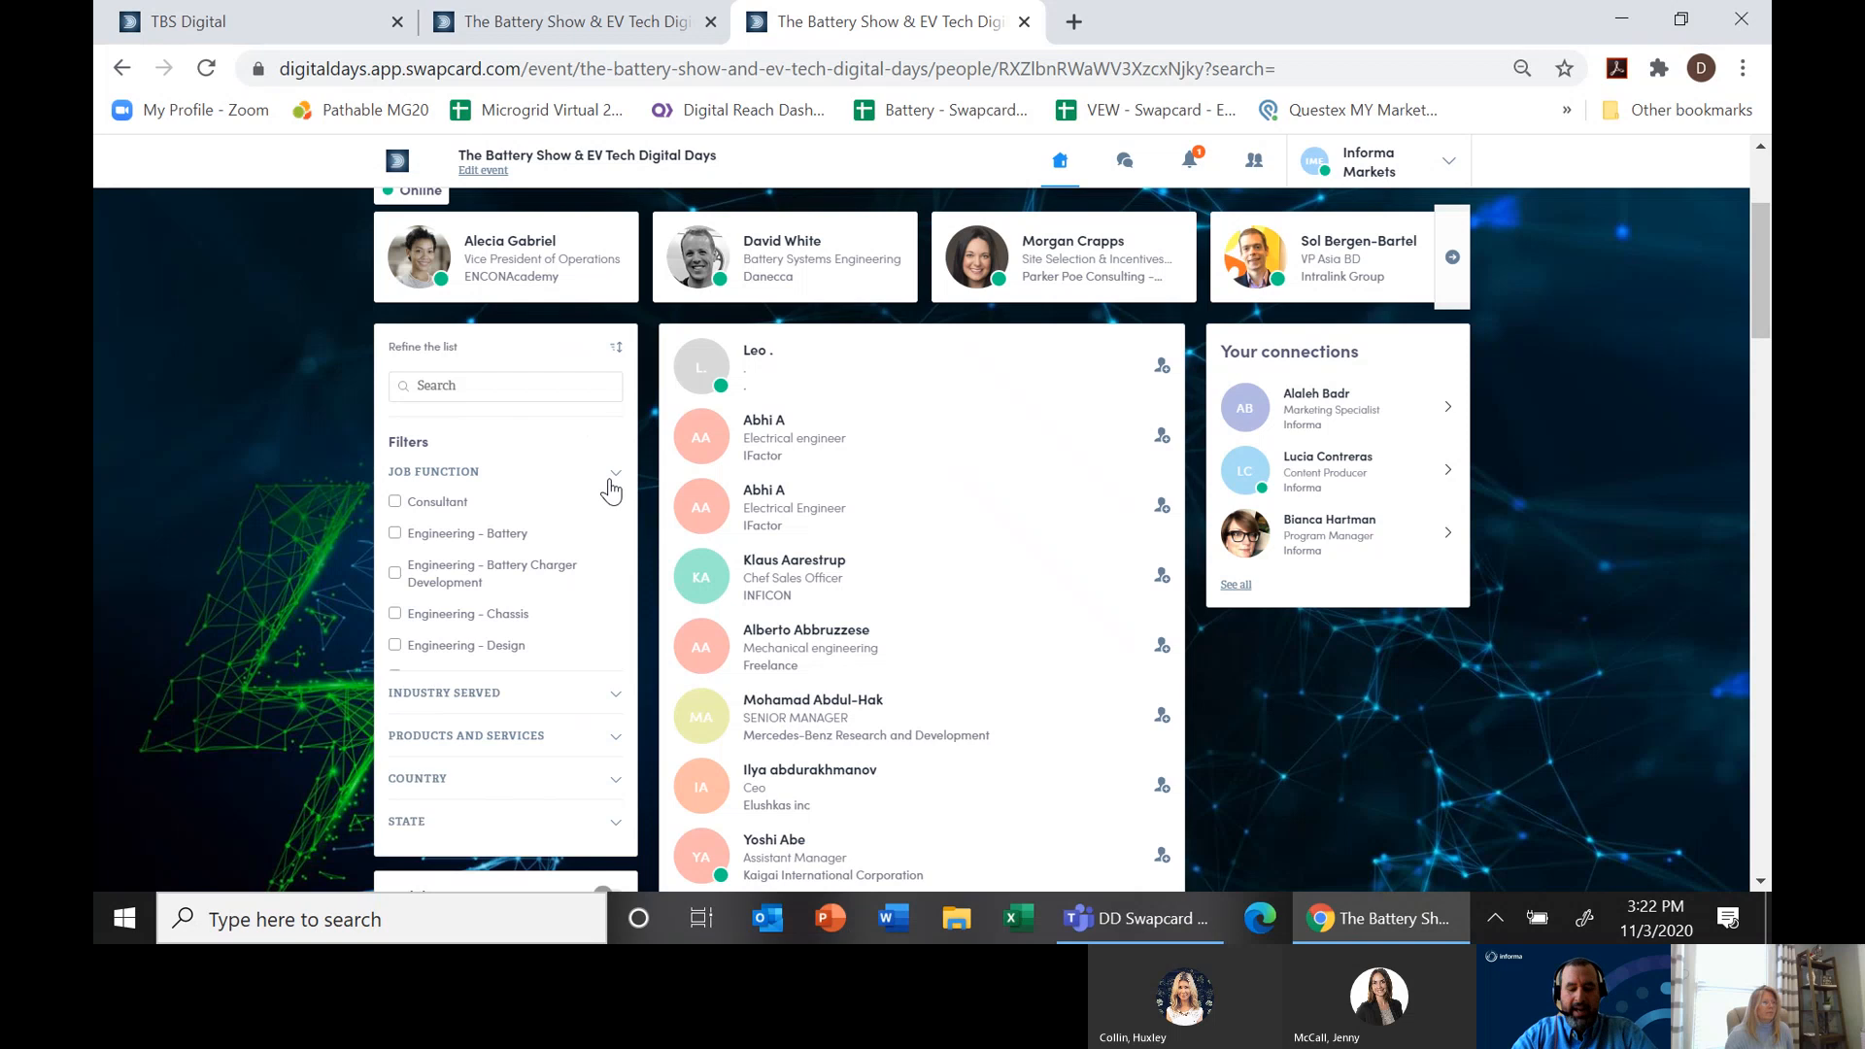
click(613, 471)
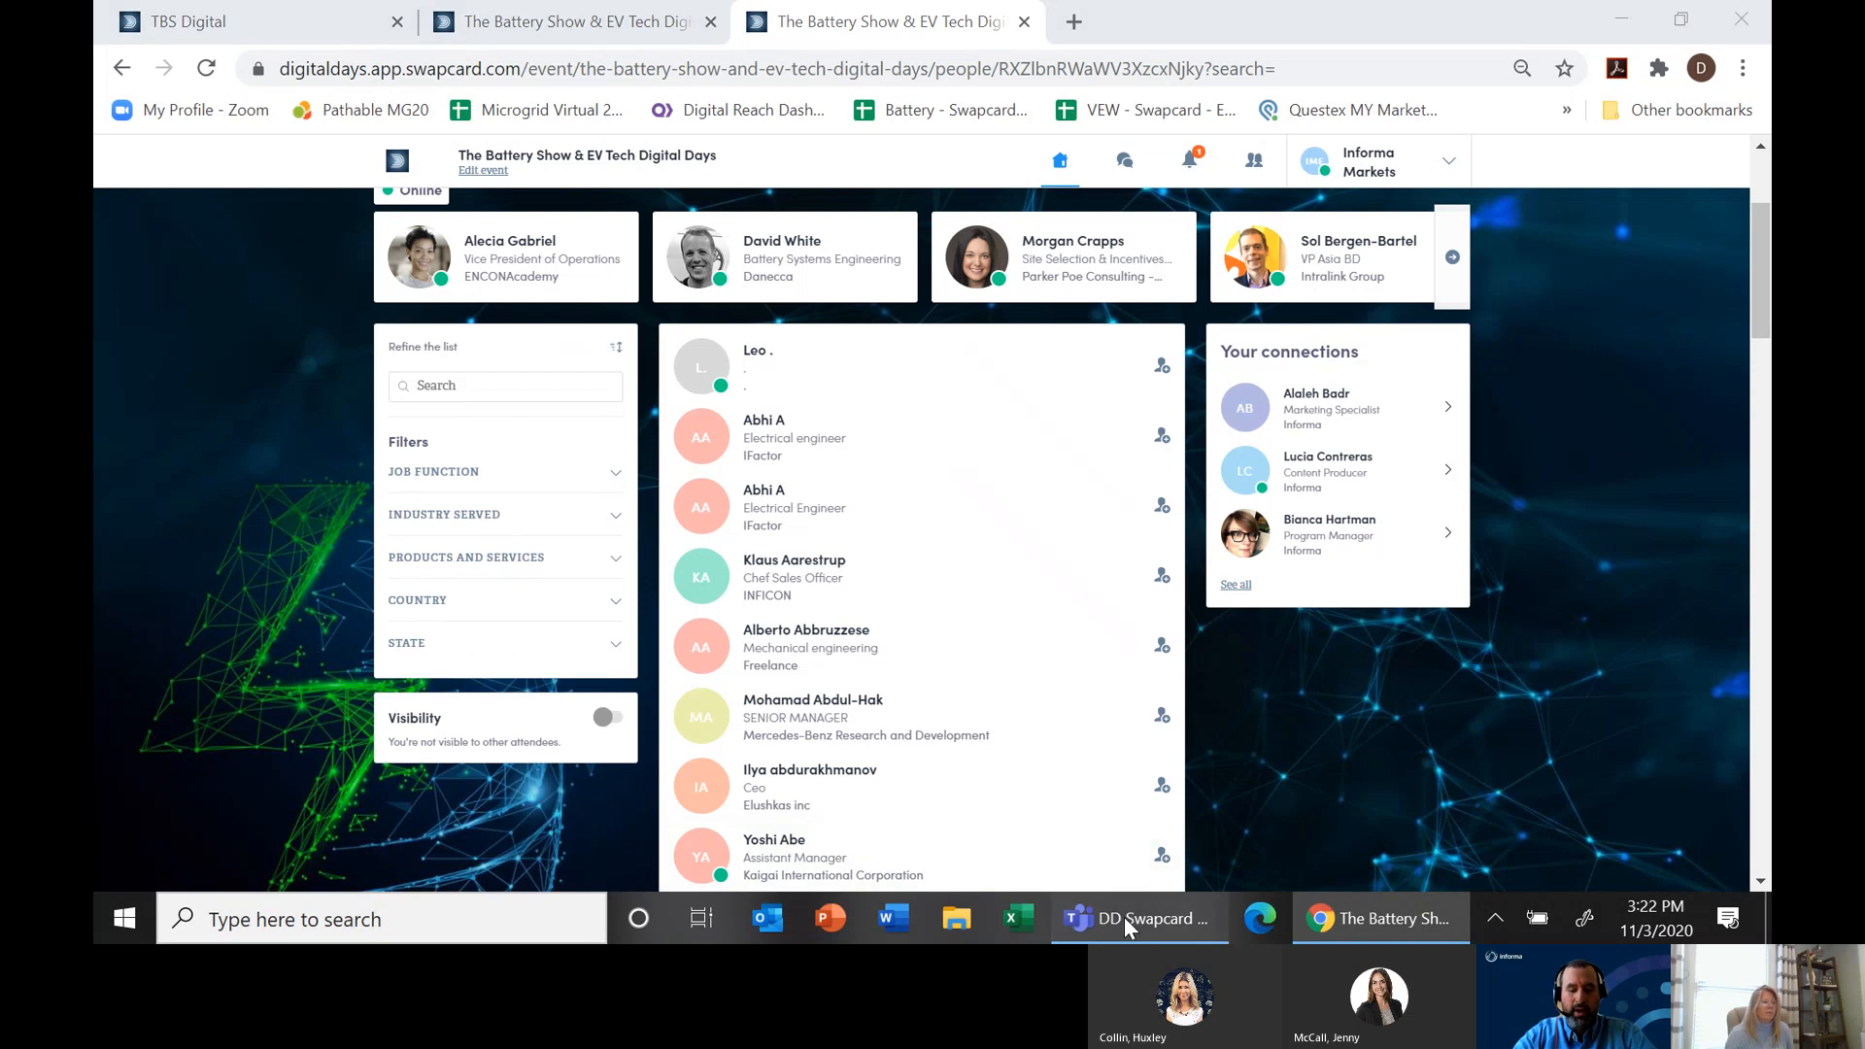
click(1138, 918)
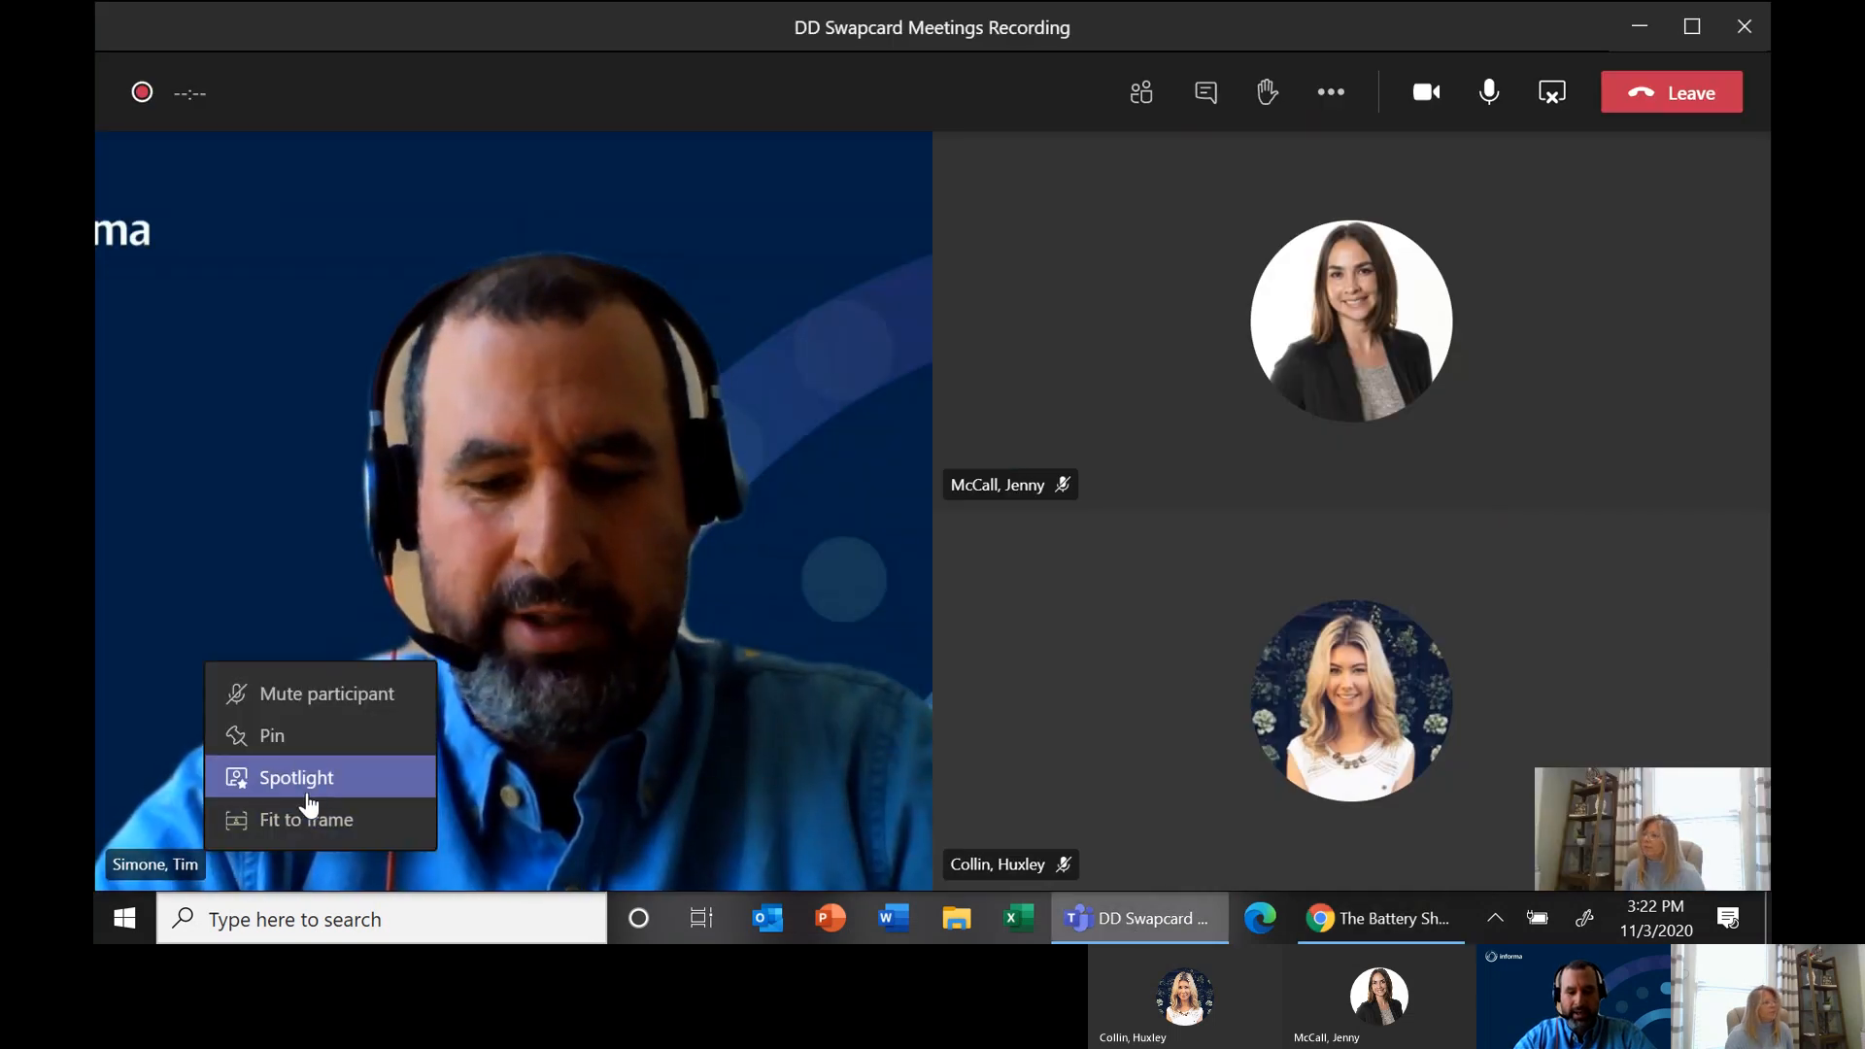
- Spotlight the presenter's video for everyone, then later stop the spotlight
click(295, 778)
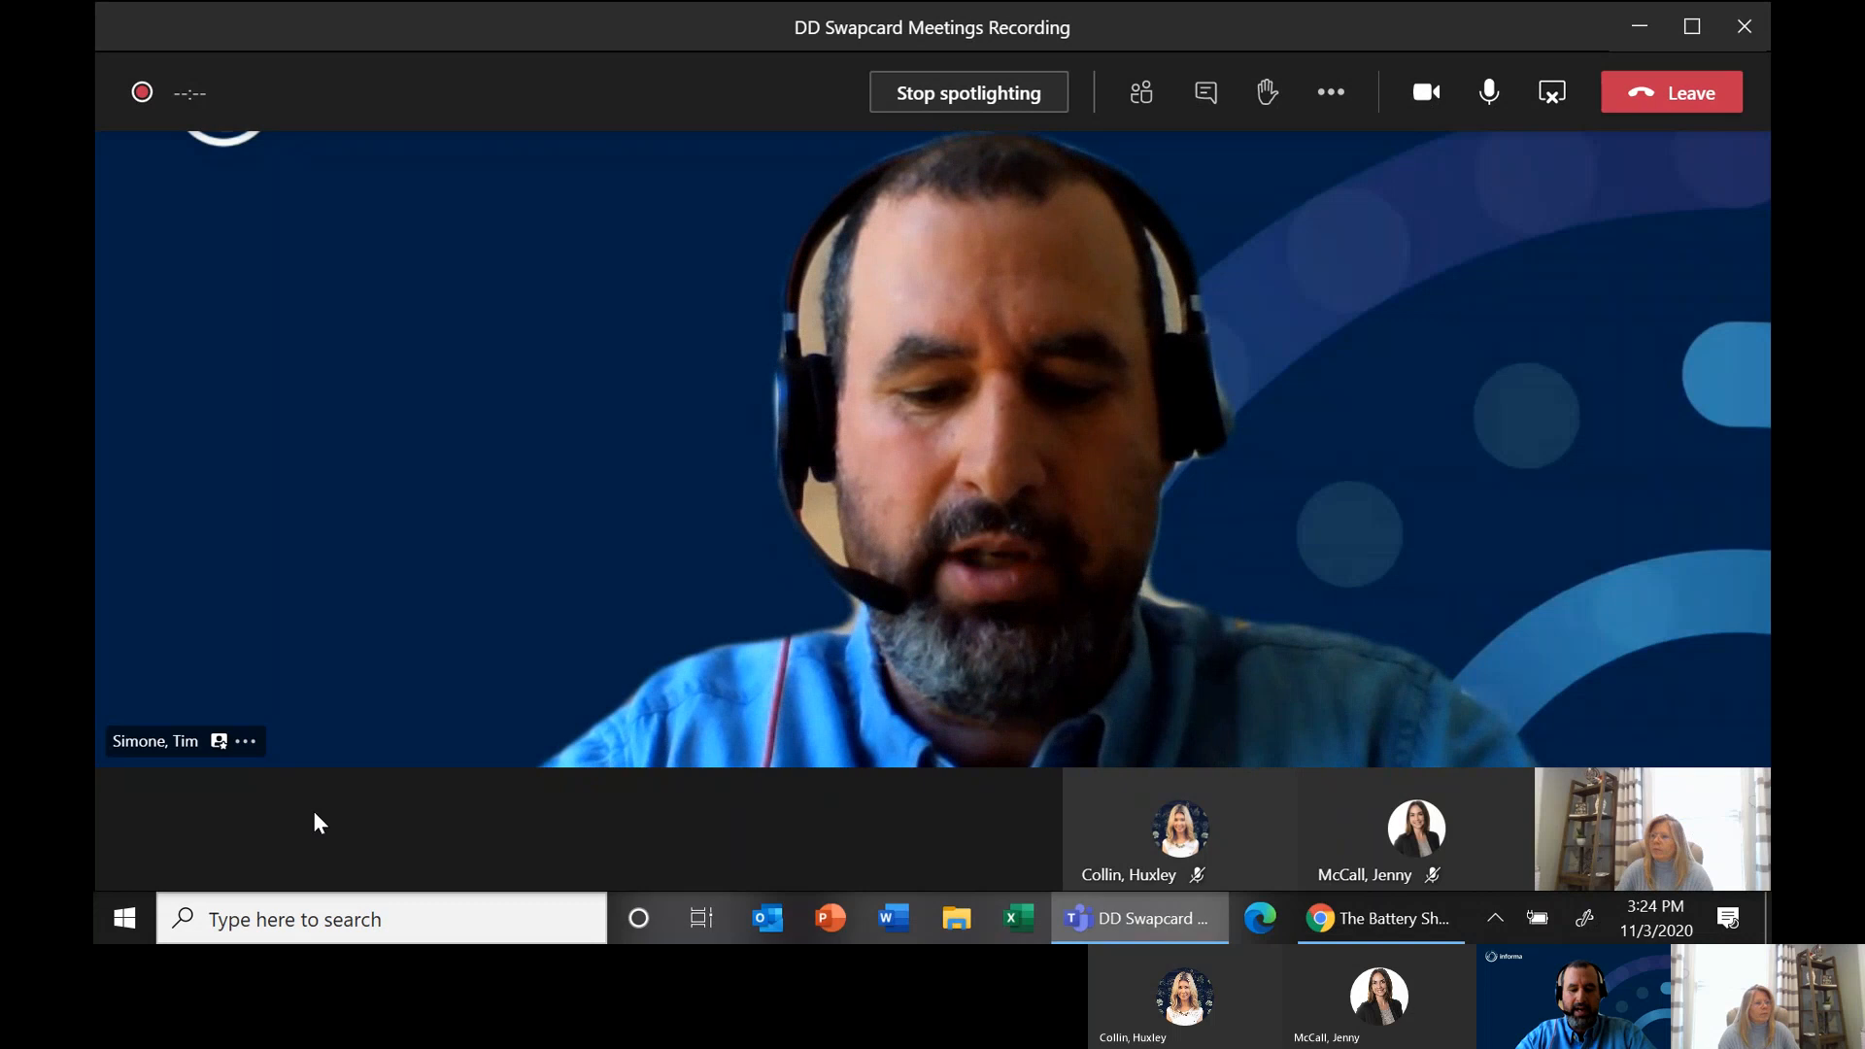
mouse_move(307, 842)
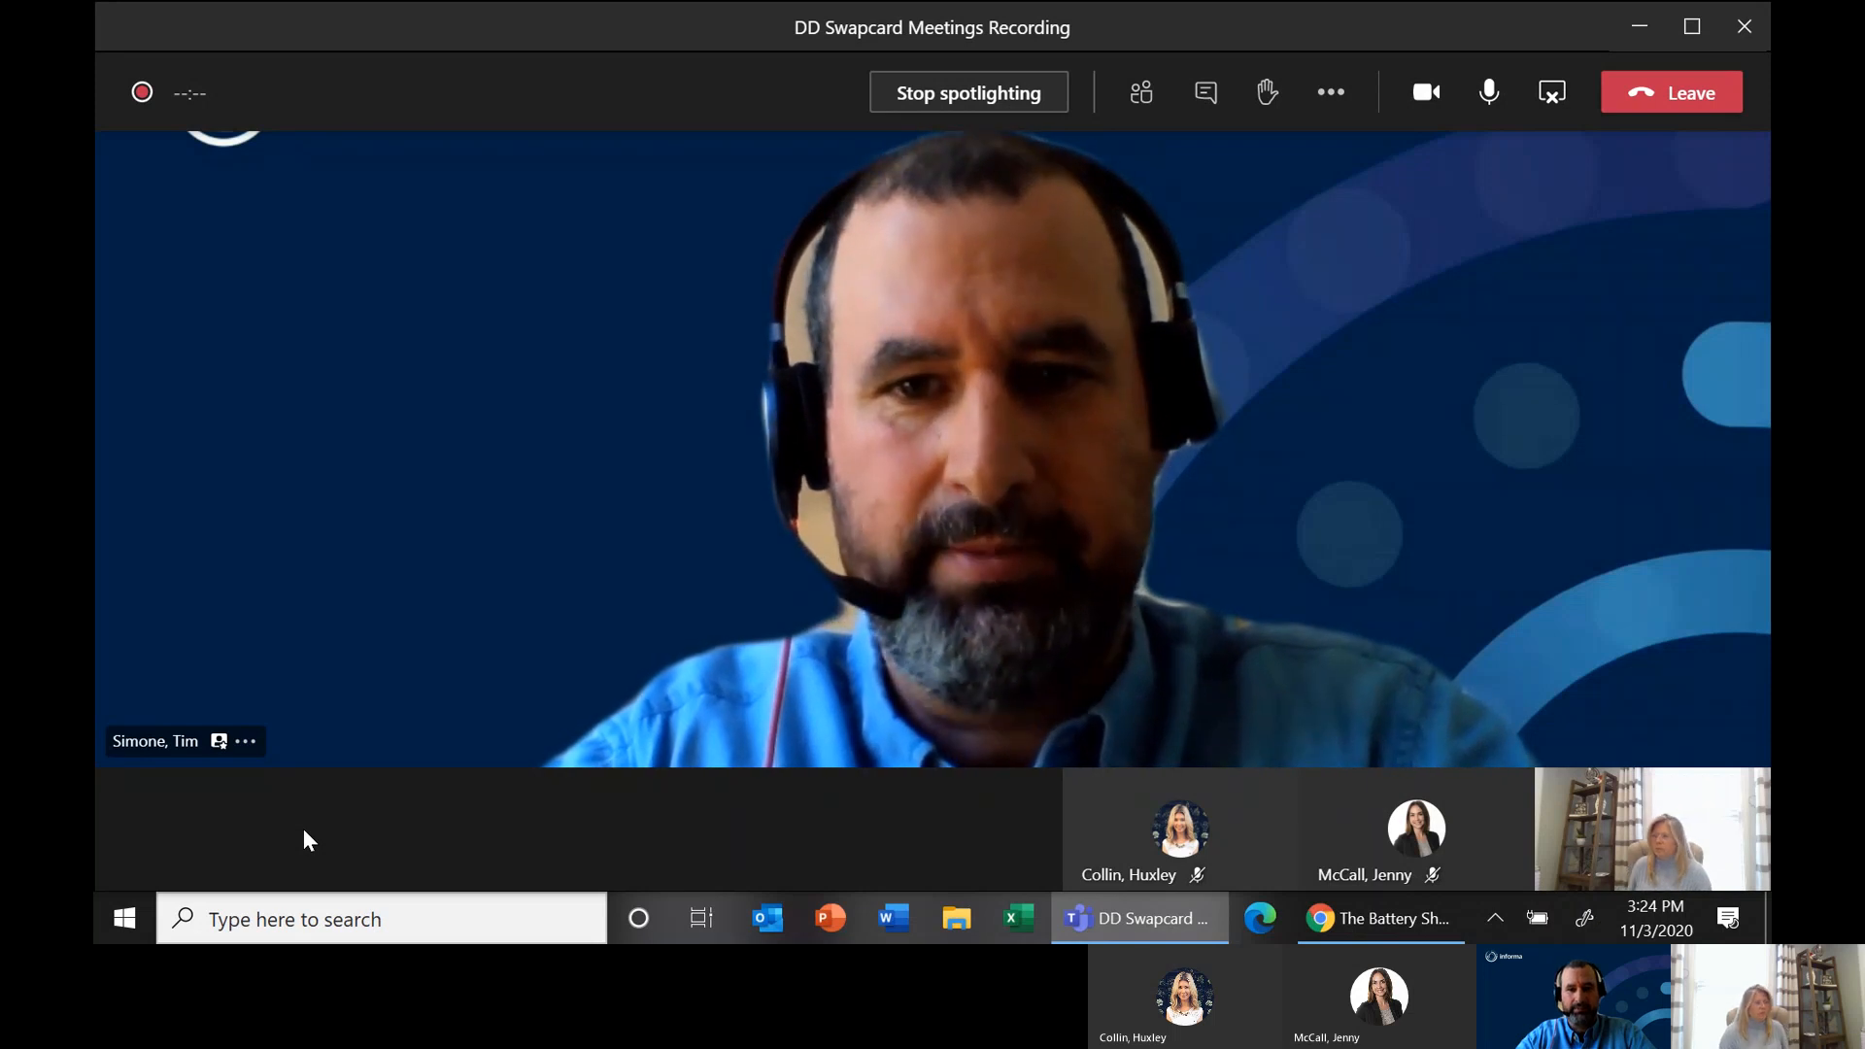
click(246, 742)
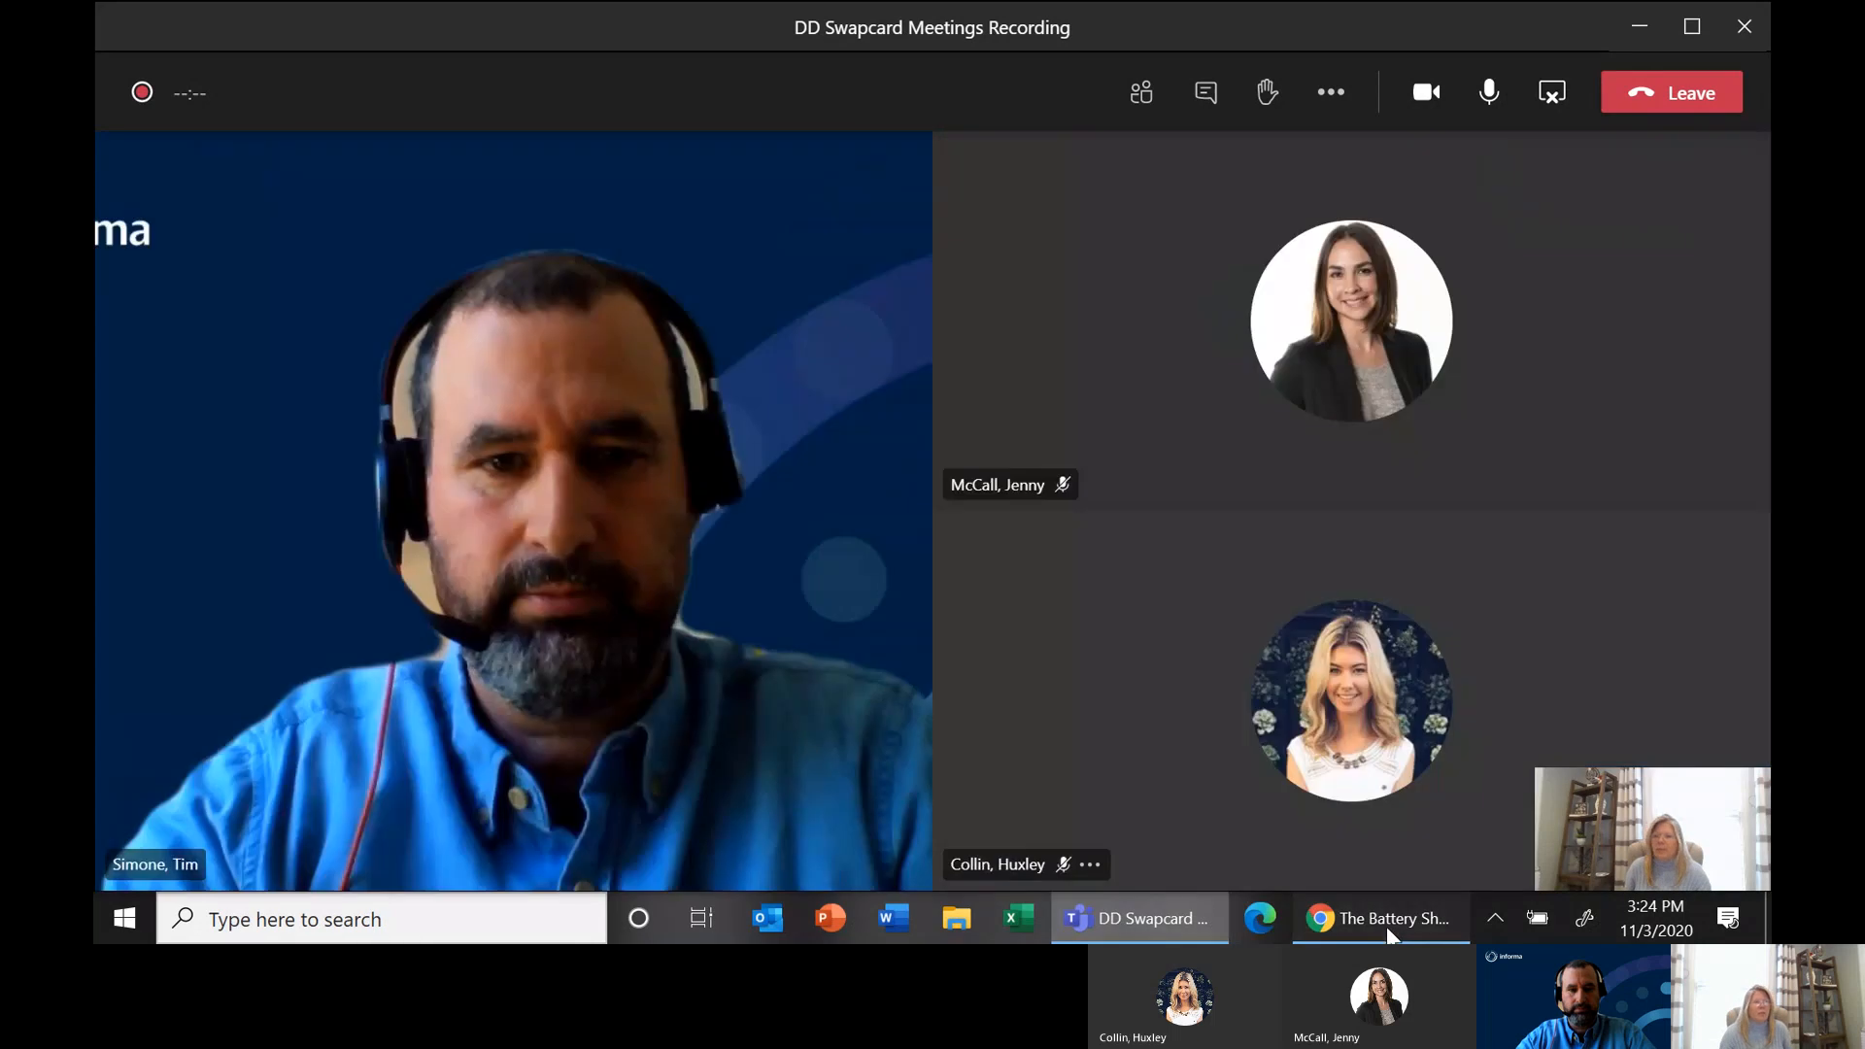
- Back on the event site, scroll through the Swapcard notifications list
click(1378, 918)
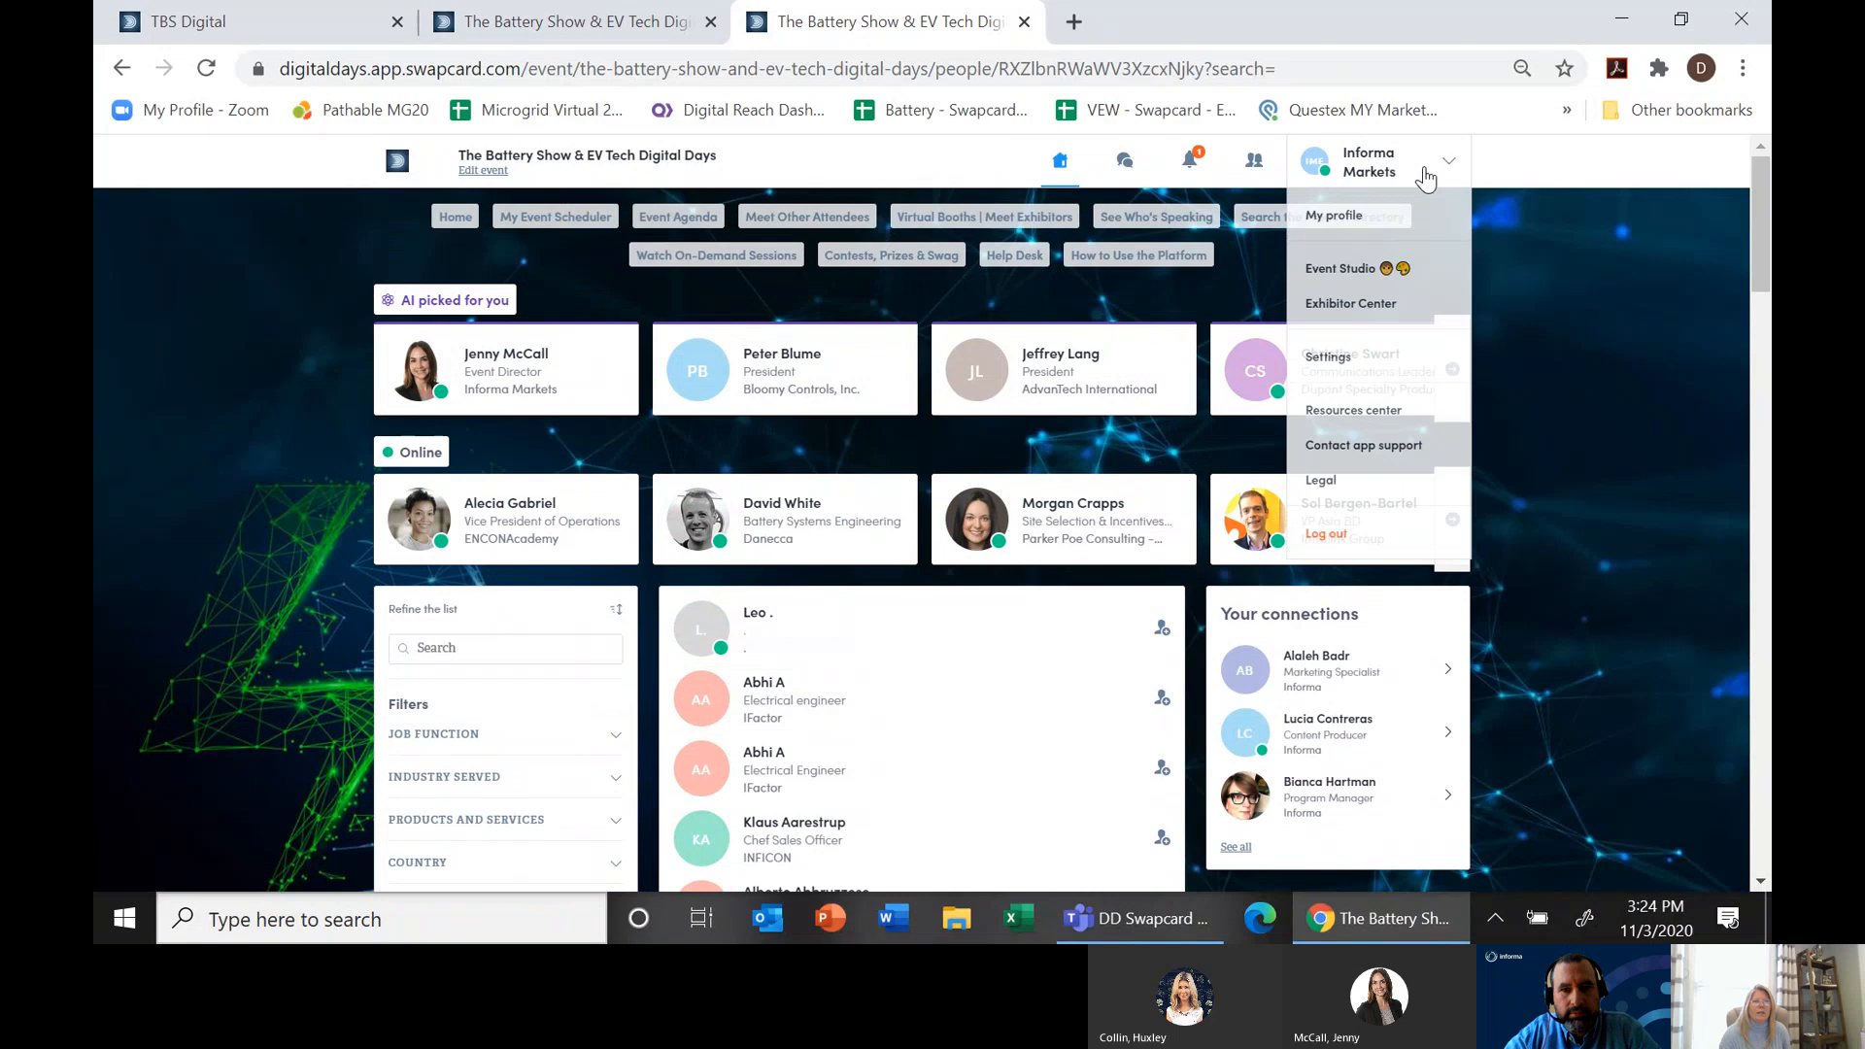
click(1194, 160)
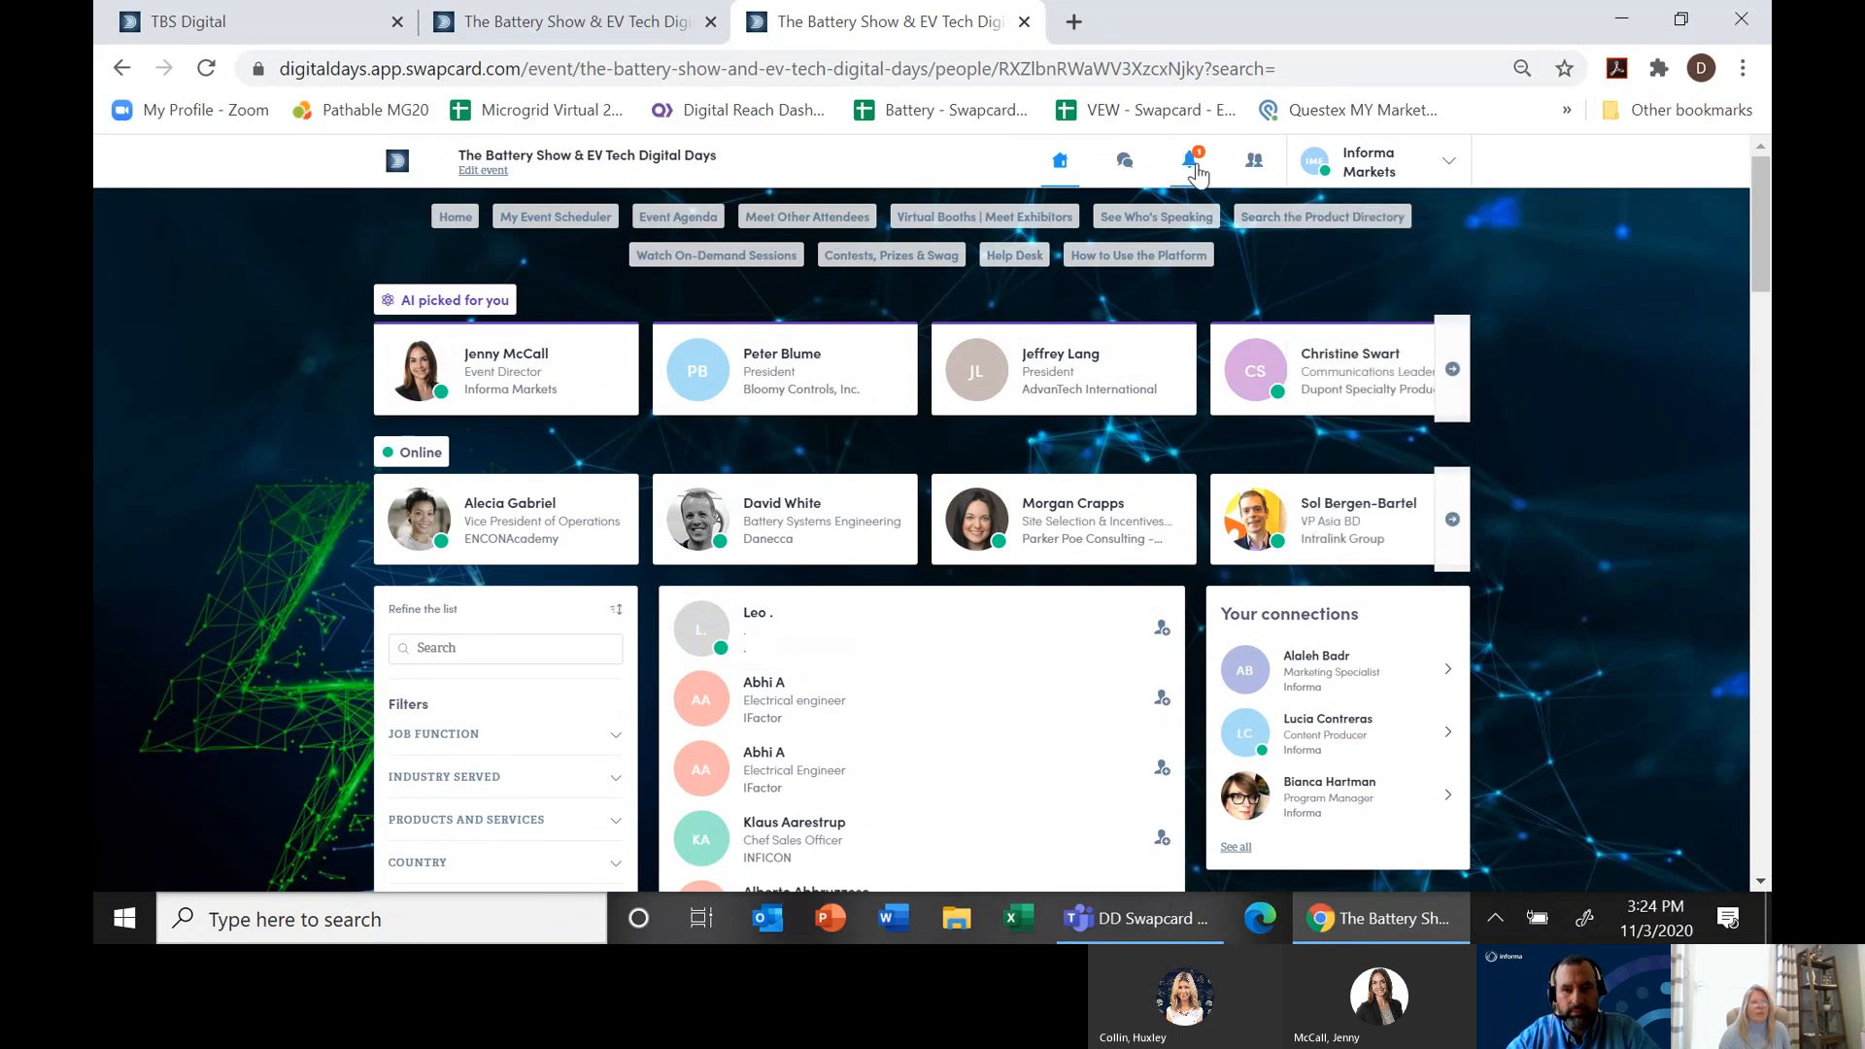
click(1194, 160)
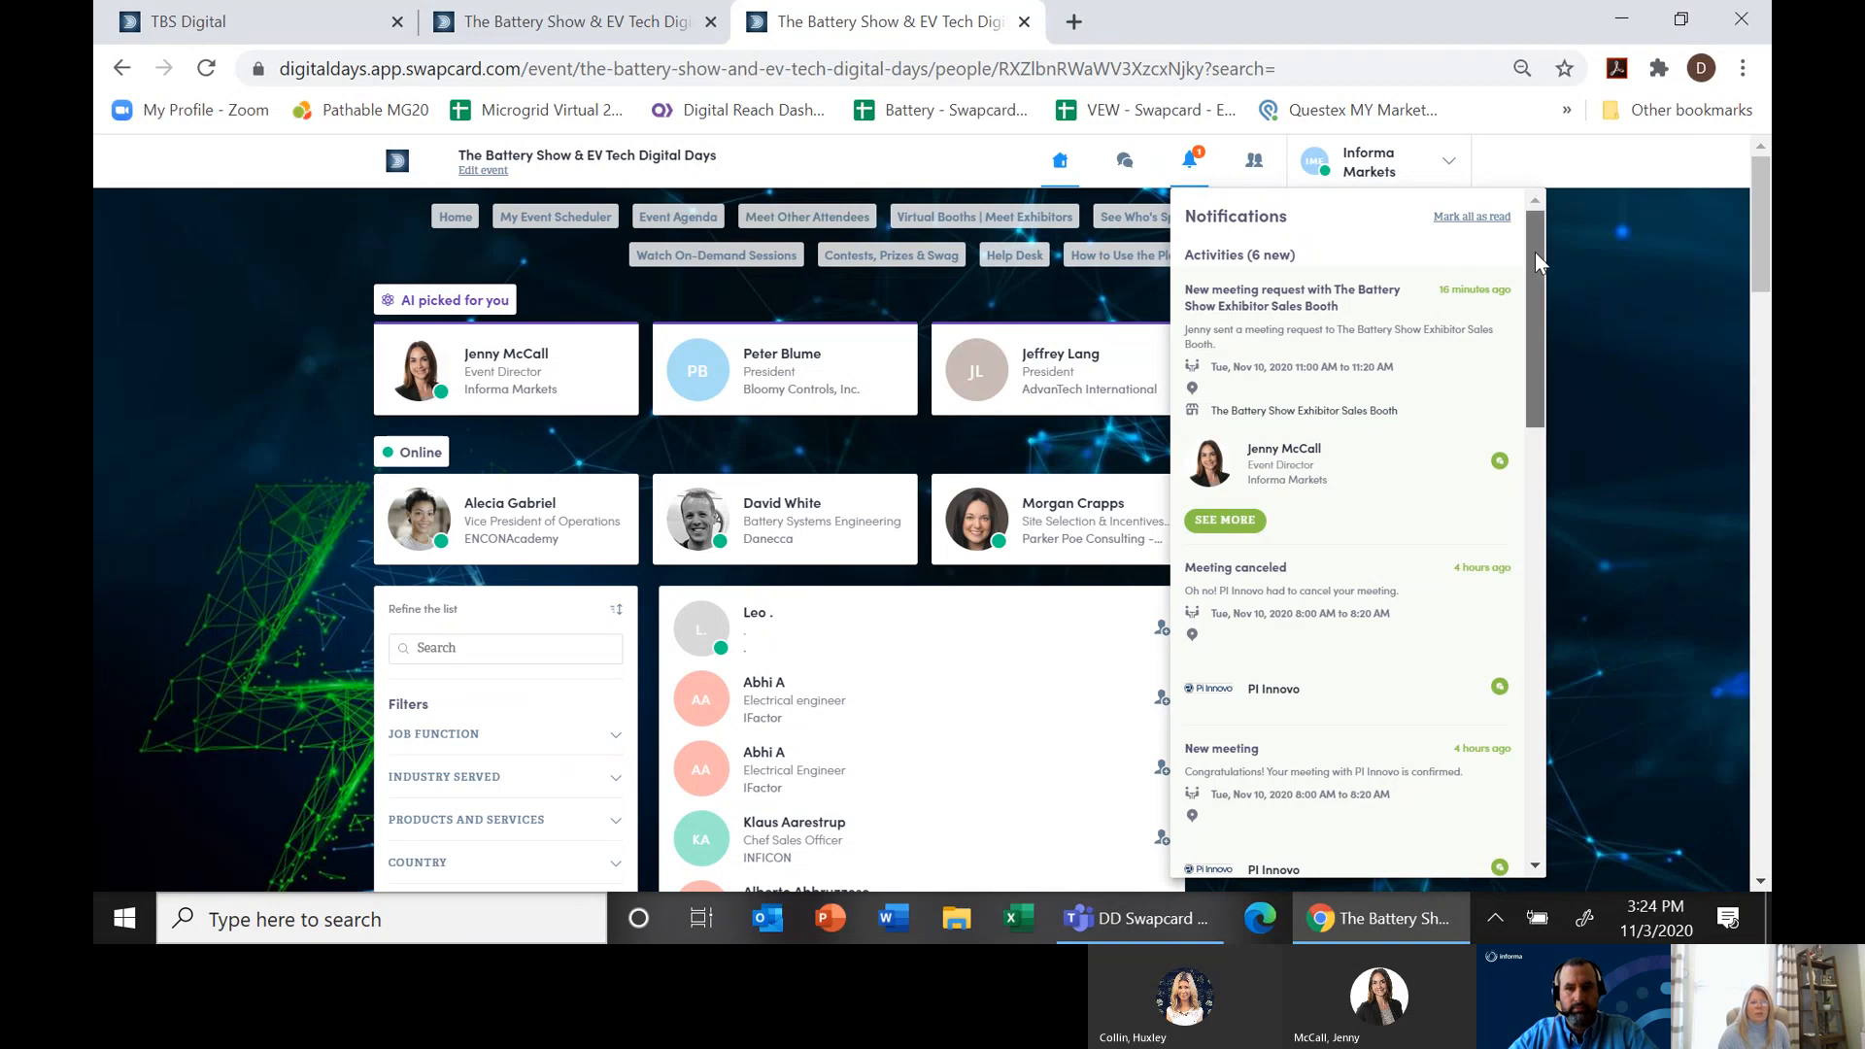
scroll(down, 3)
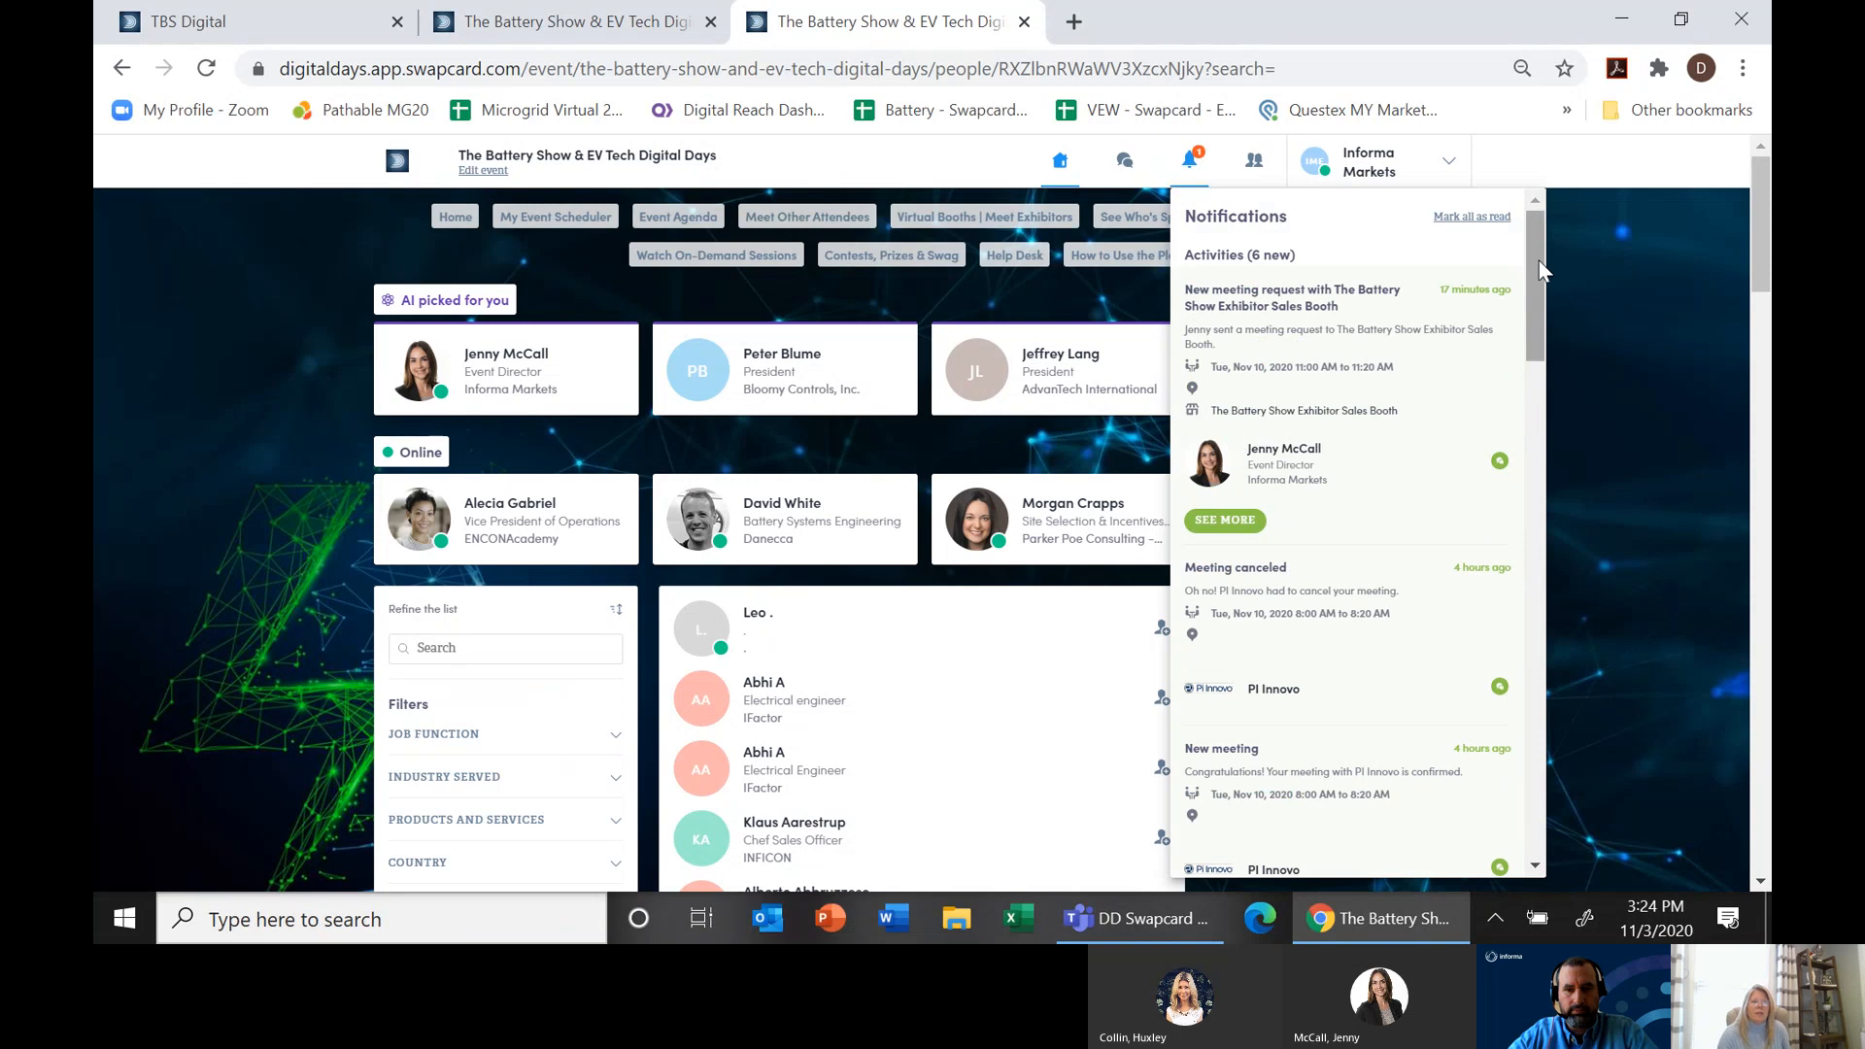
mouse_move(1368, 574)
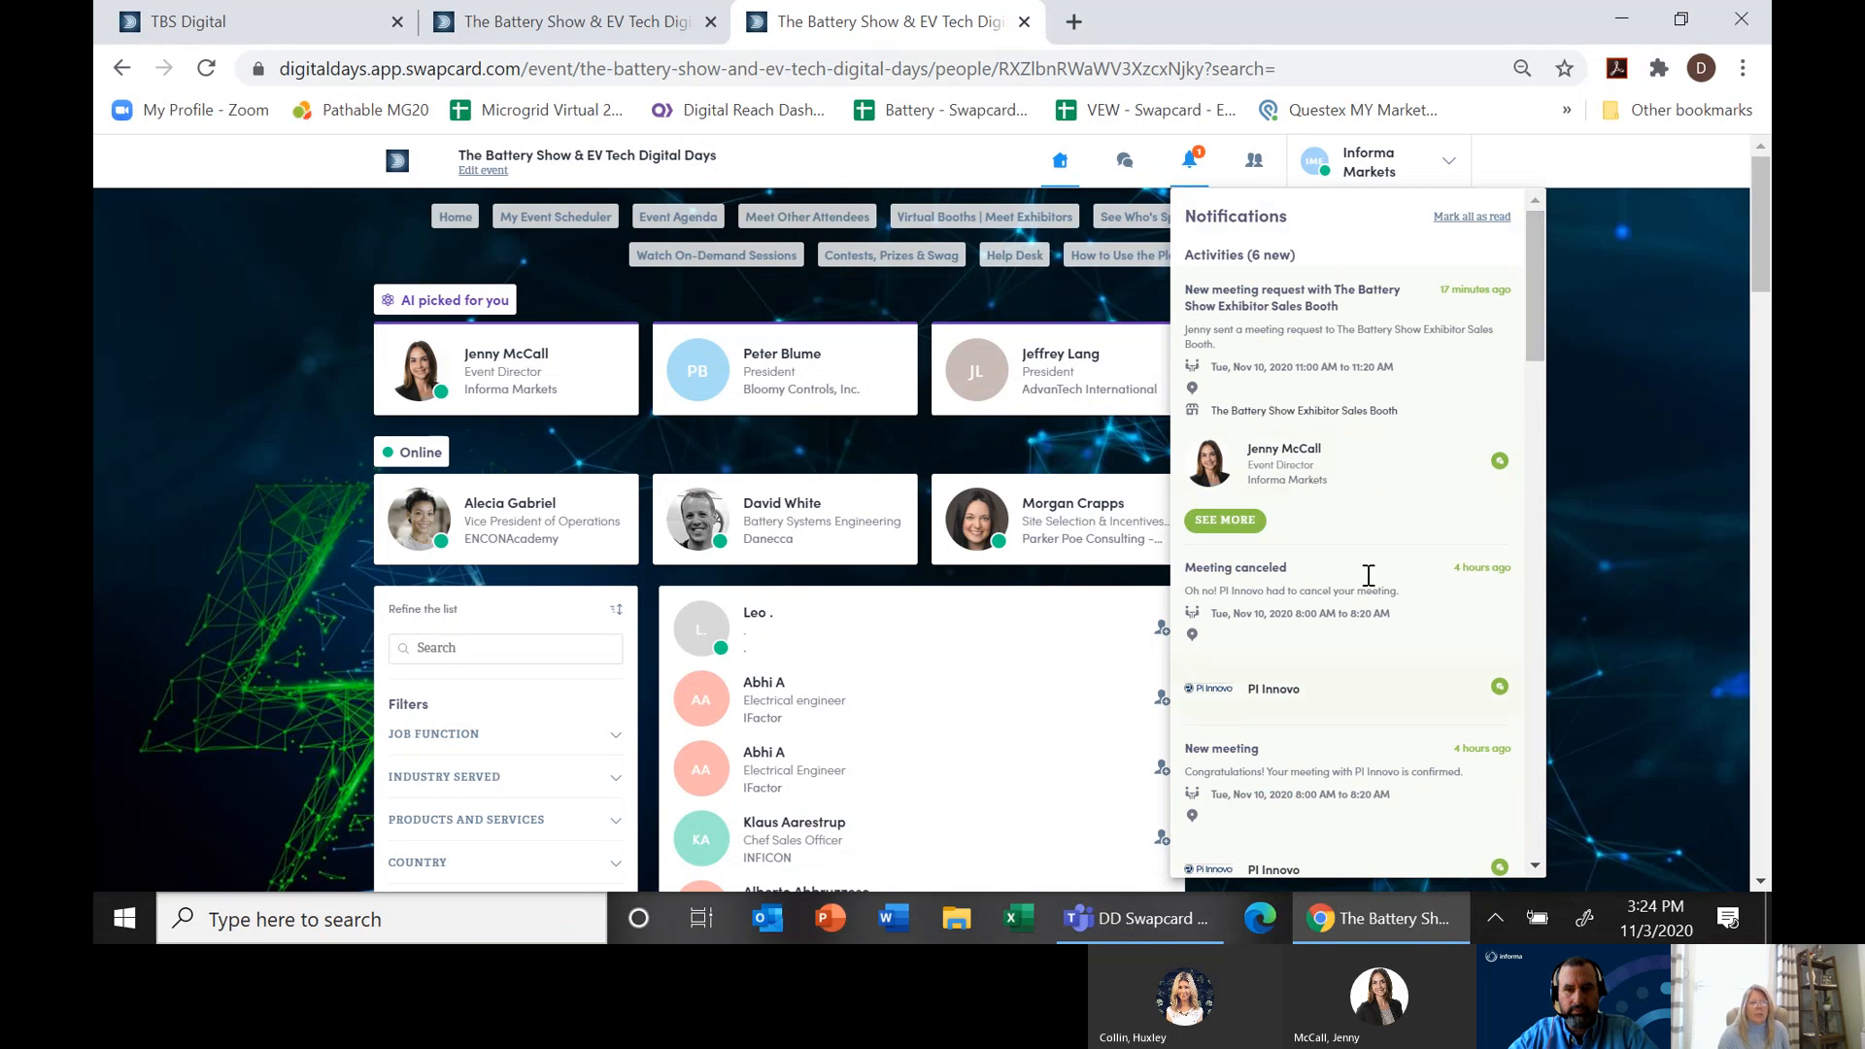
scroll(down, 3)
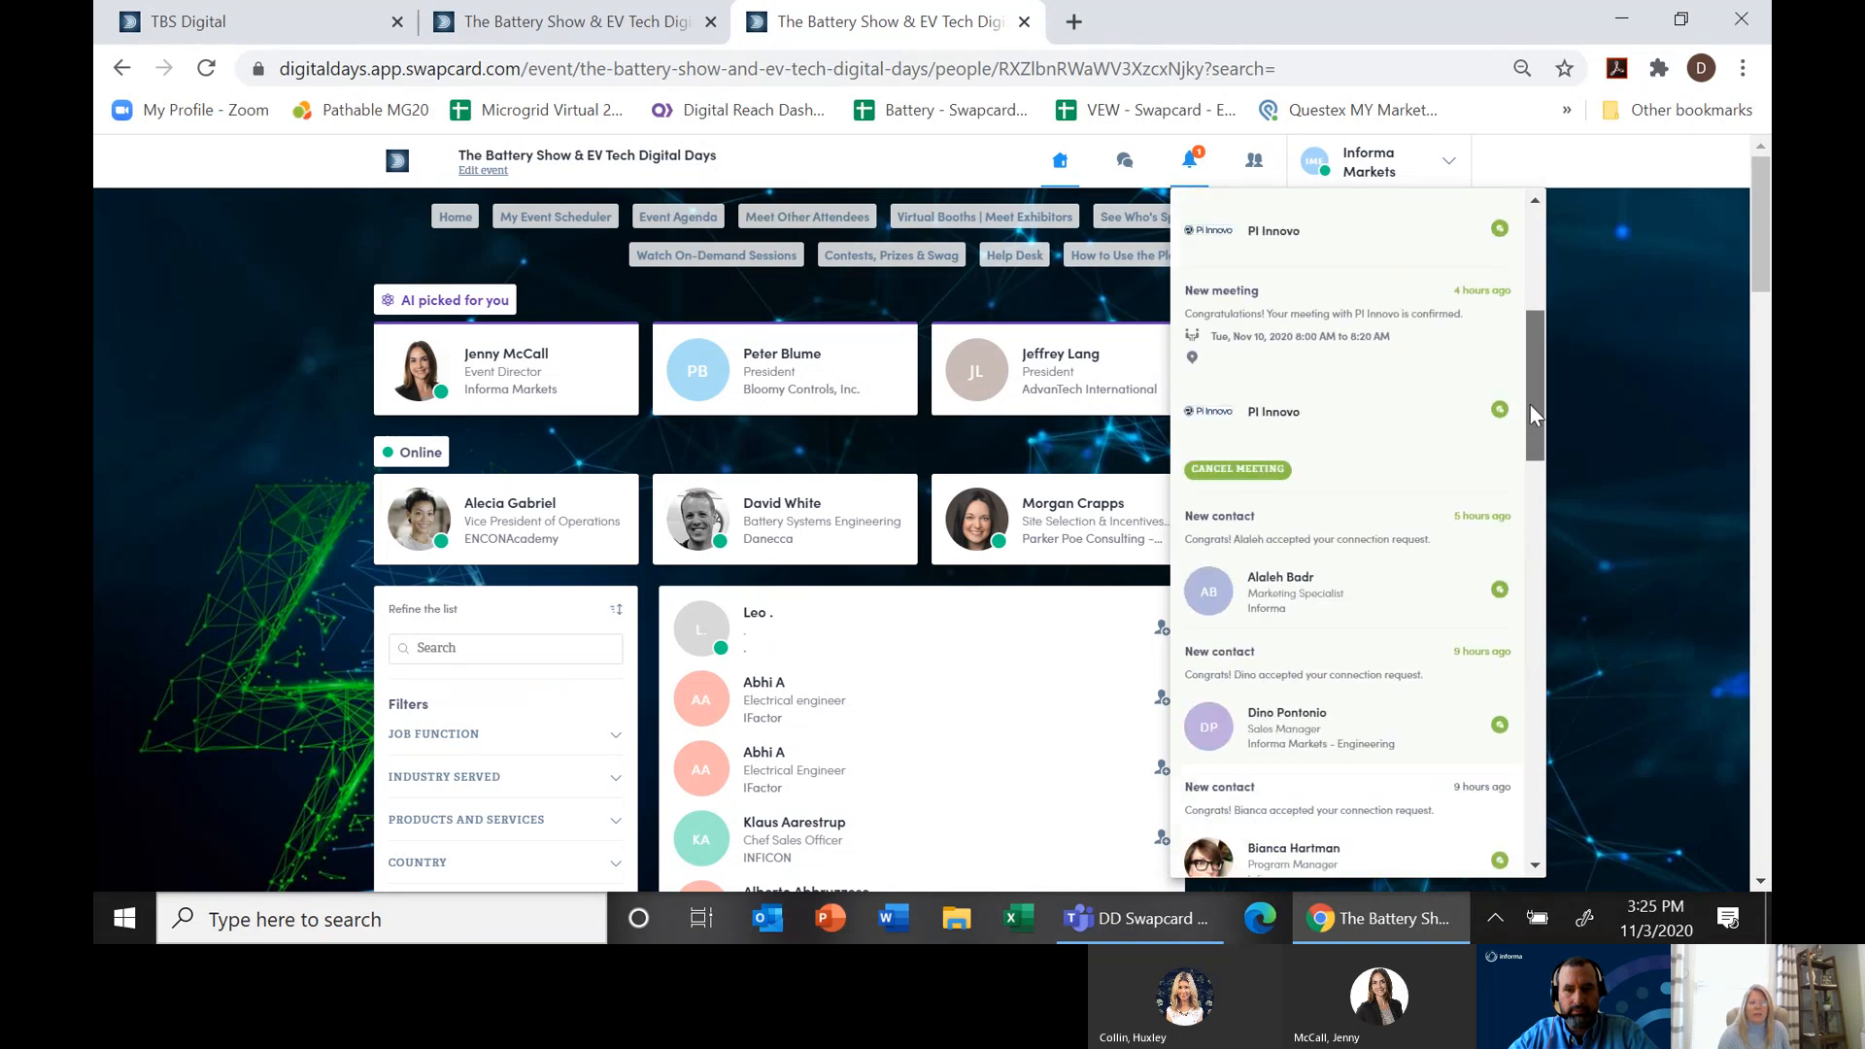
scroll(down, 3)
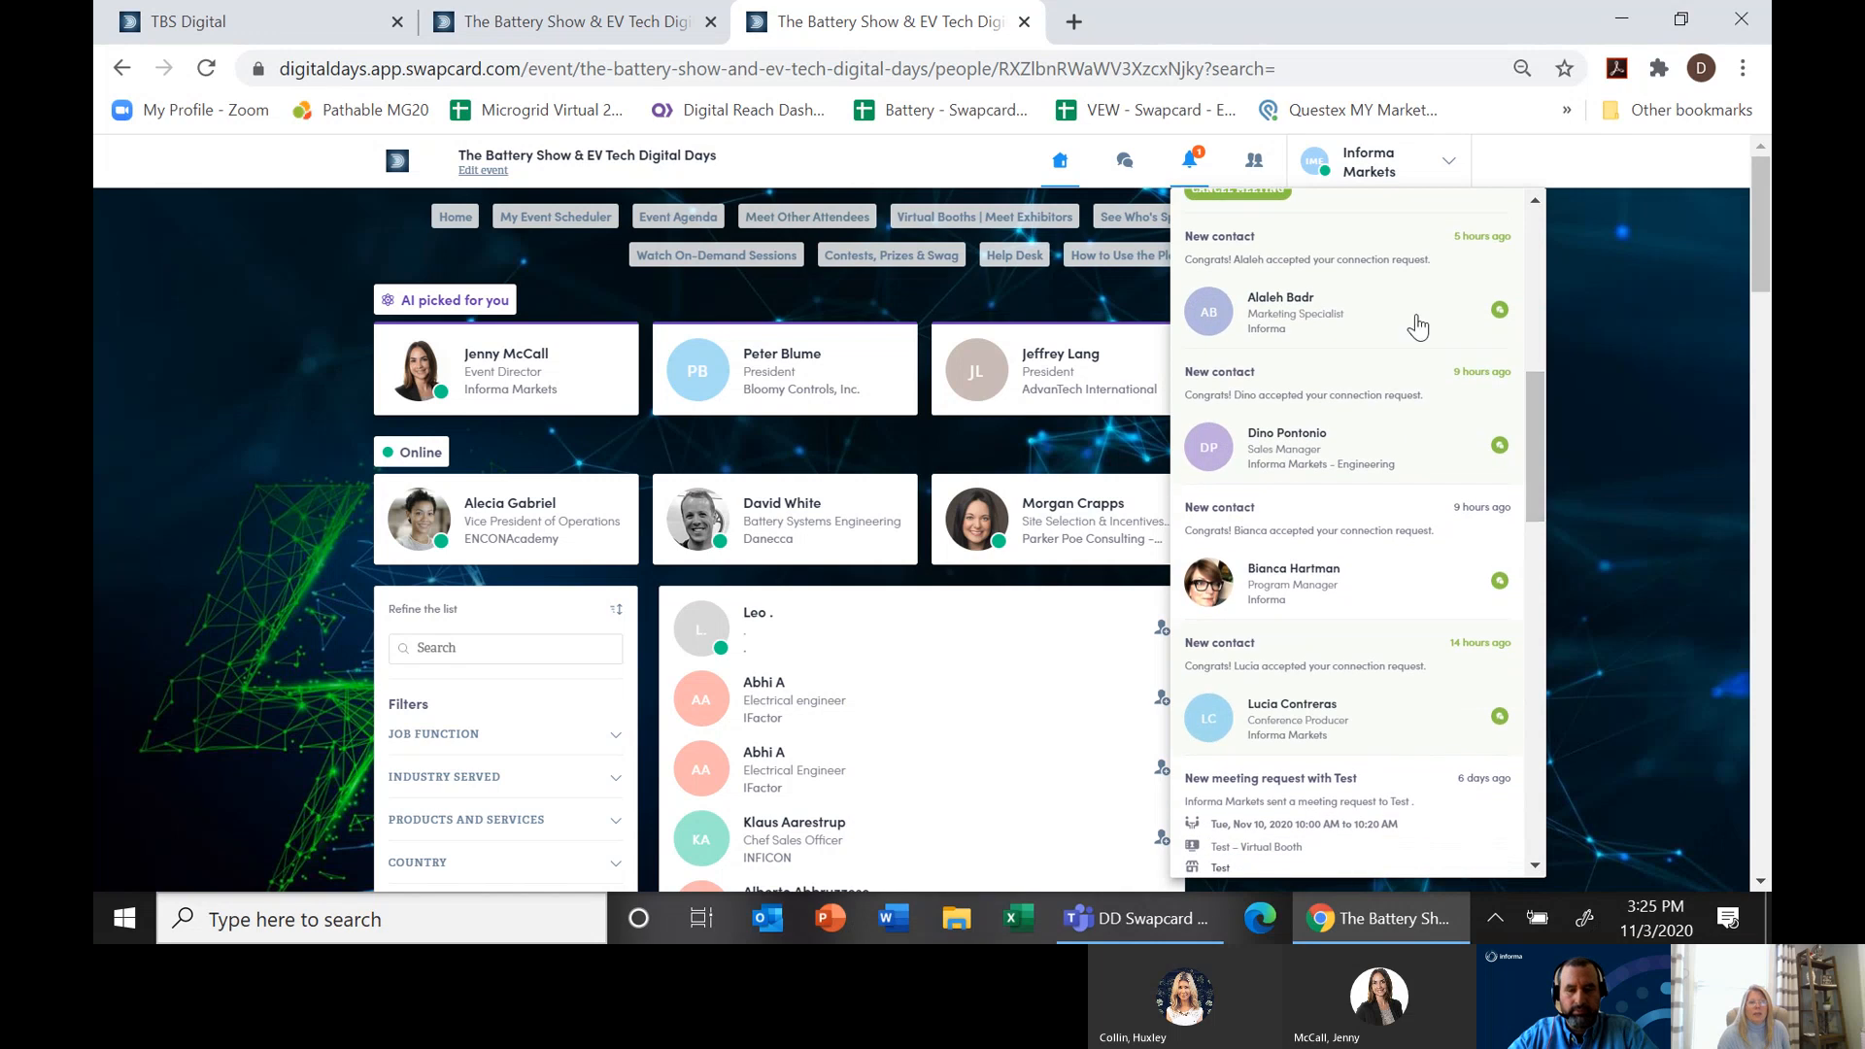
scroll(down, 3)
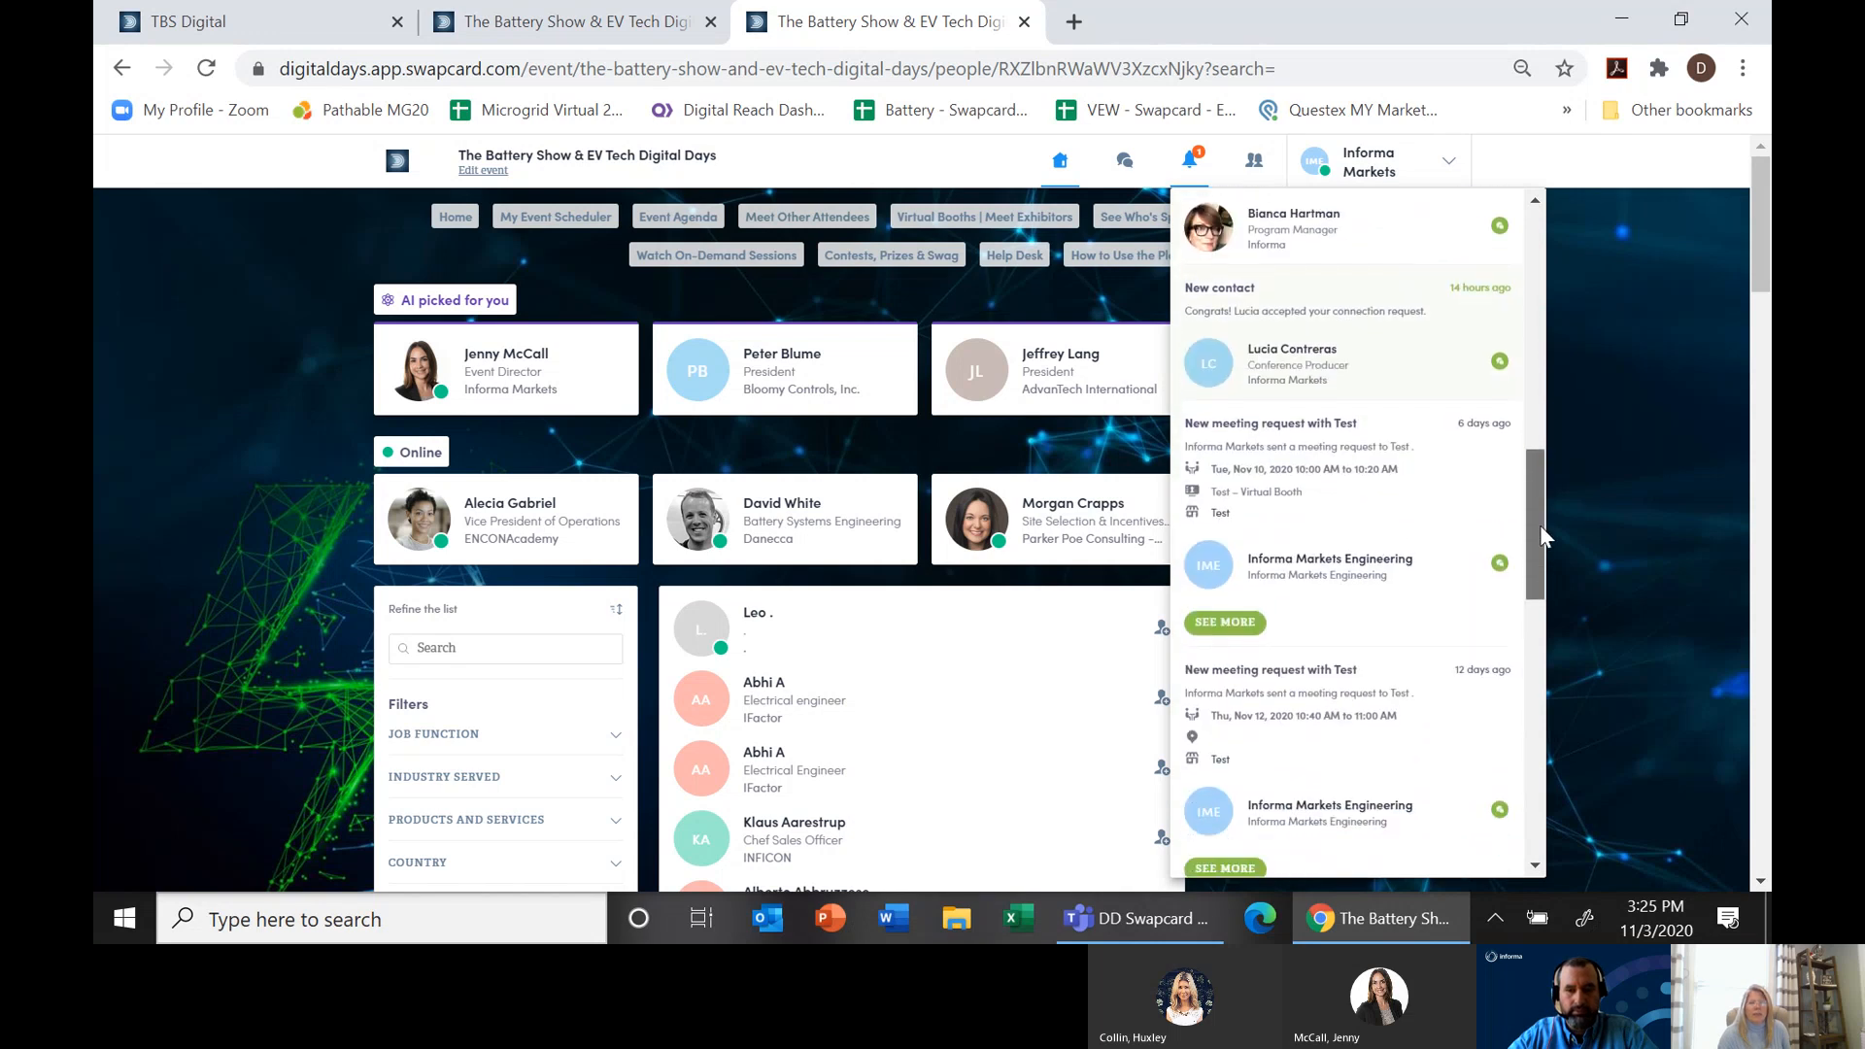
scroll(down, 3)
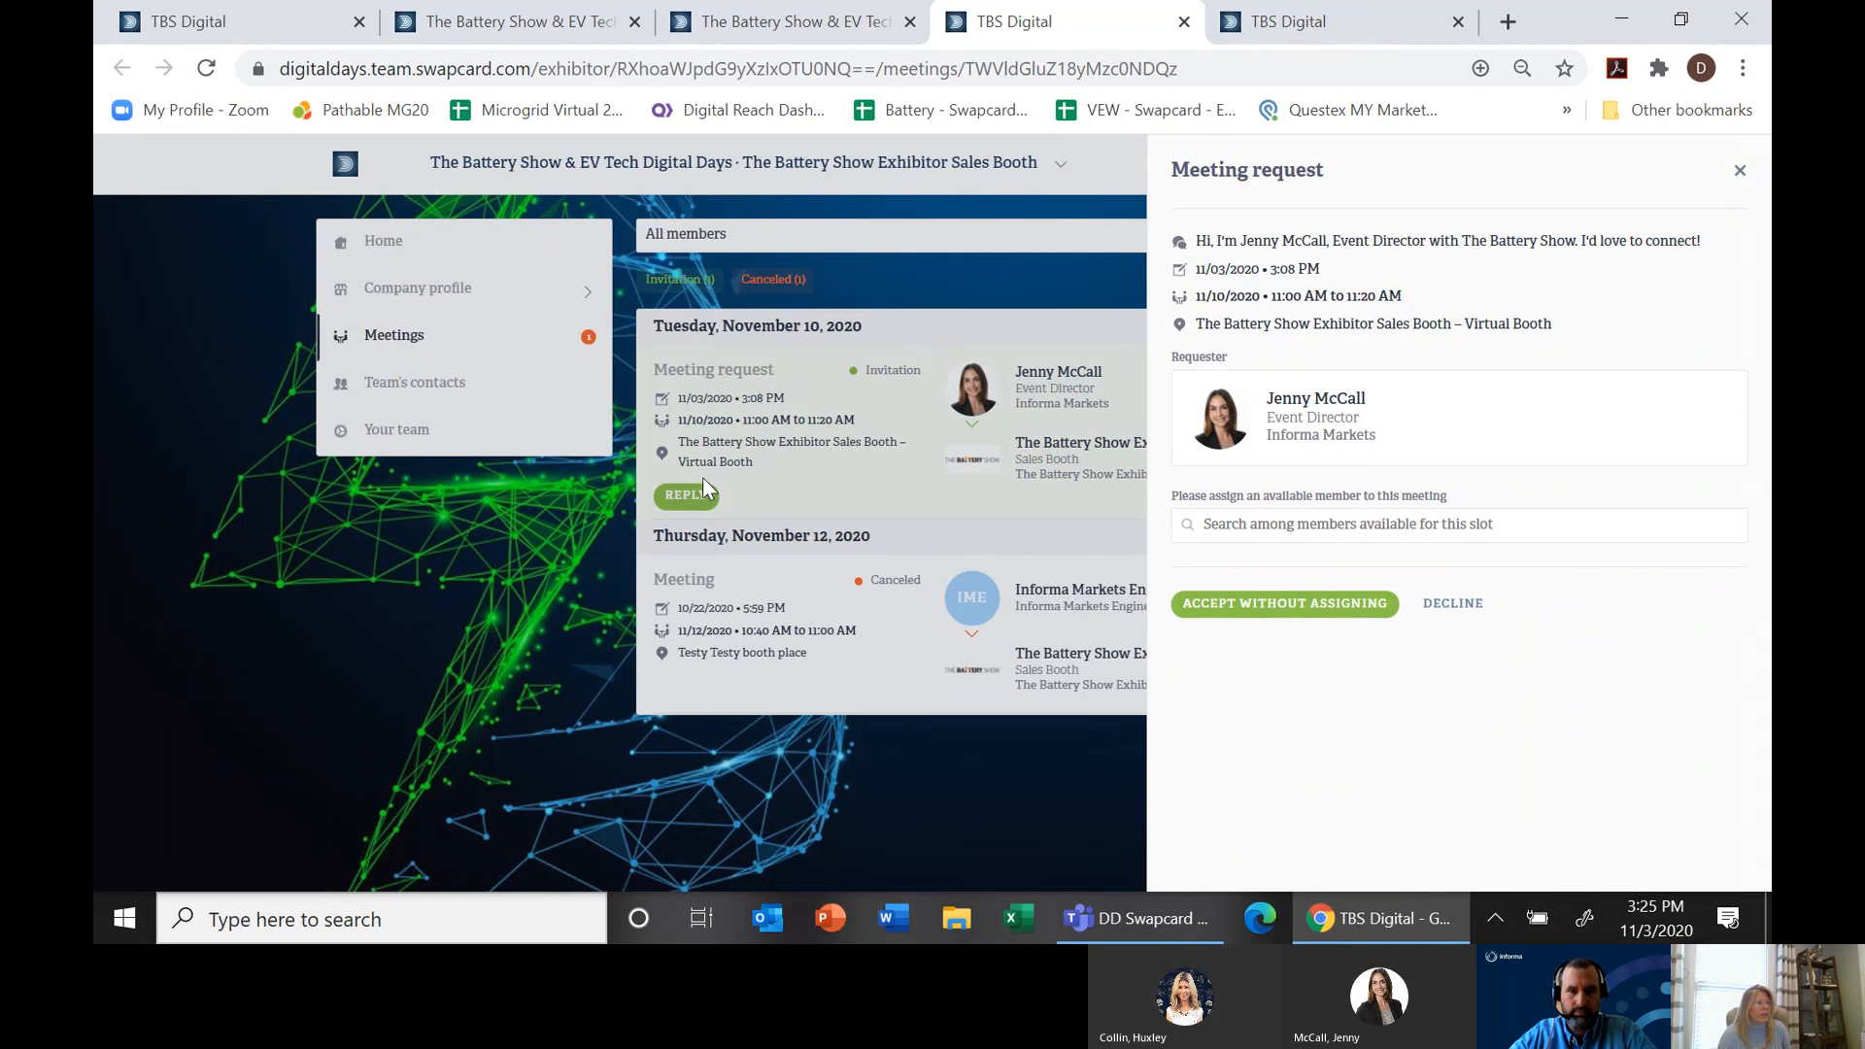
- View the pending booth request's reply and assignable members, then re-spotlight the presenter in Teams
click(1739, 169)
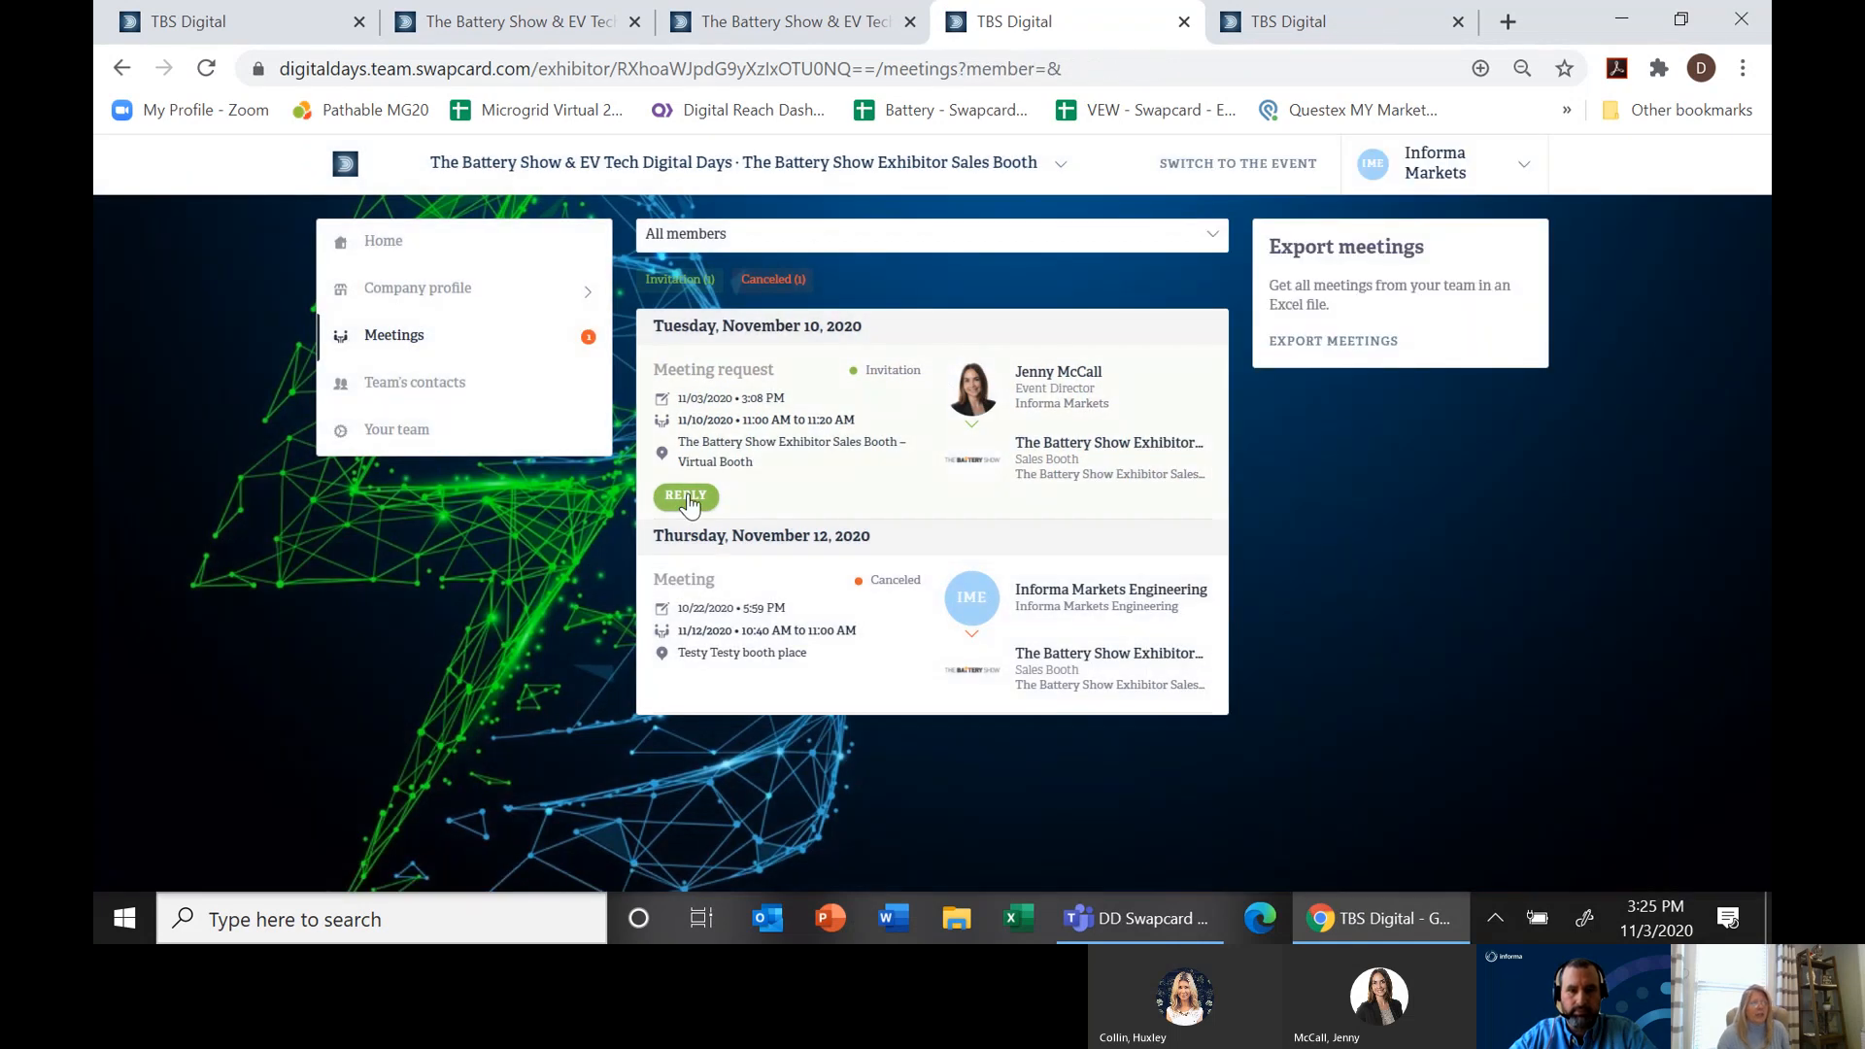
click(685, 496)
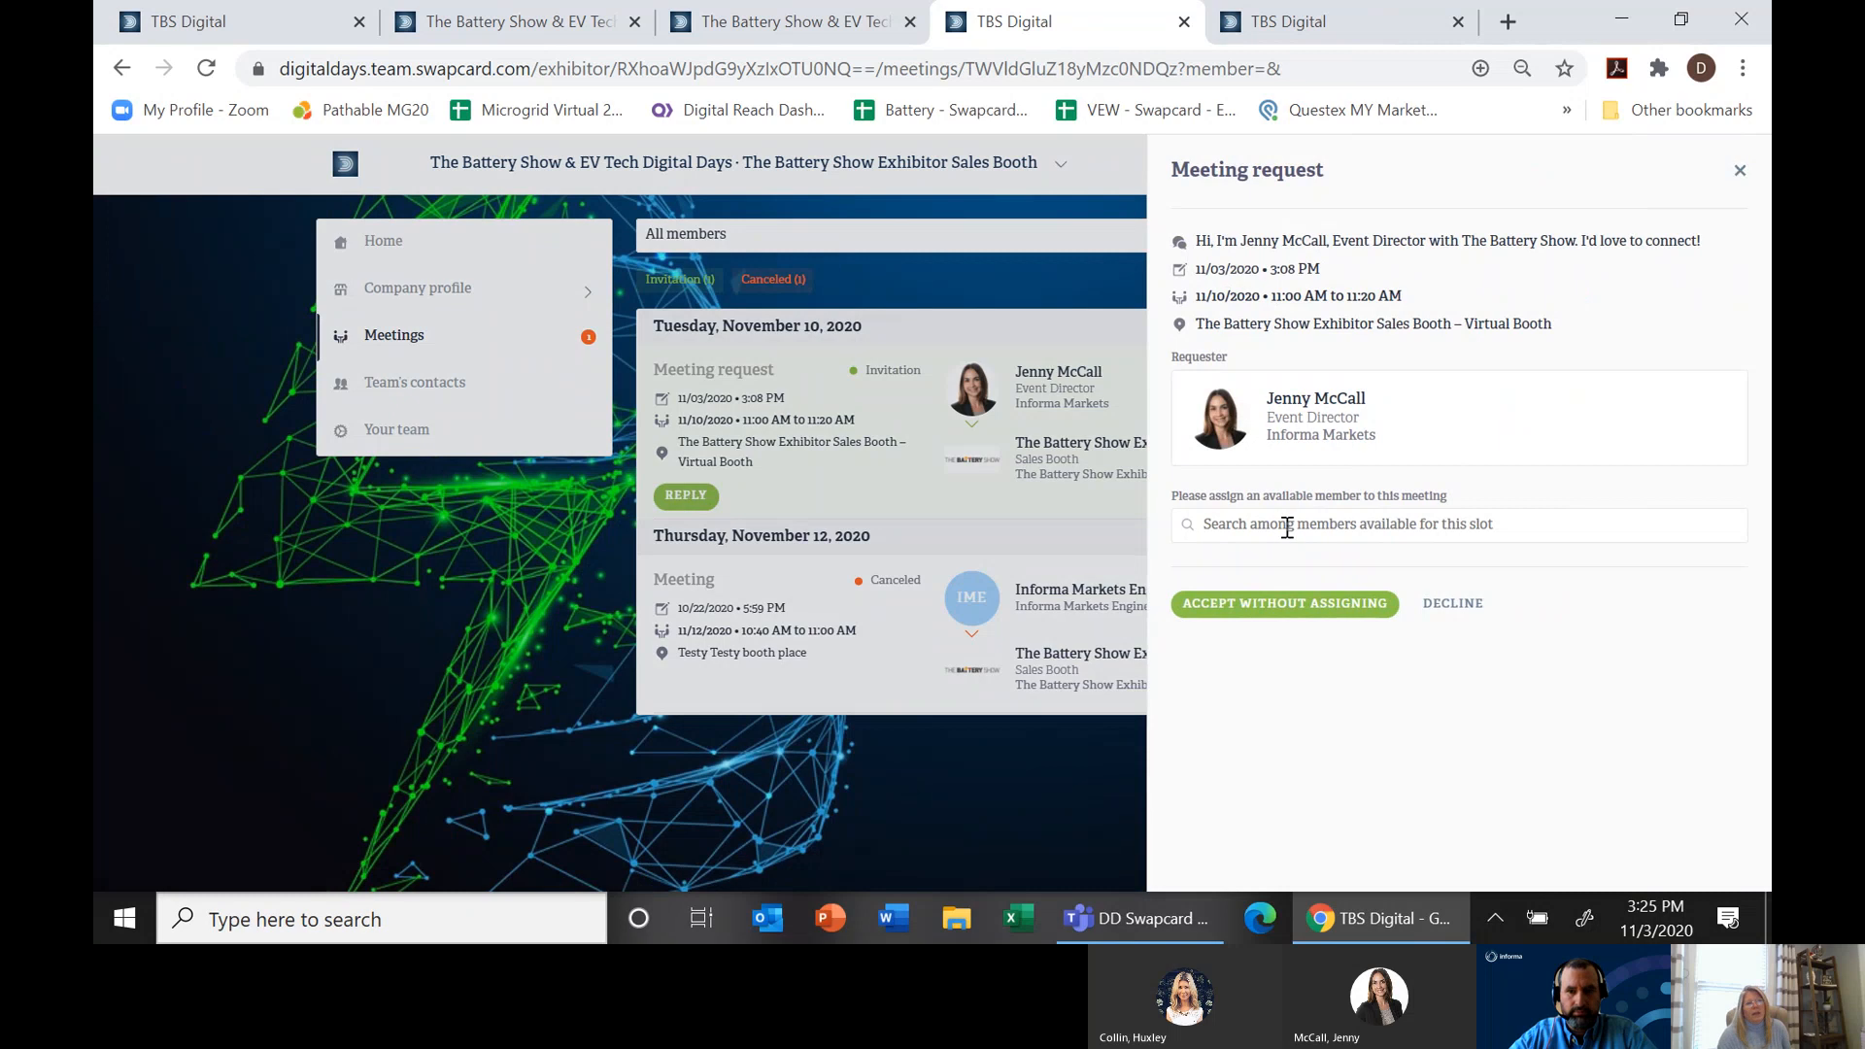
click(1458, 524)
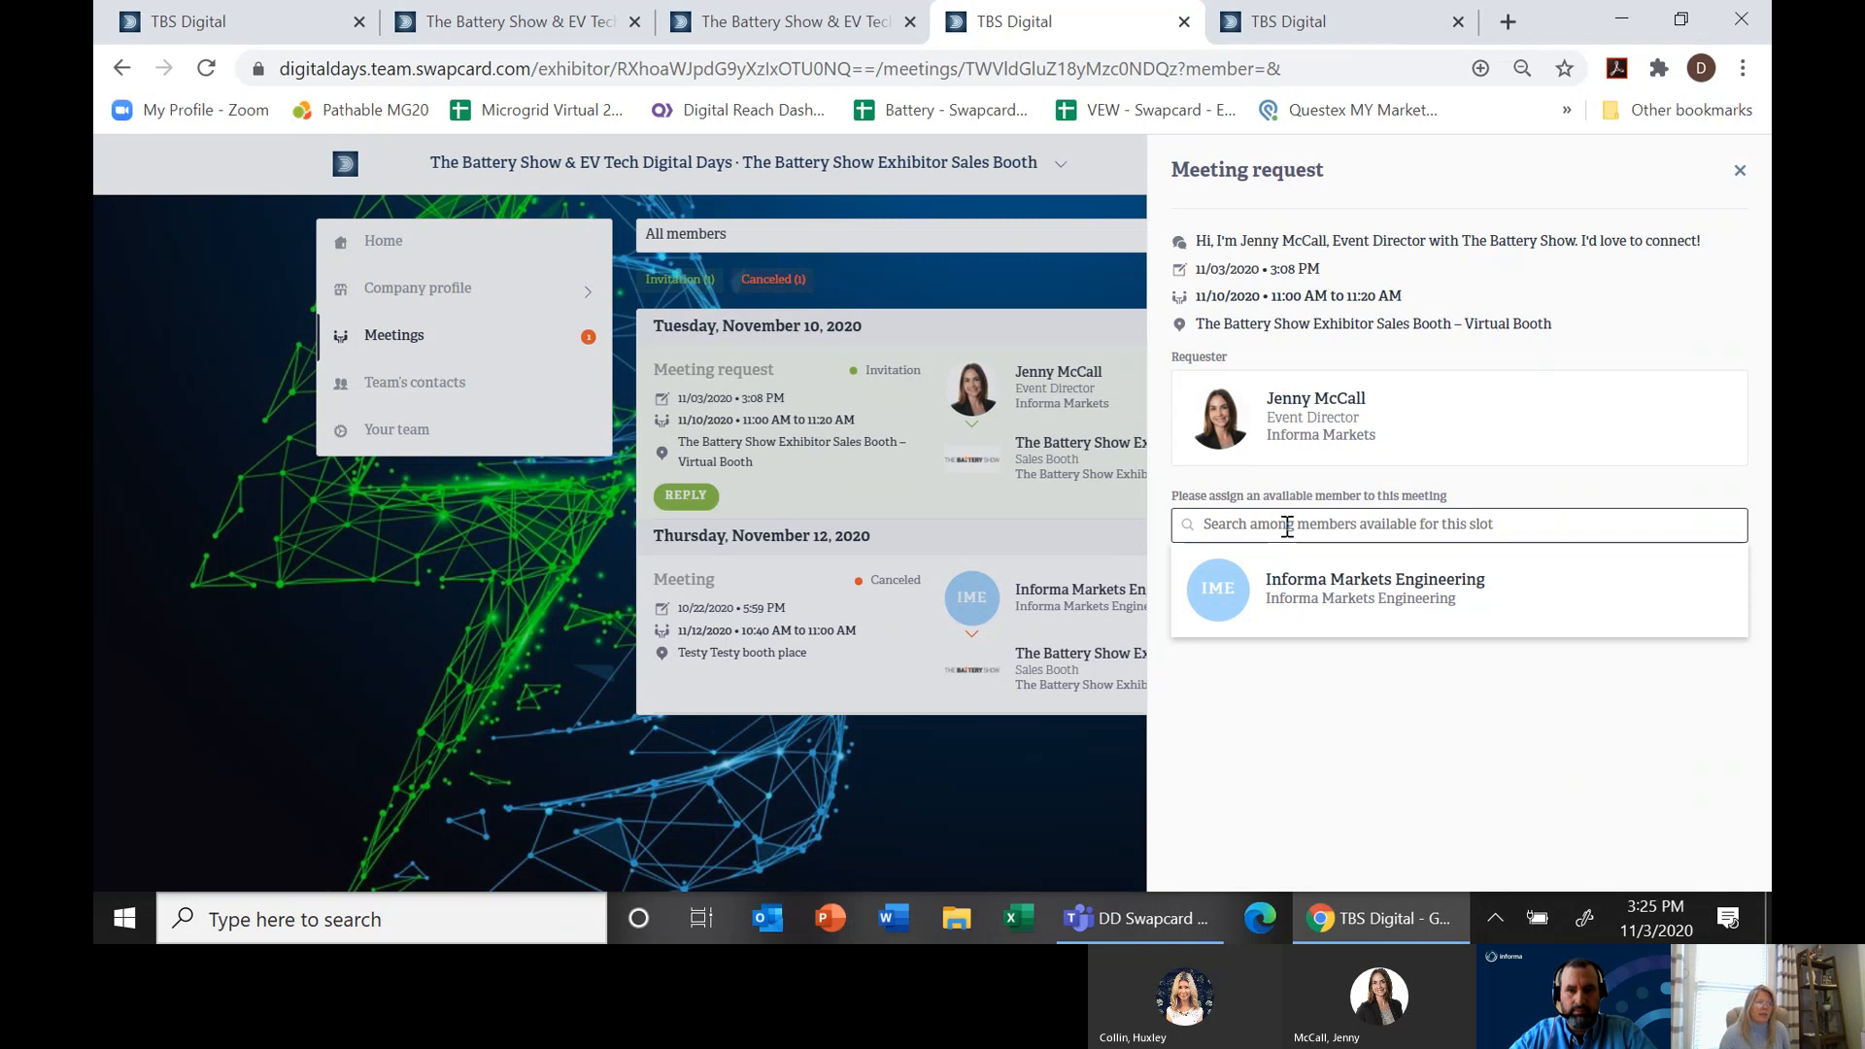
mouse_move(1292, 524)
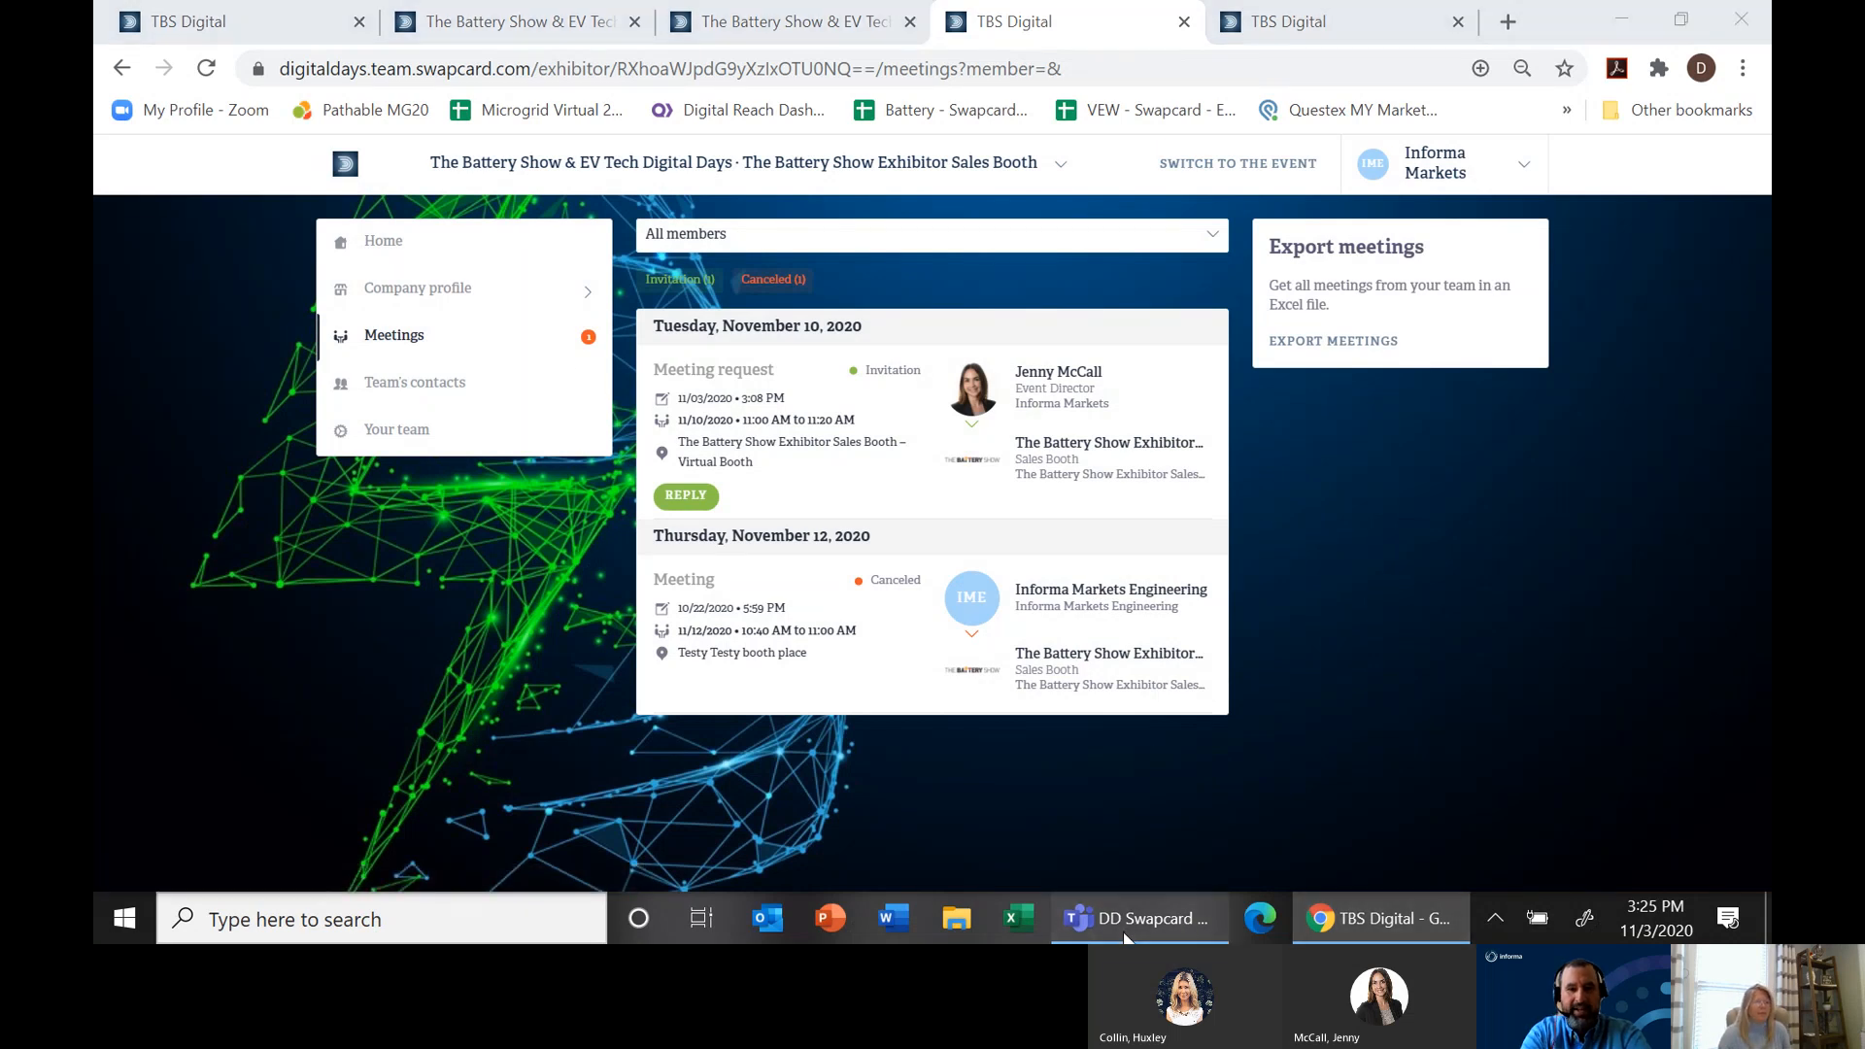
click(1137, 918)
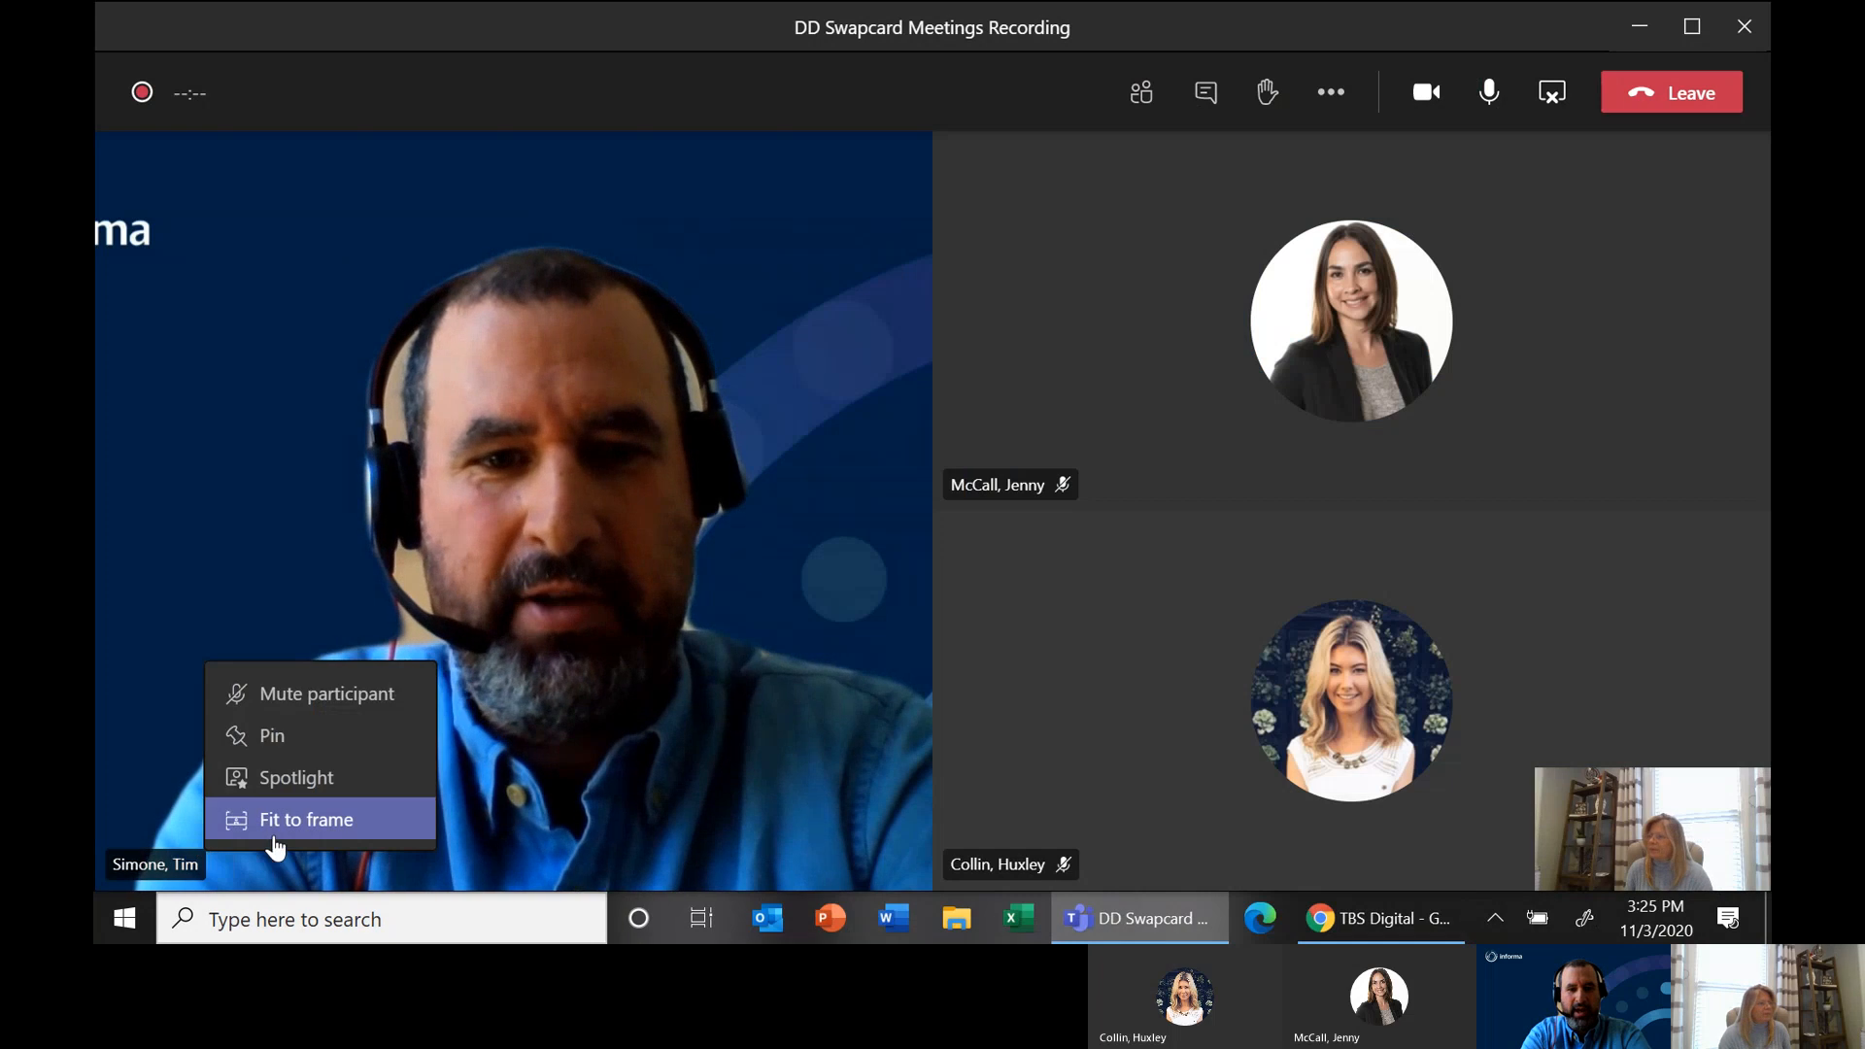
click(296, 778)
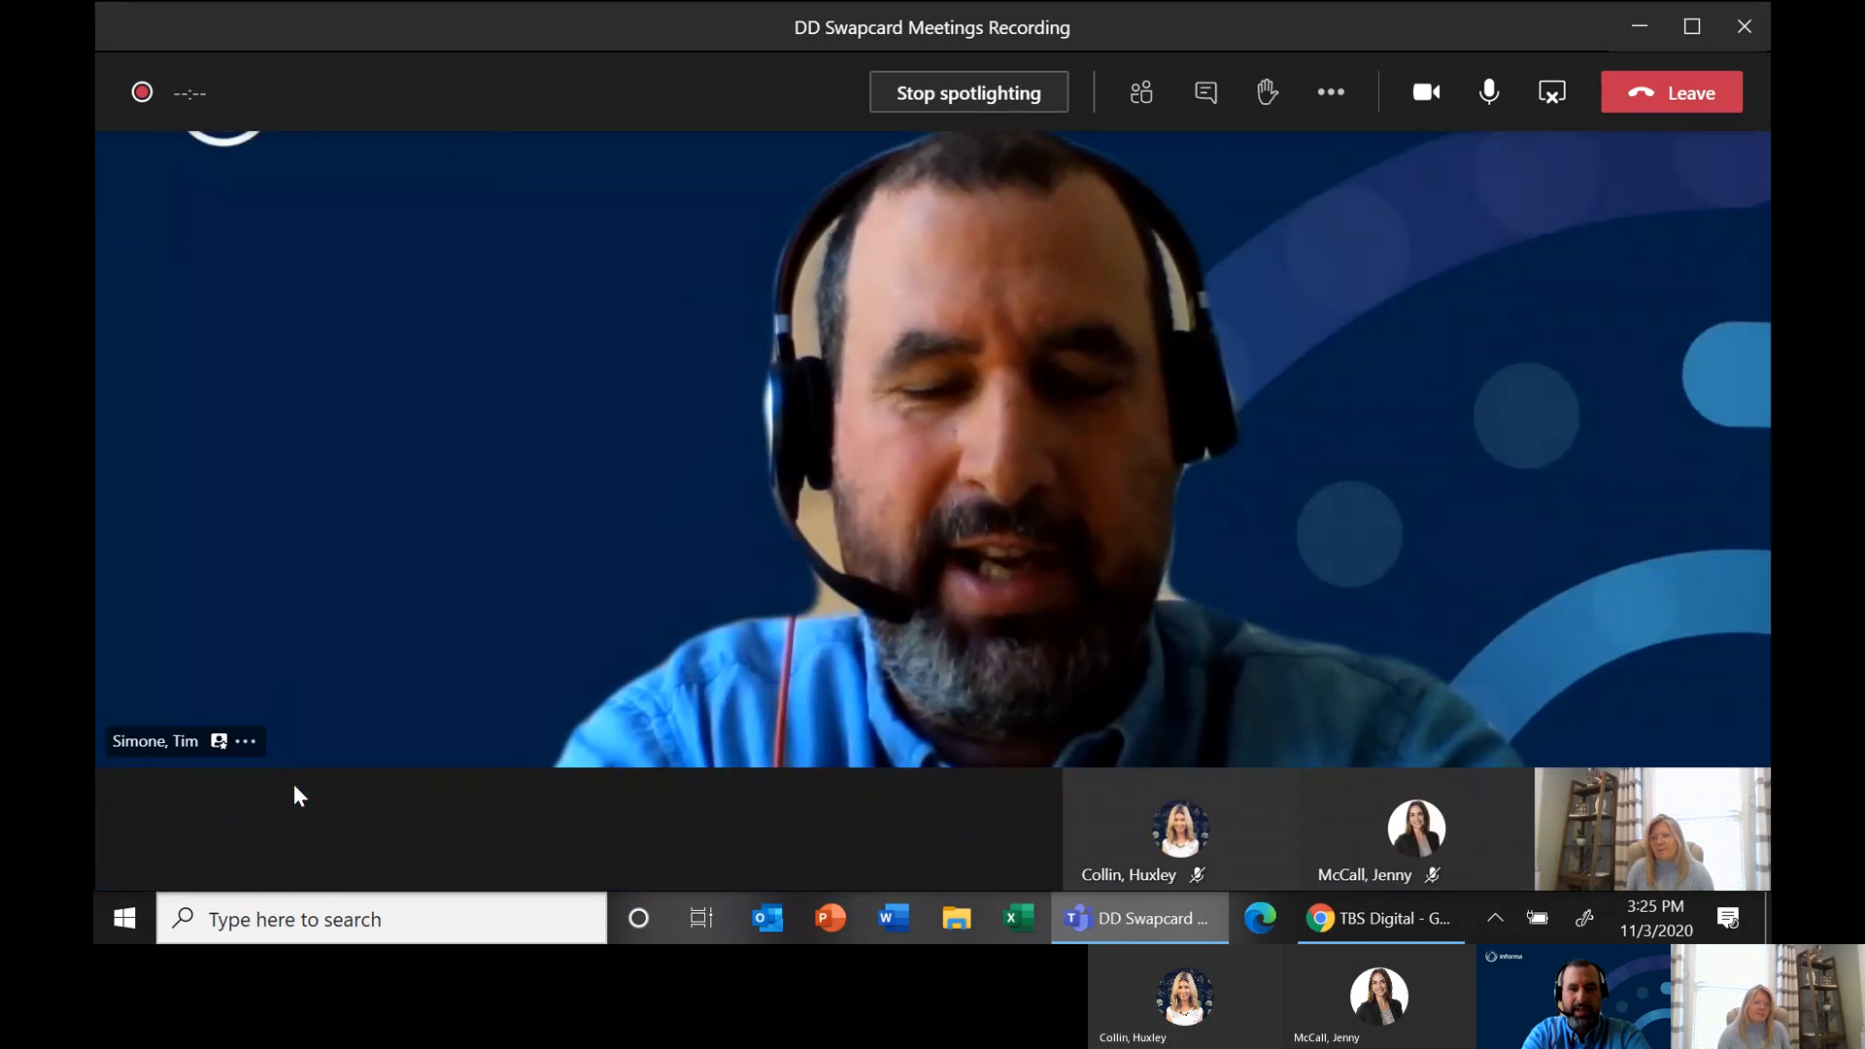